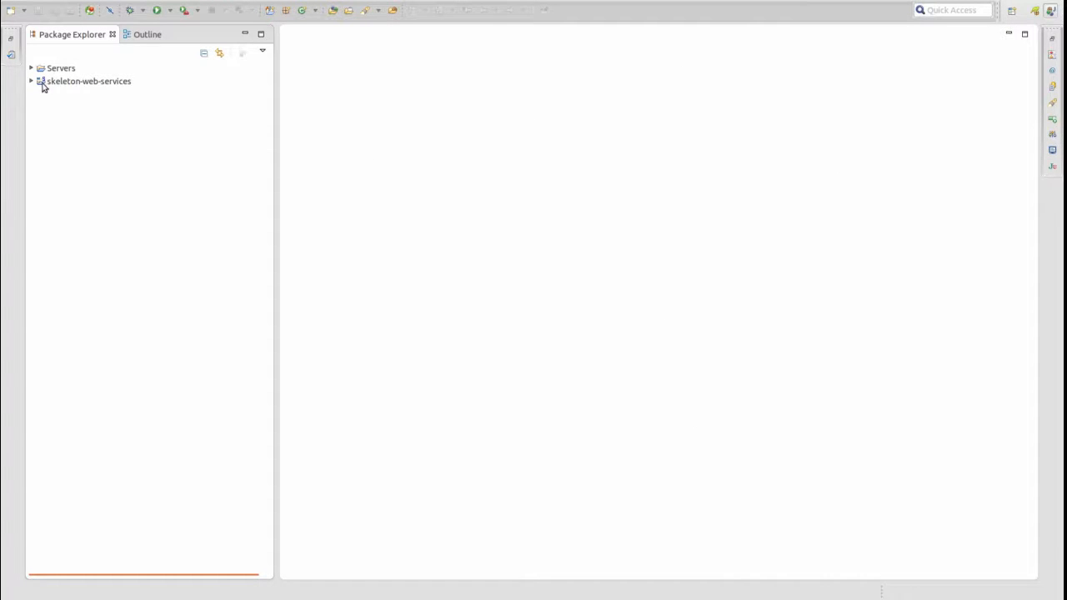
Step: Expand skeleton-web-services test sources down to org.example.ws and open AbstractTest.java
left_click(30, 80)
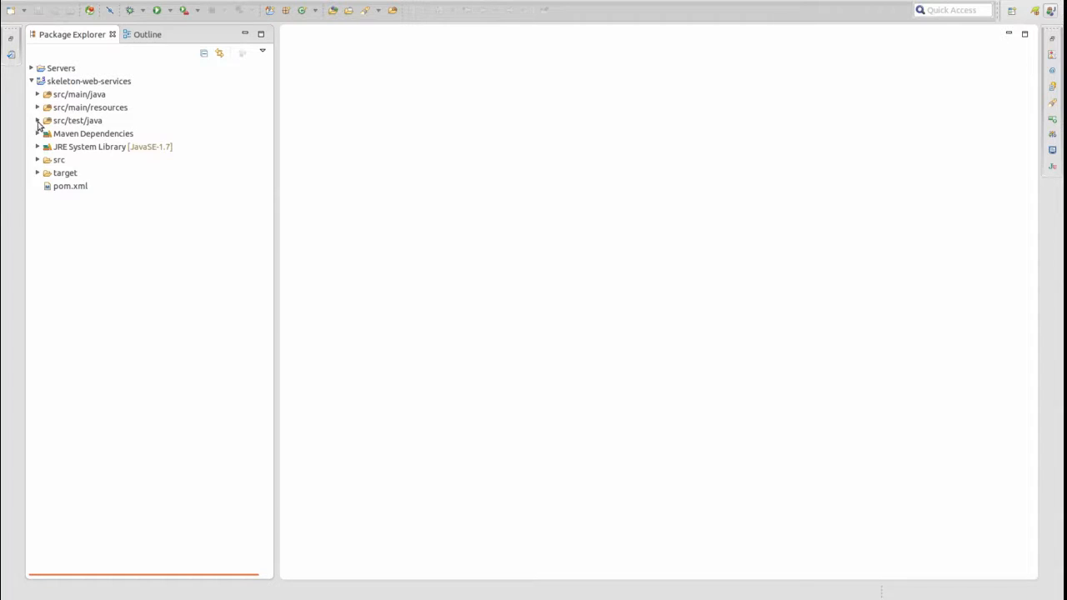
left_click(37, 120)
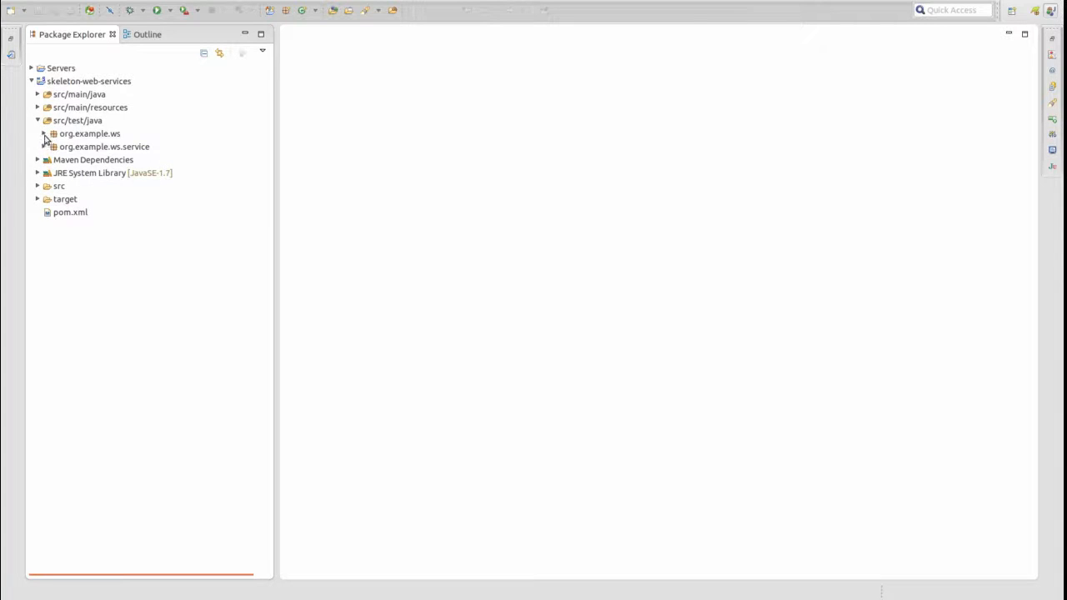
left_click(43, 134)
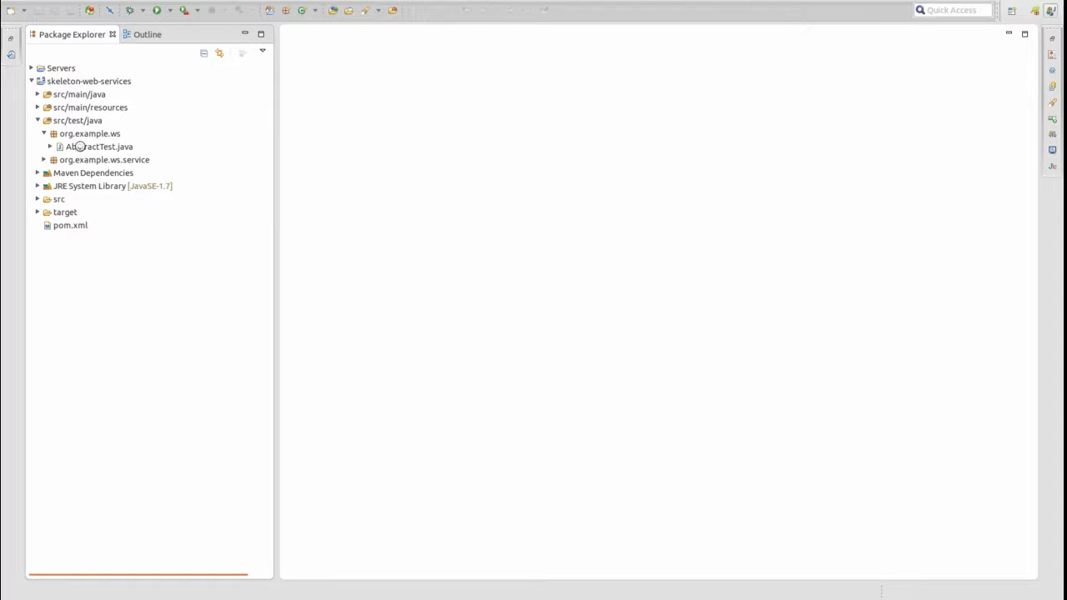
double_click(100, 146)
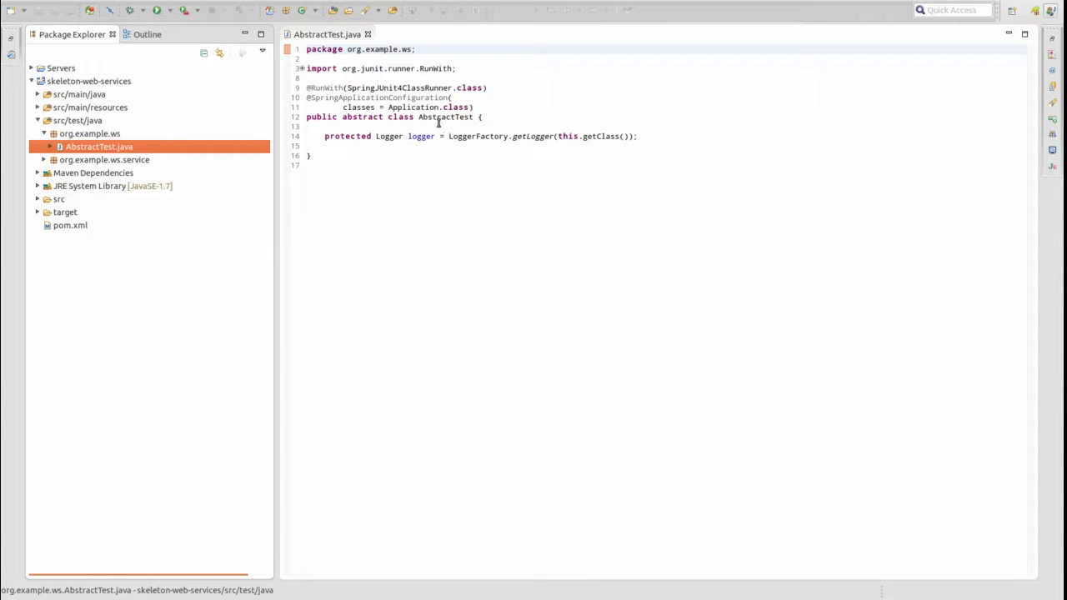
mouse_move(495, 105)
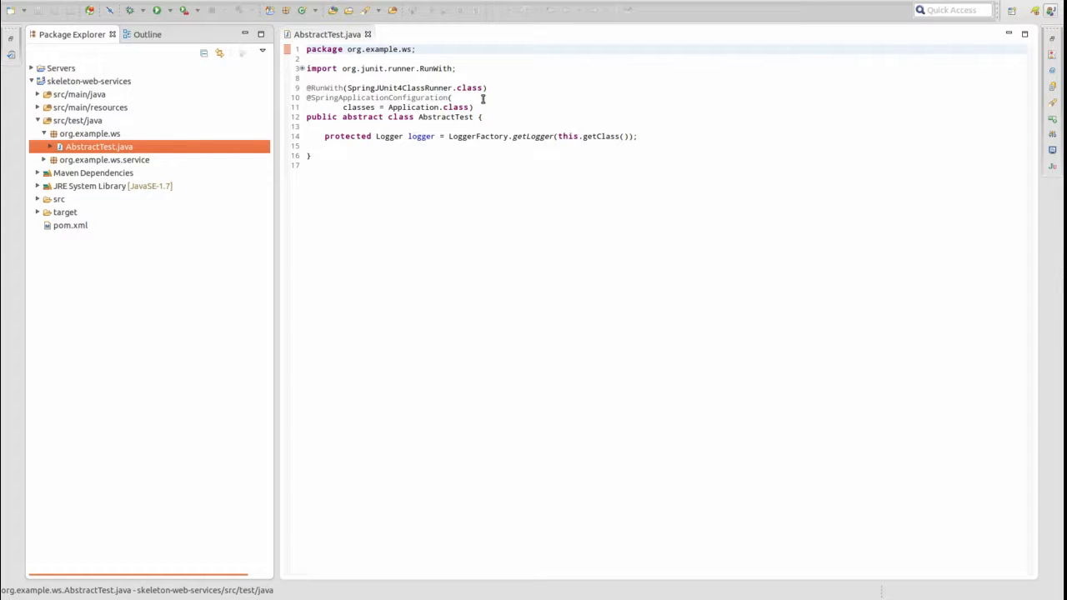
Step: Start a new Java class in the org.example.ws package via the New wizard
right_click(90, 133)
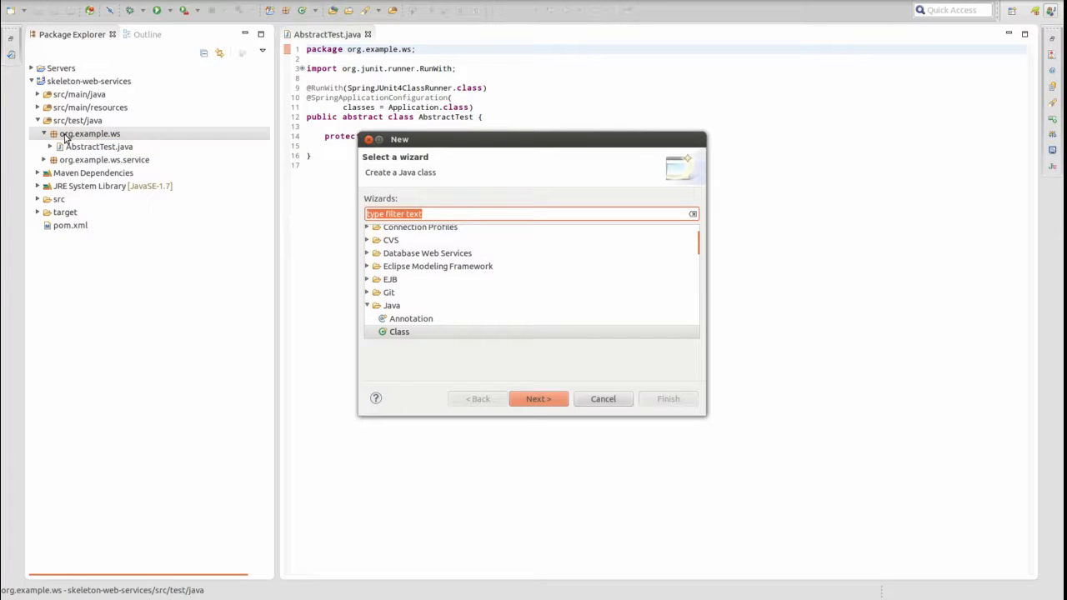
type("class")
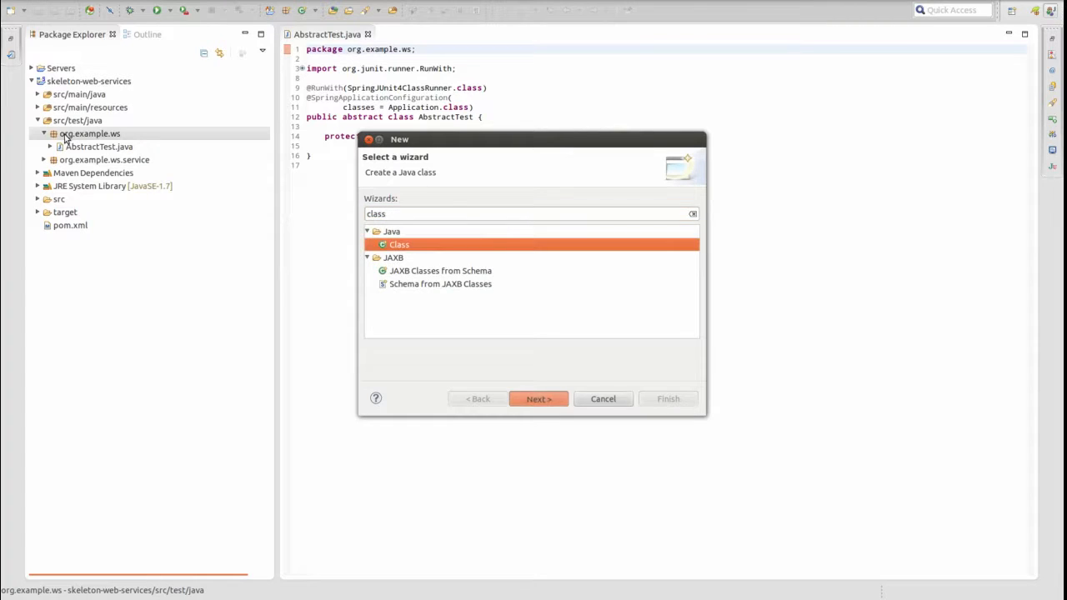
left_click(537, 398)
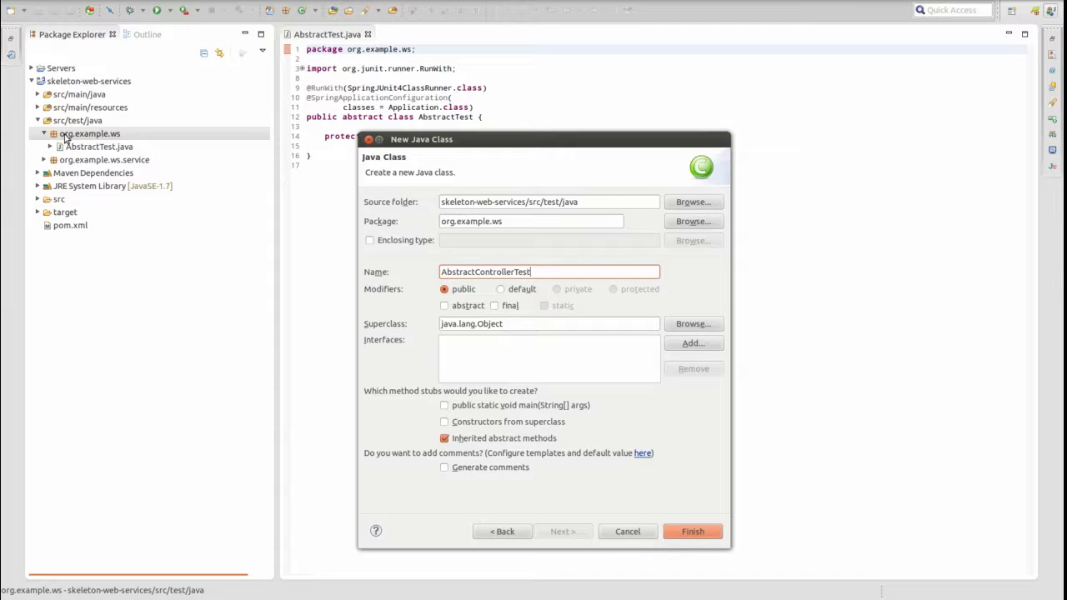
Step: Create abstract class AbstractControllerTest with AbstractTest as its superclass
left_click(443, 305)
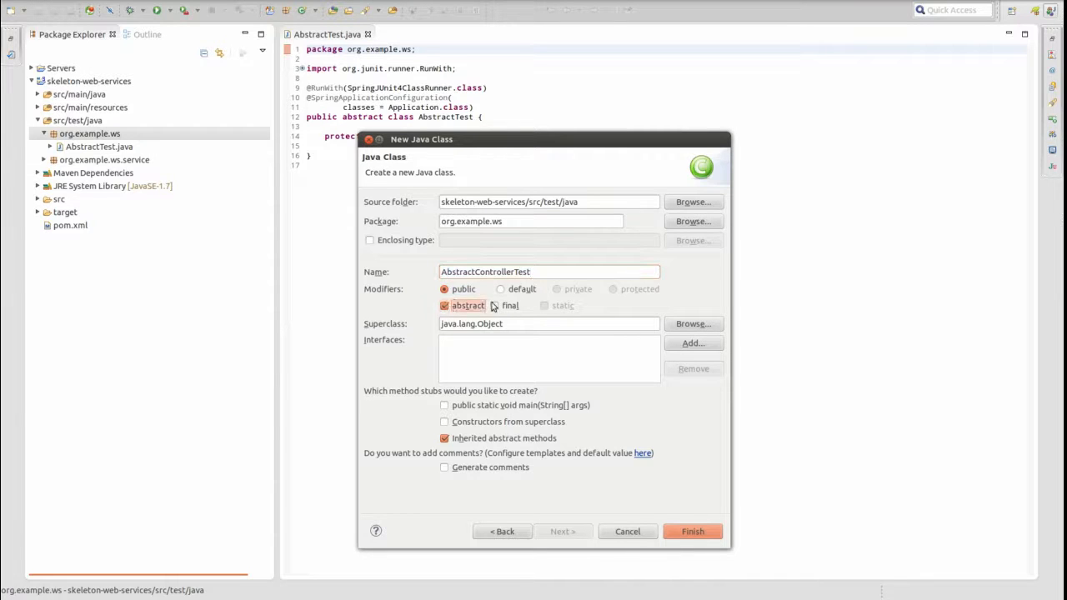
left_click(693, 323)
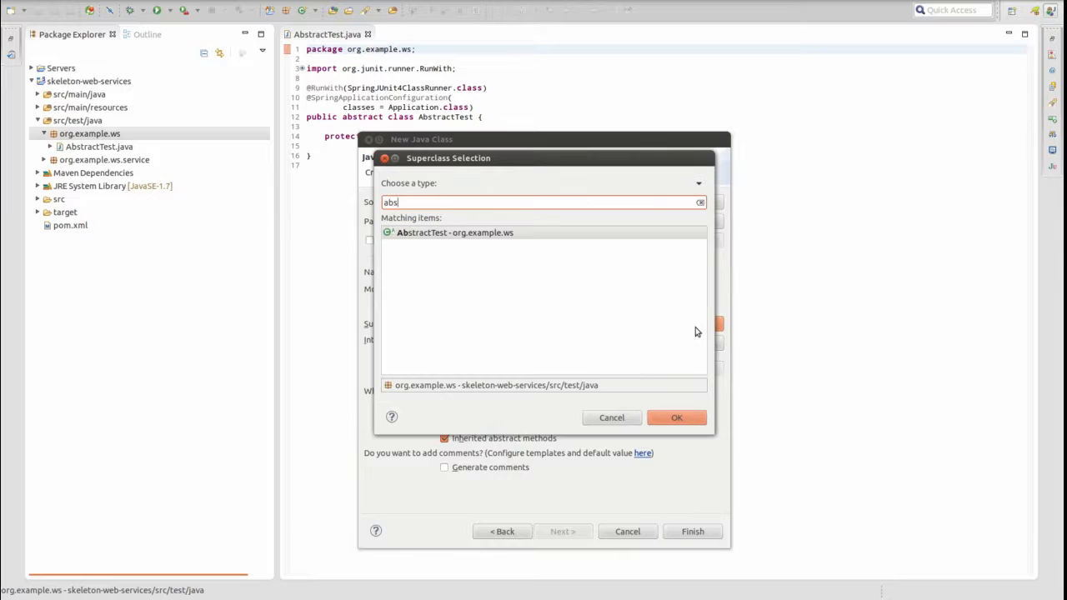
left_click(676, 417)
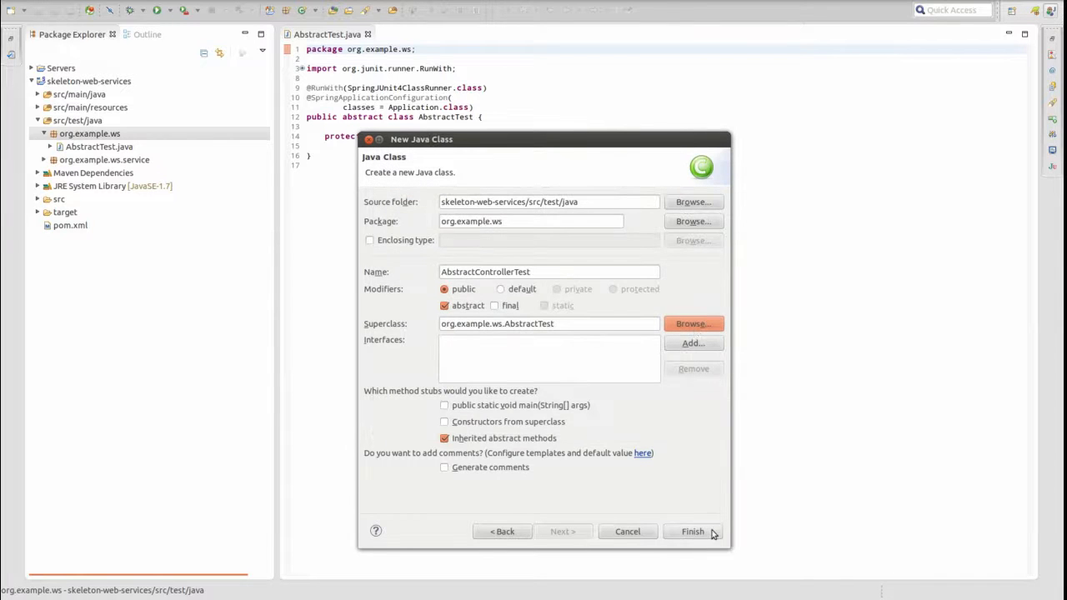
left_click(693, 530)
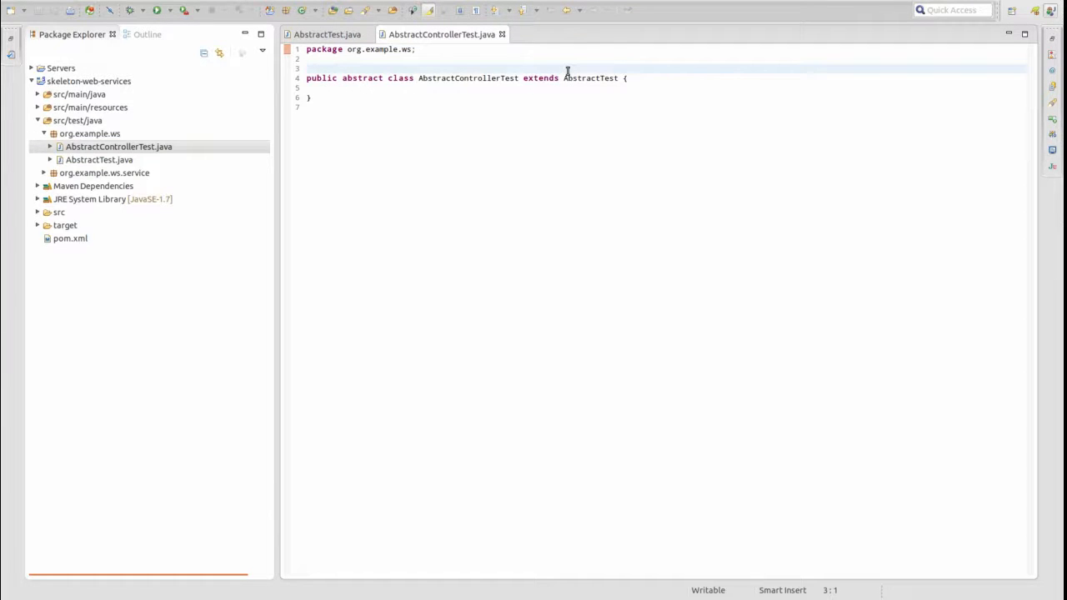
type("@Web")
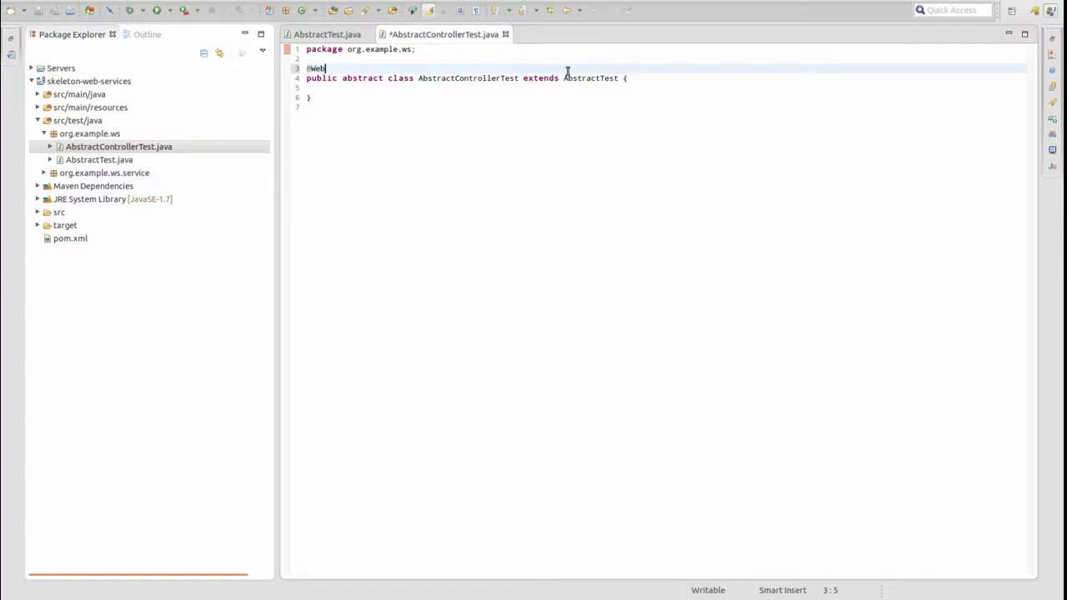
type("Ap")
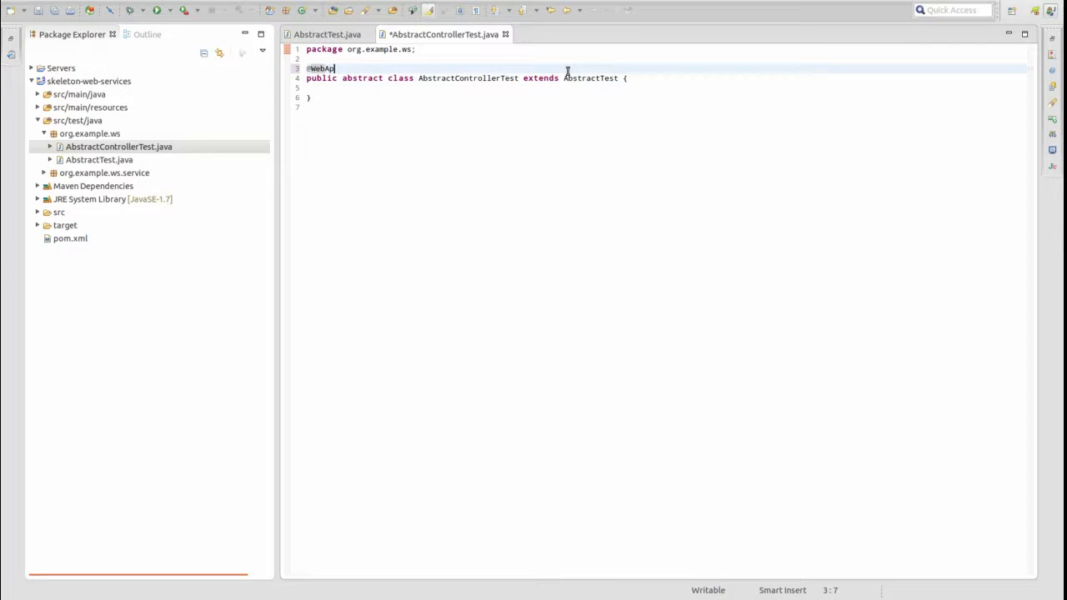
type("pConfiguration")
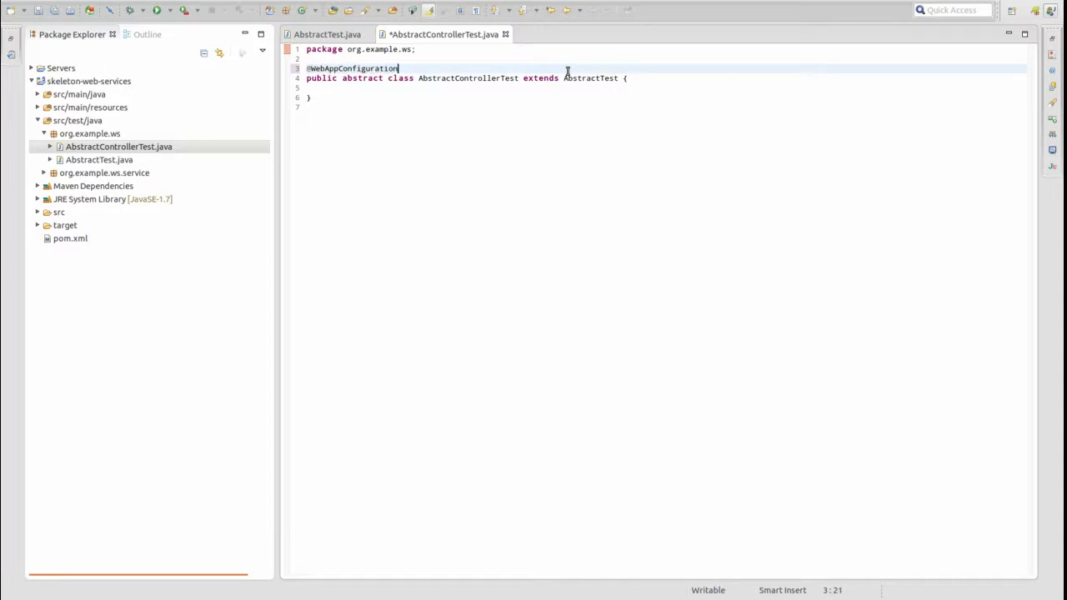
key("ctrl+space")
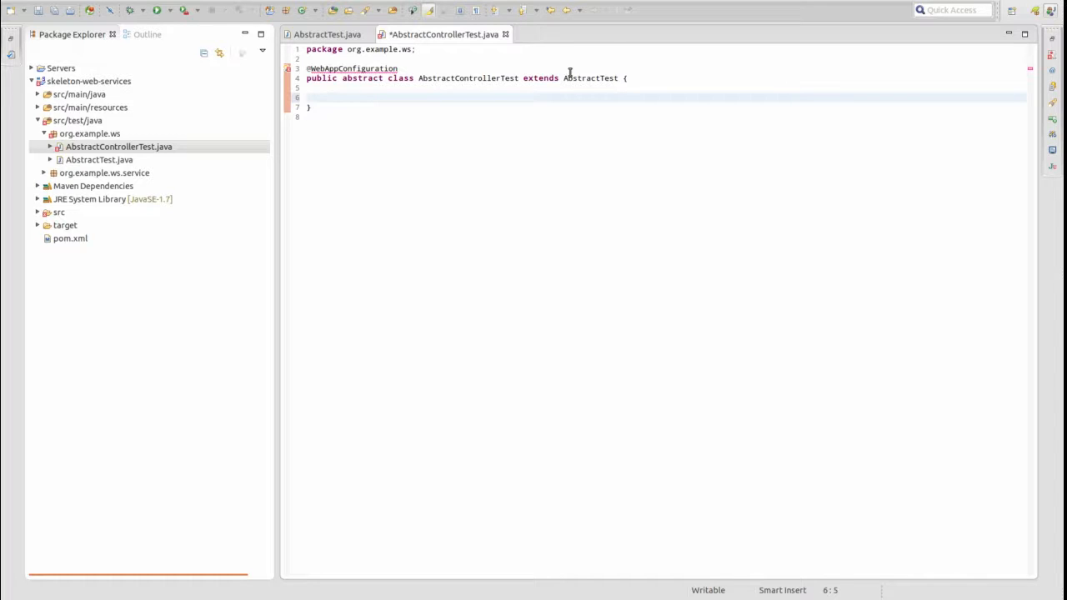
type("@Autowired")
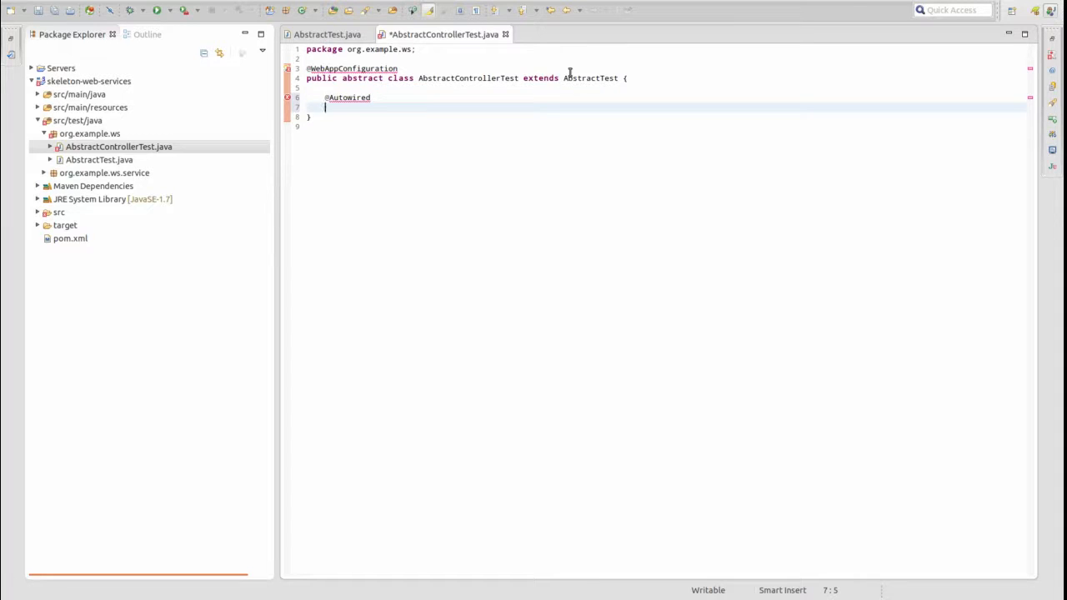
type("prot")
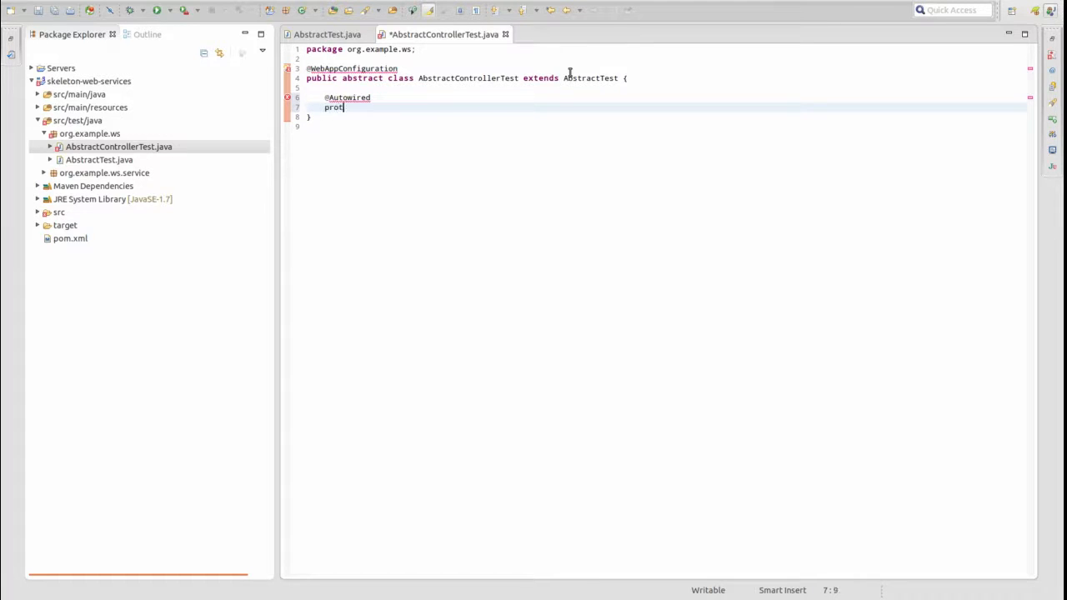
type("ected Web")
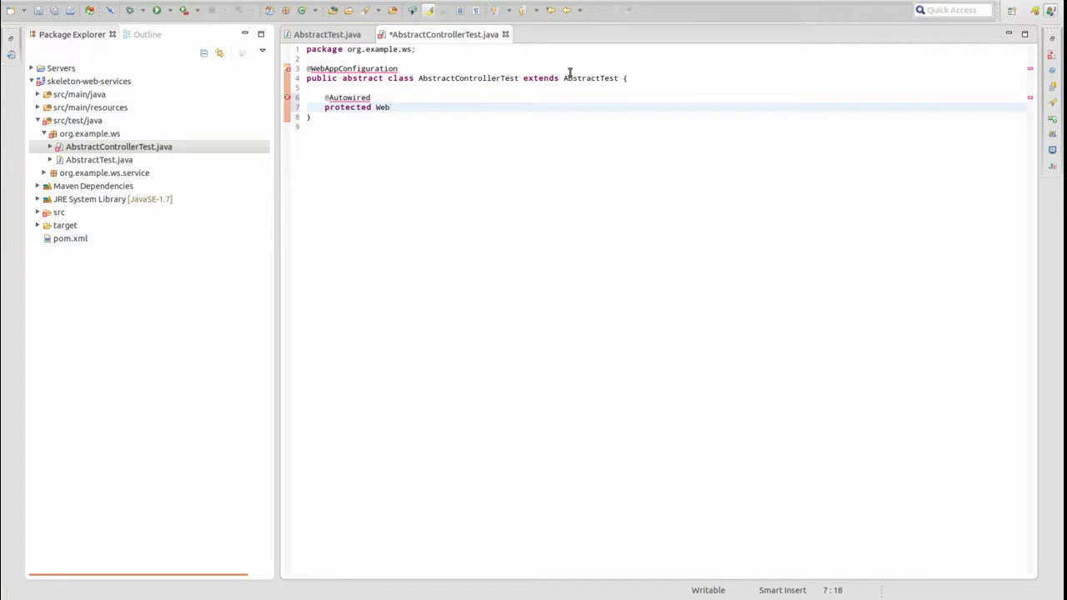
type("ApplicationCont")
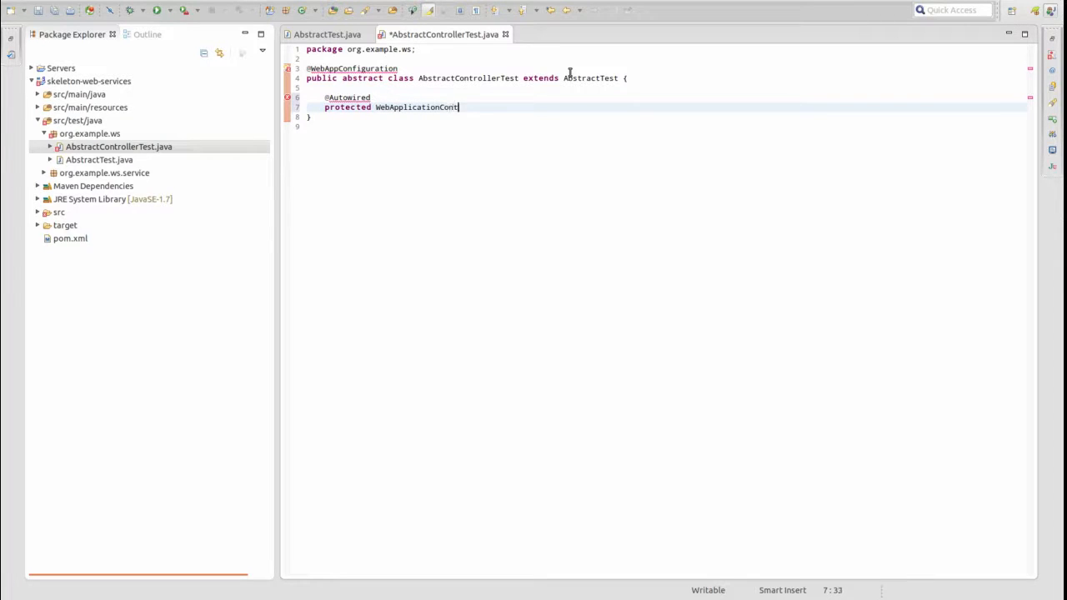
type("ext webApplicationContext;")
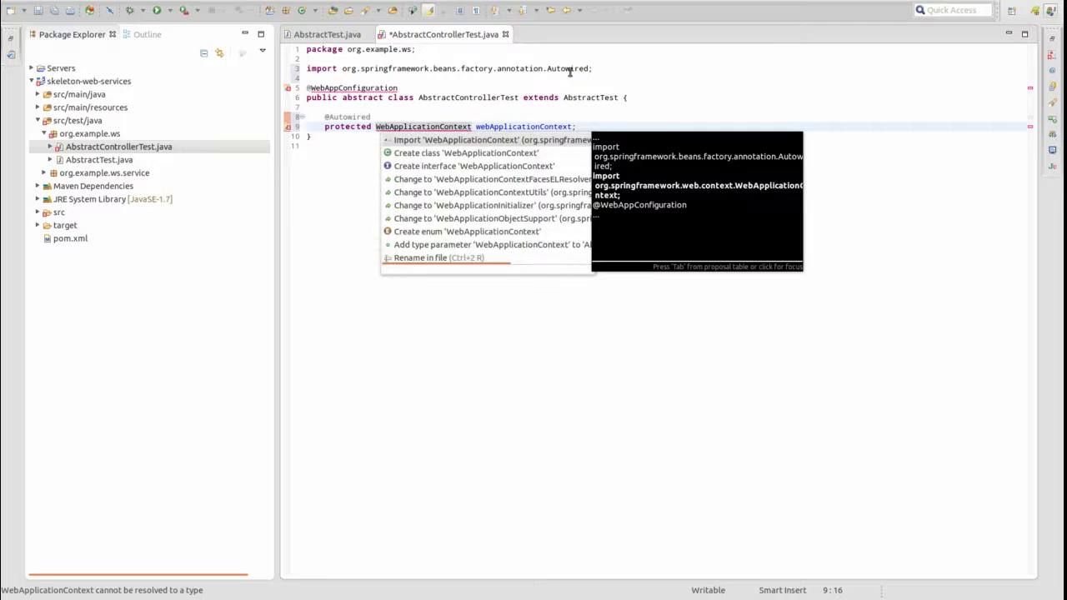
left_click(456, 140)
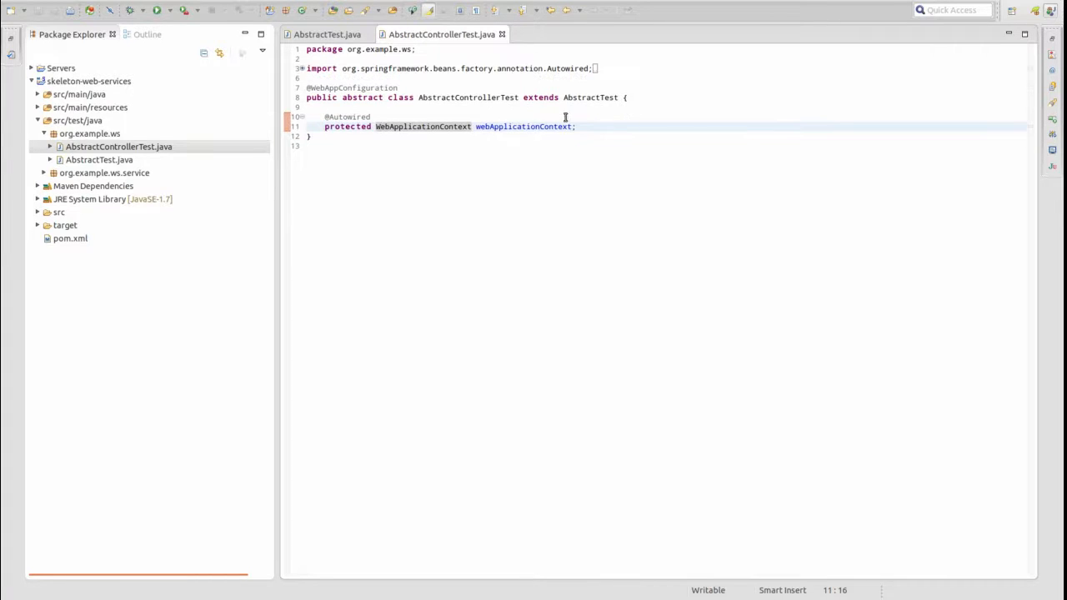
left_click(576, 127)
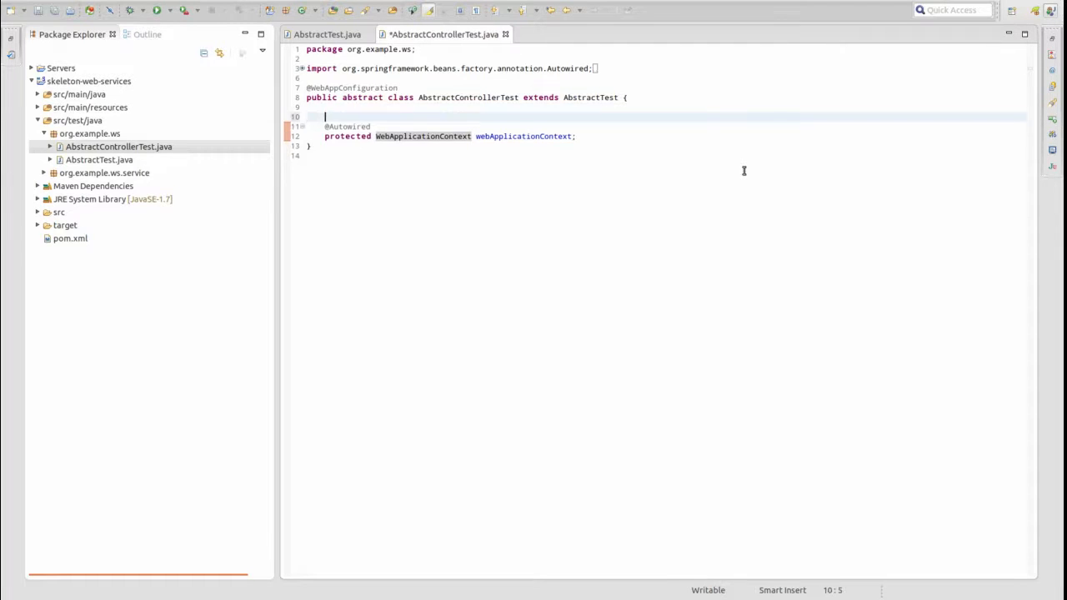
Step: Declare a protected MockMvc mvc field in AbstractControllerTest
type("protected Mock")
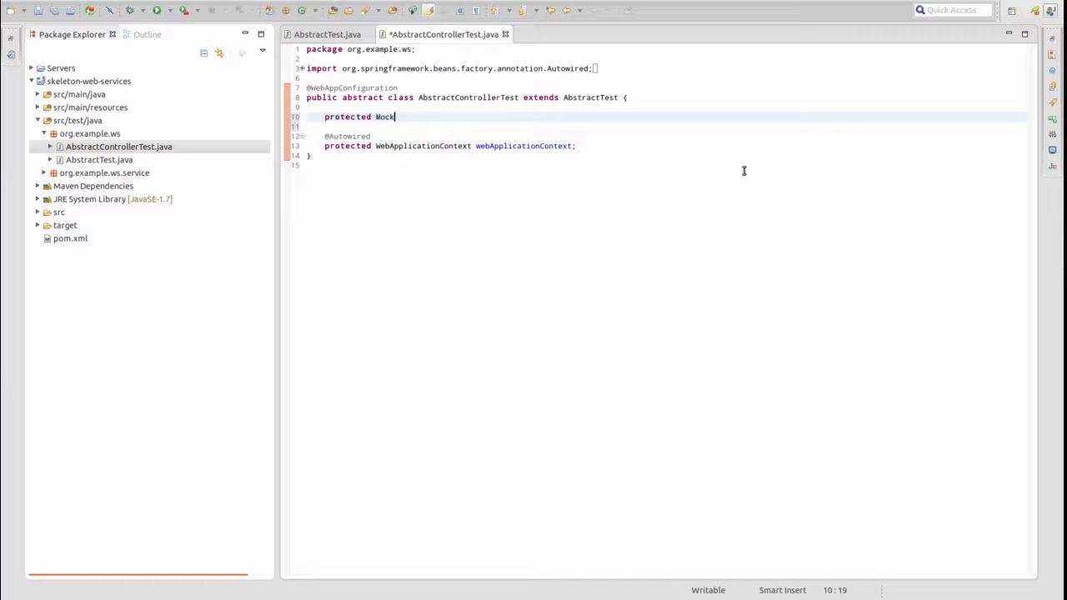
type("Mvc mvc;")
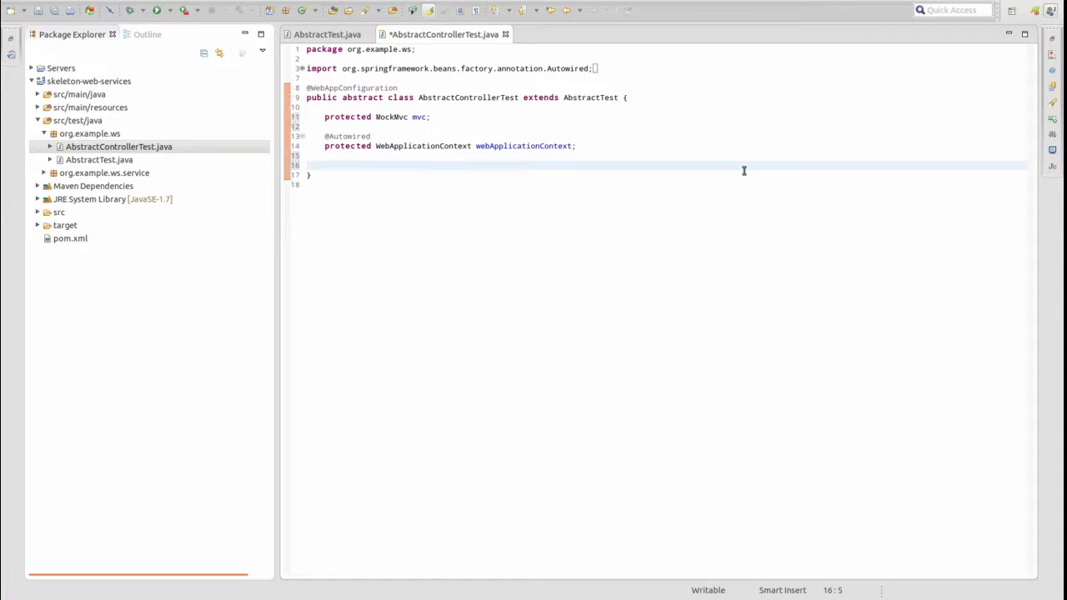
Step: Write setUp() assigning mvc from MockMvcBuilders.webAppContextSetup(webApplicationContext).build() and save
type("protected void s")
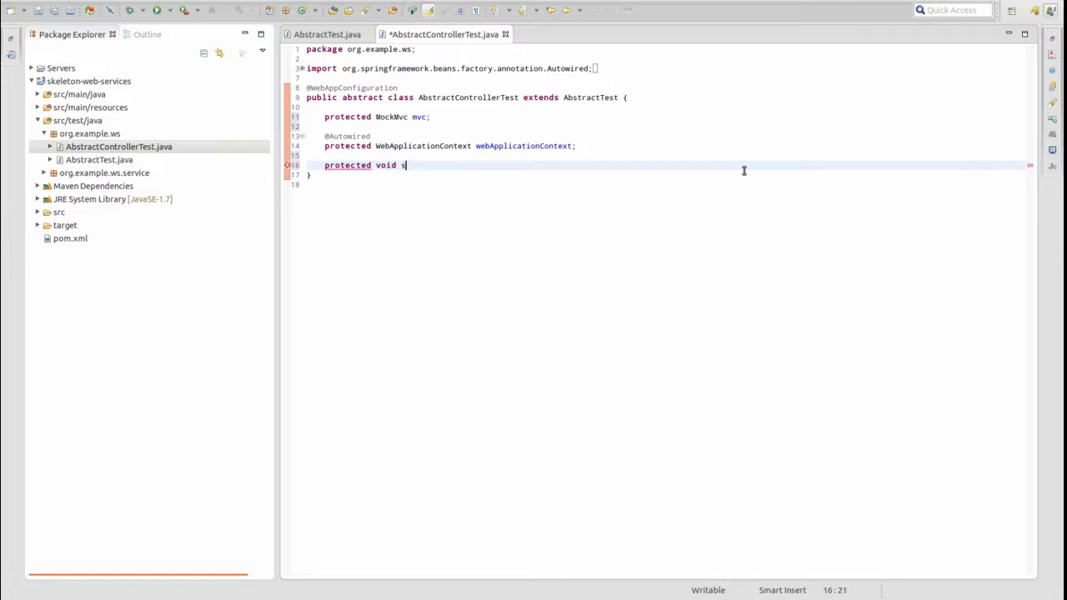
type("etUp() {")
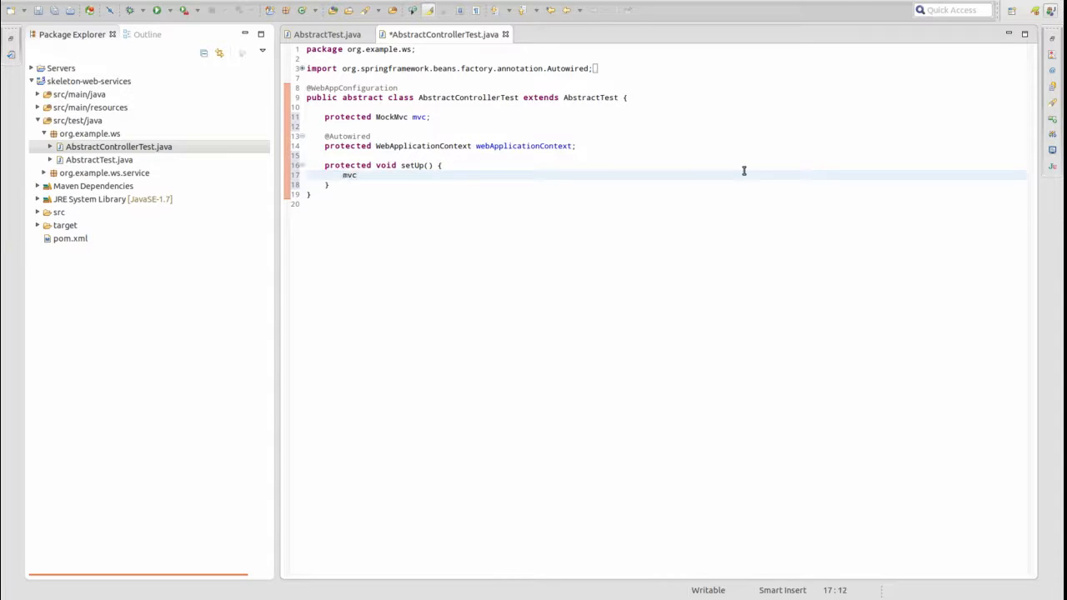
type("= MockI")
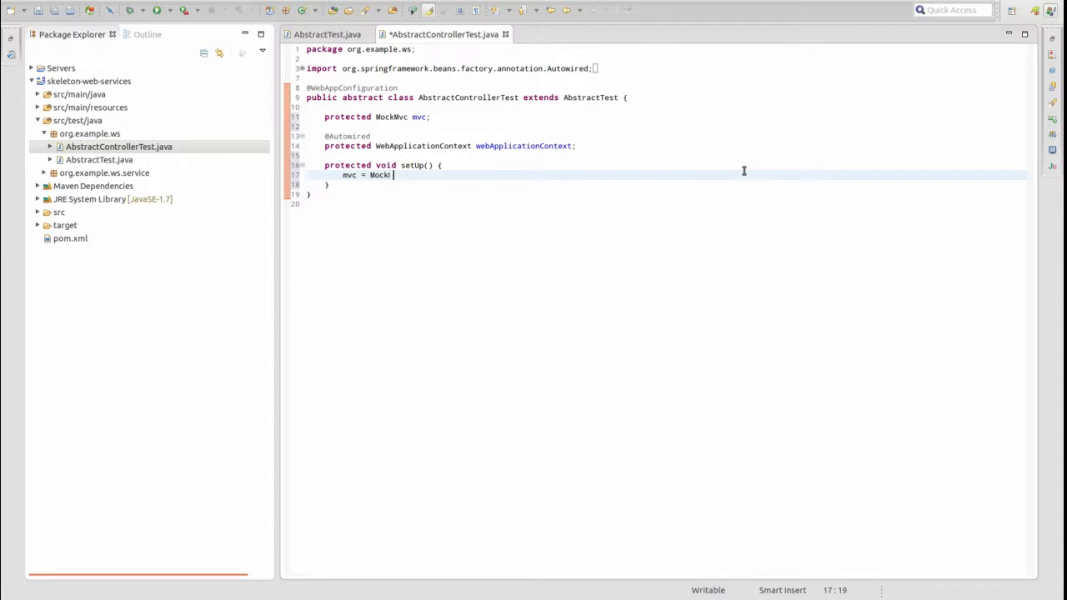
type("vcBuilders")
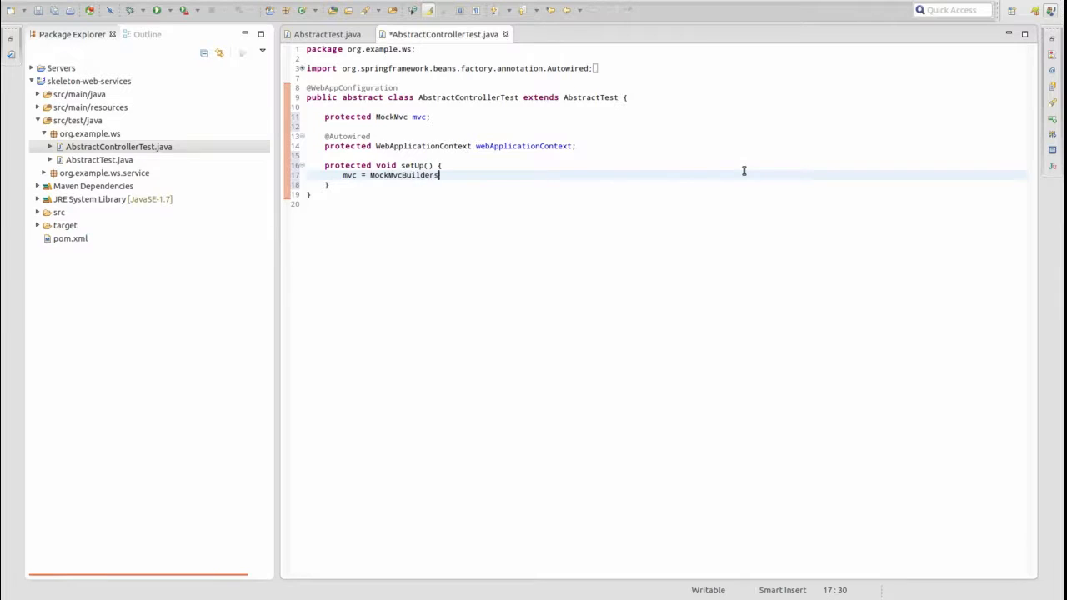
type(".webAppContextSetup(webApplicationContext).")
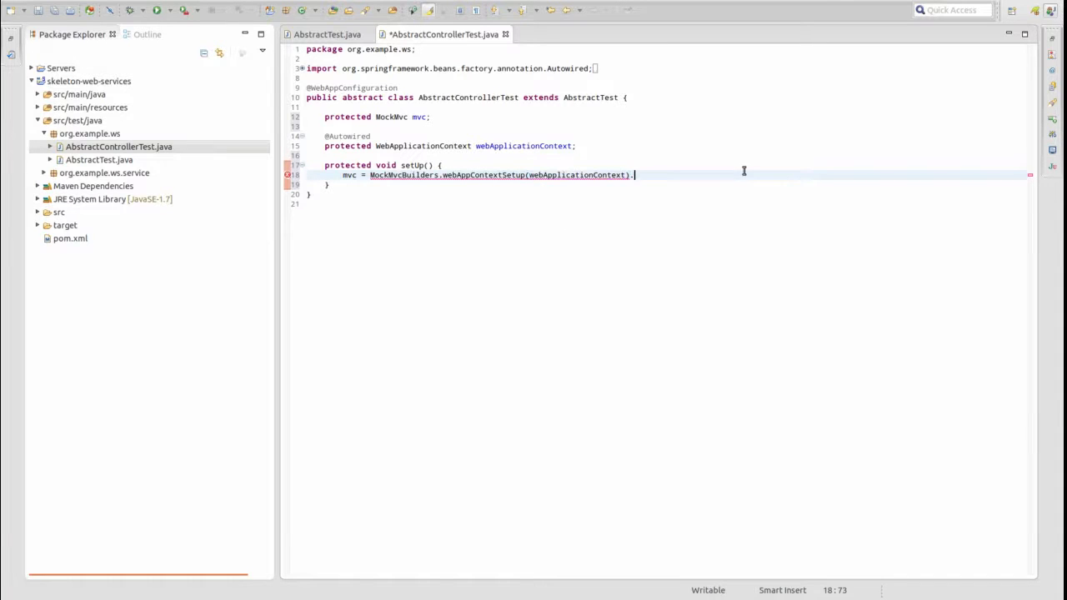
type("build();")
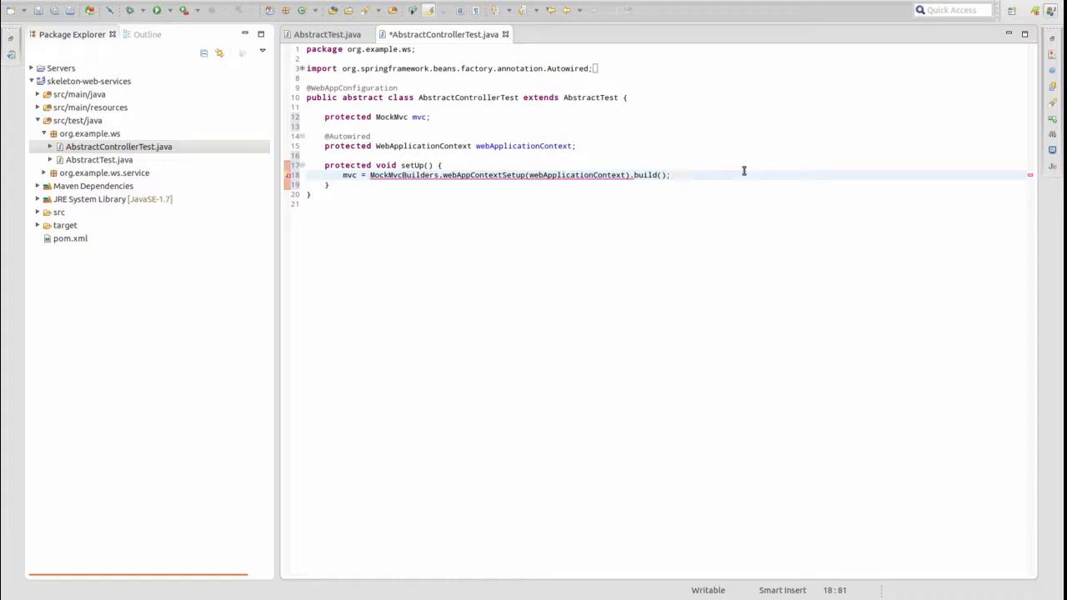
key("ctrl+s")
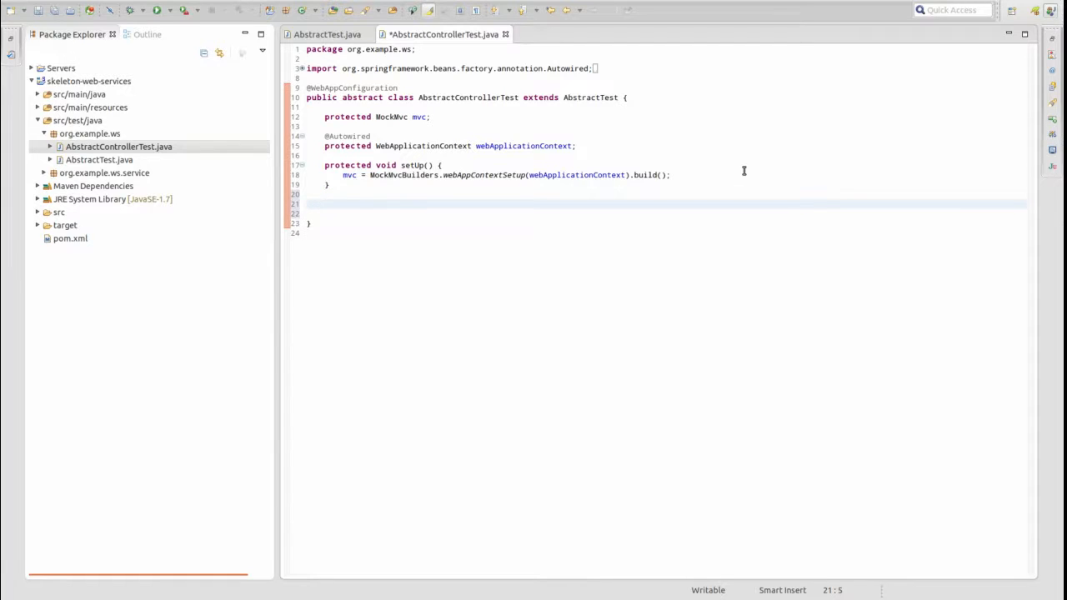
mouse_move(725, 175)
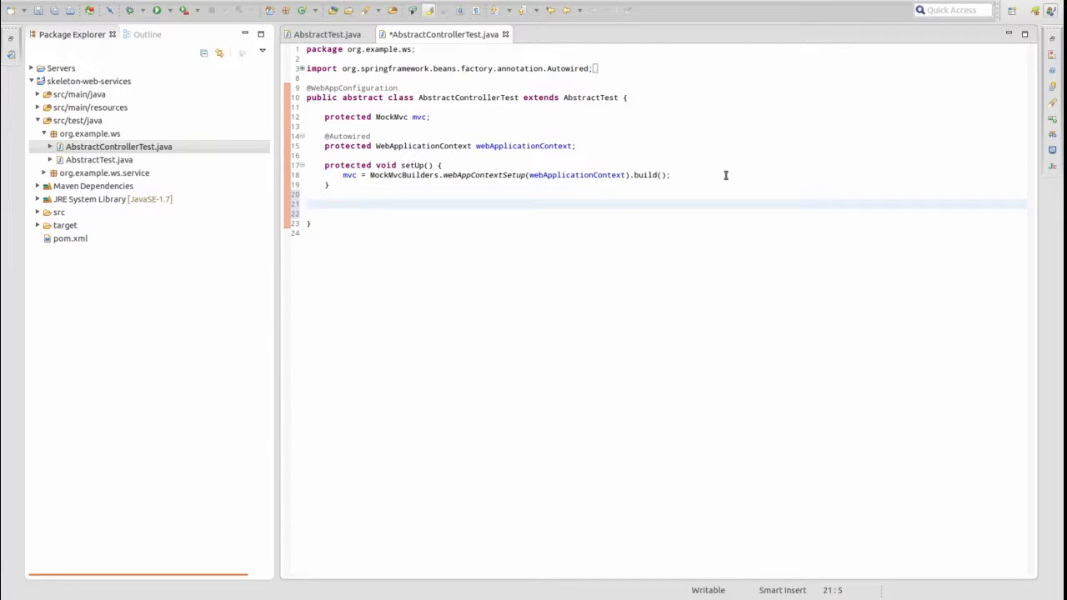
Step: Declare protected String mapToJson(Object obj) throws JsonProcessingException
type("protected String")
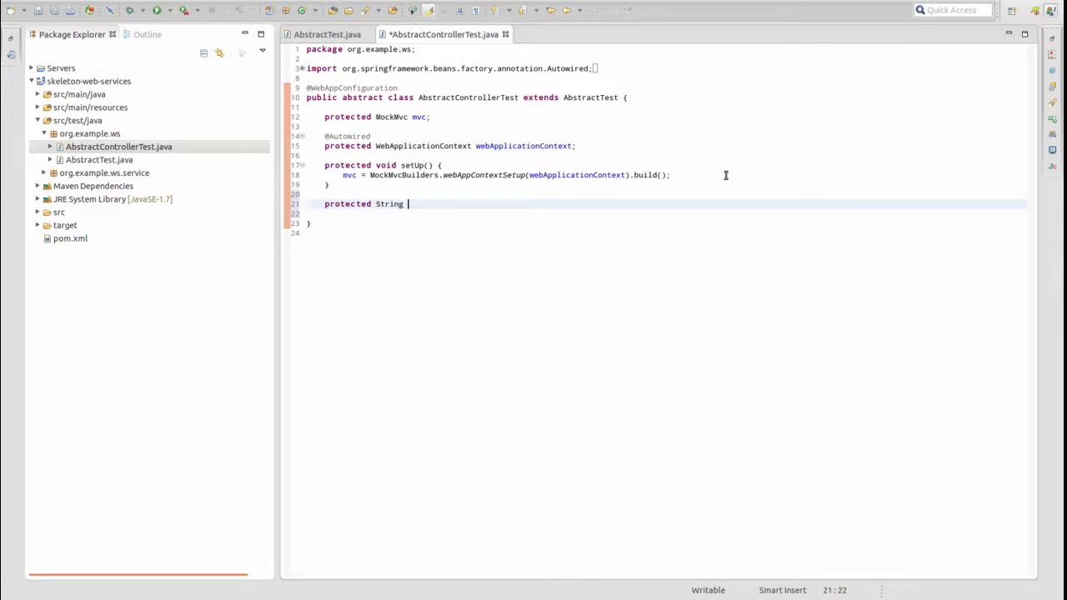
type("mapToJson")
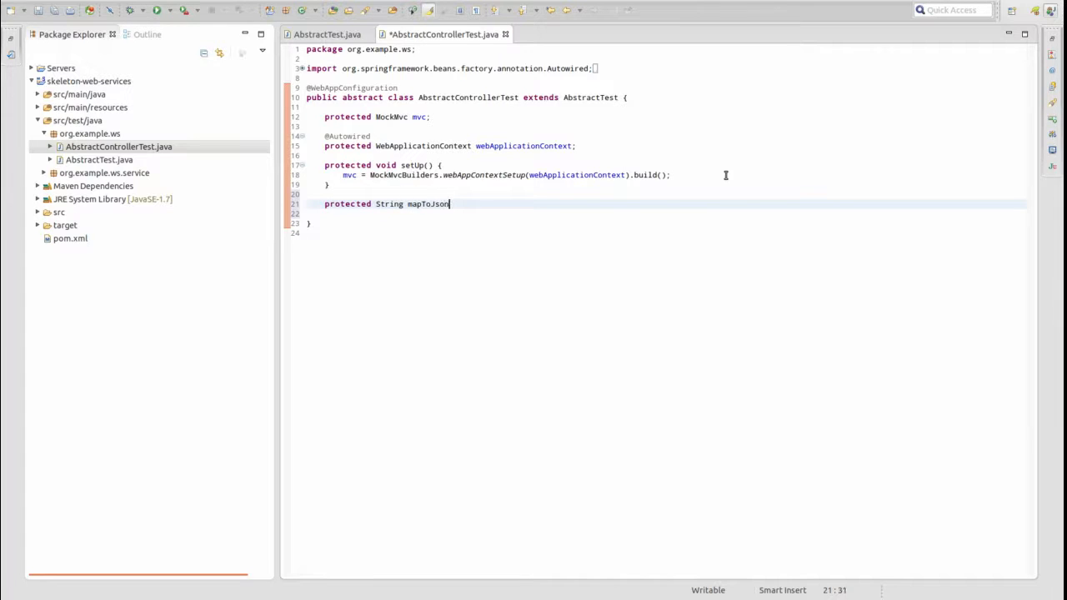
type("(Object obj)")
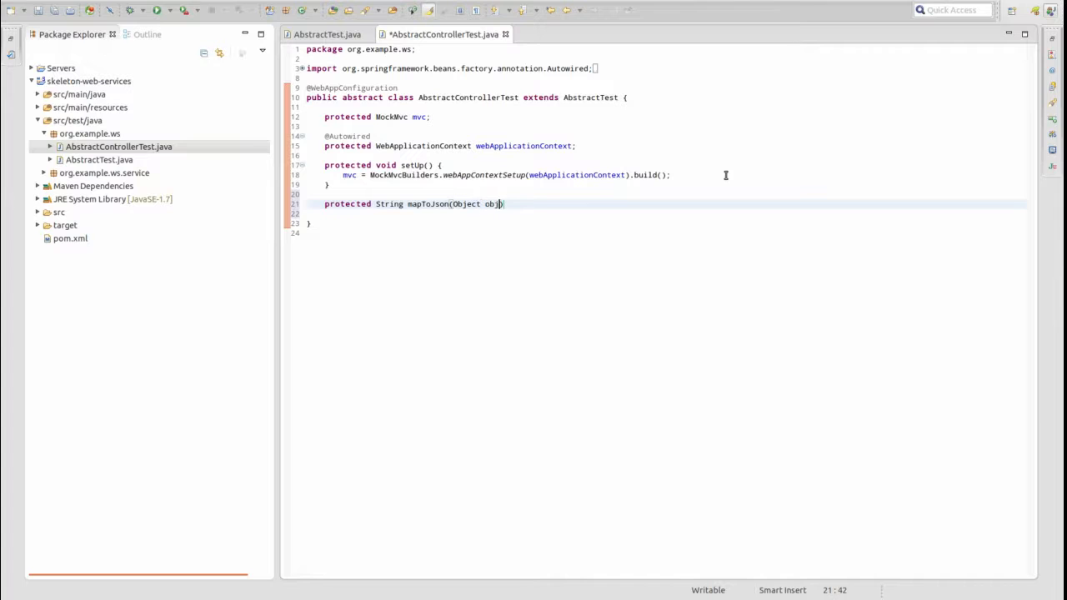
type("throws Js")
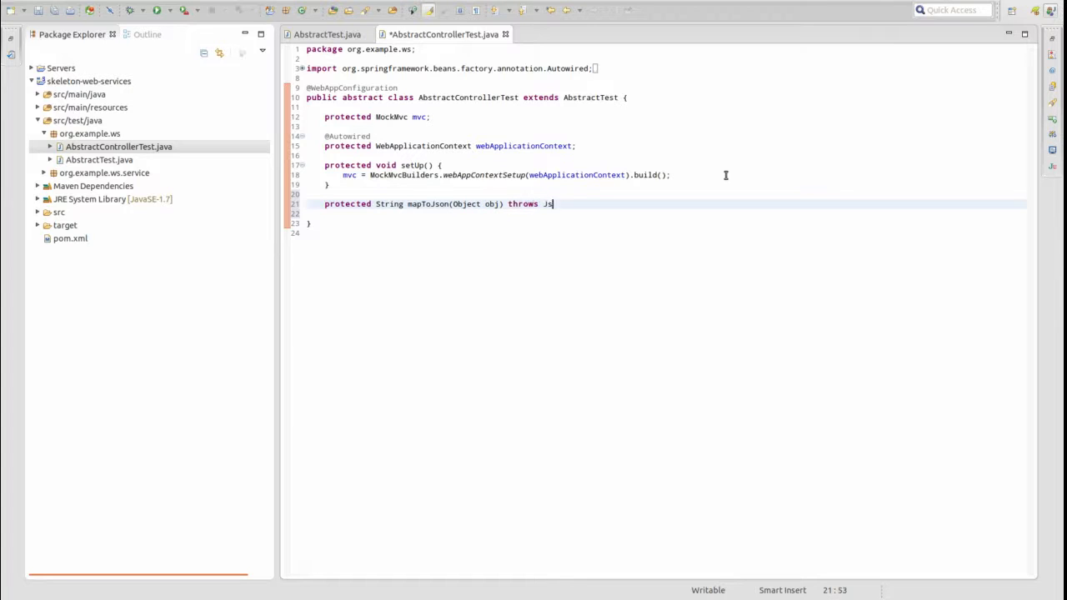
type("onProcessing")
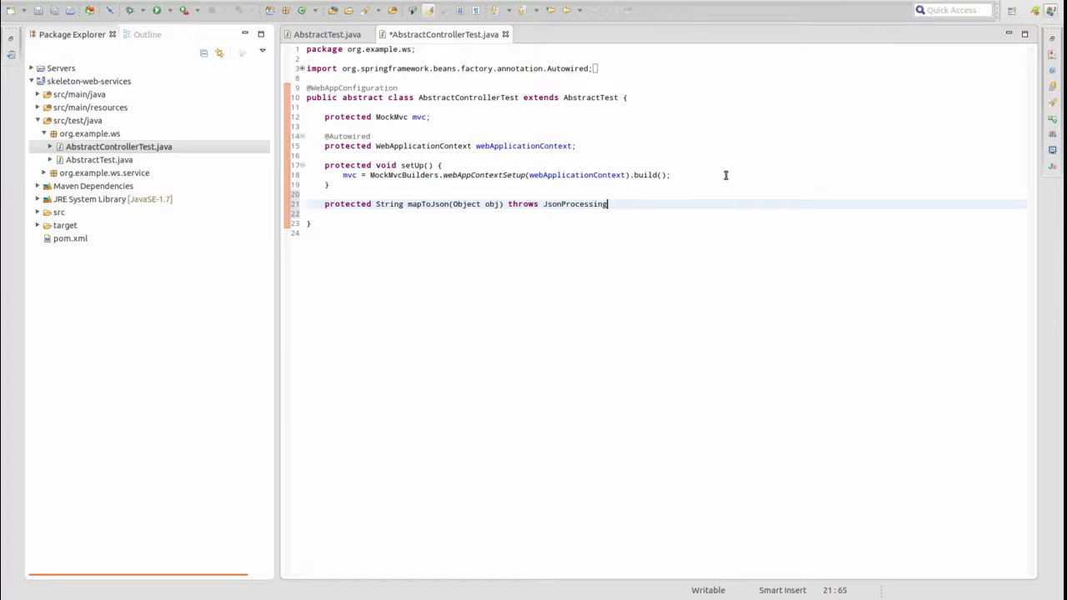
type("Exception {")
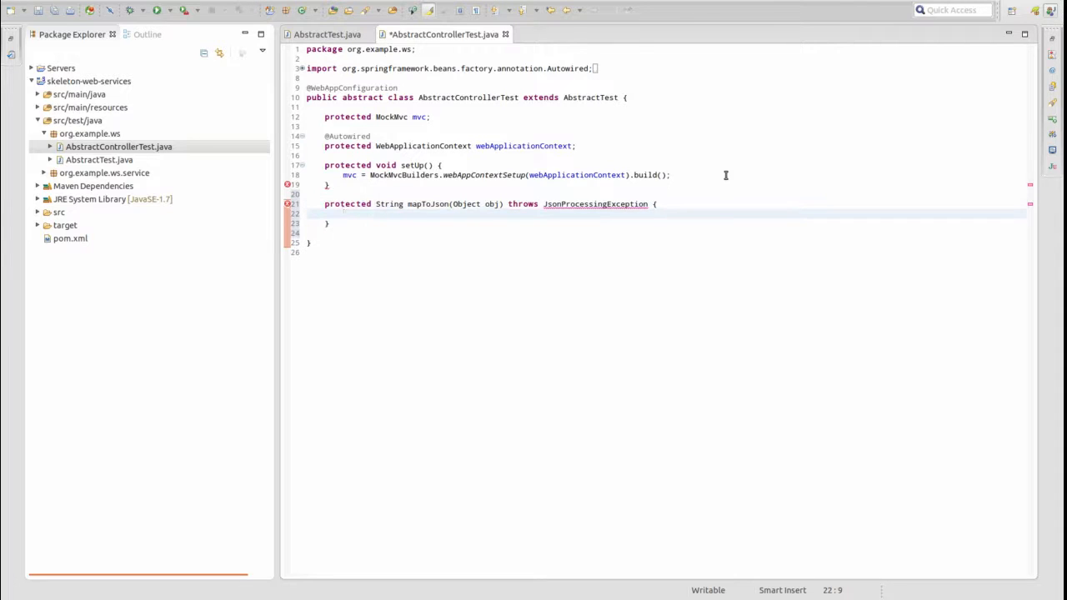
Step: Have mapToJson create an ObjectMapper and return mapper.writeValueAsString(obj)
type("ObjectMapper mapper = new")
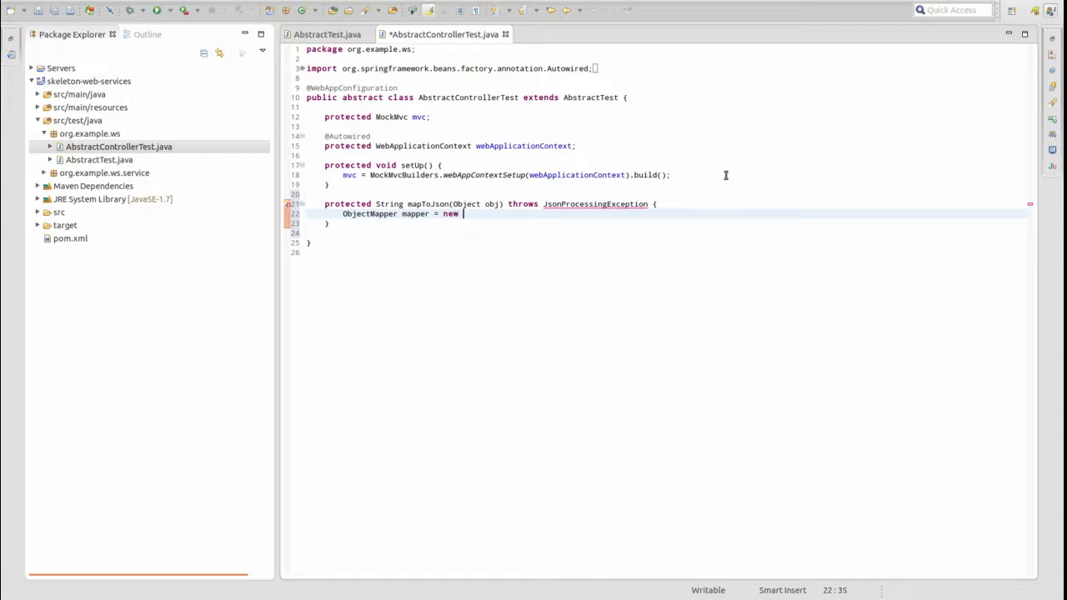
type("ObjectMapper()")
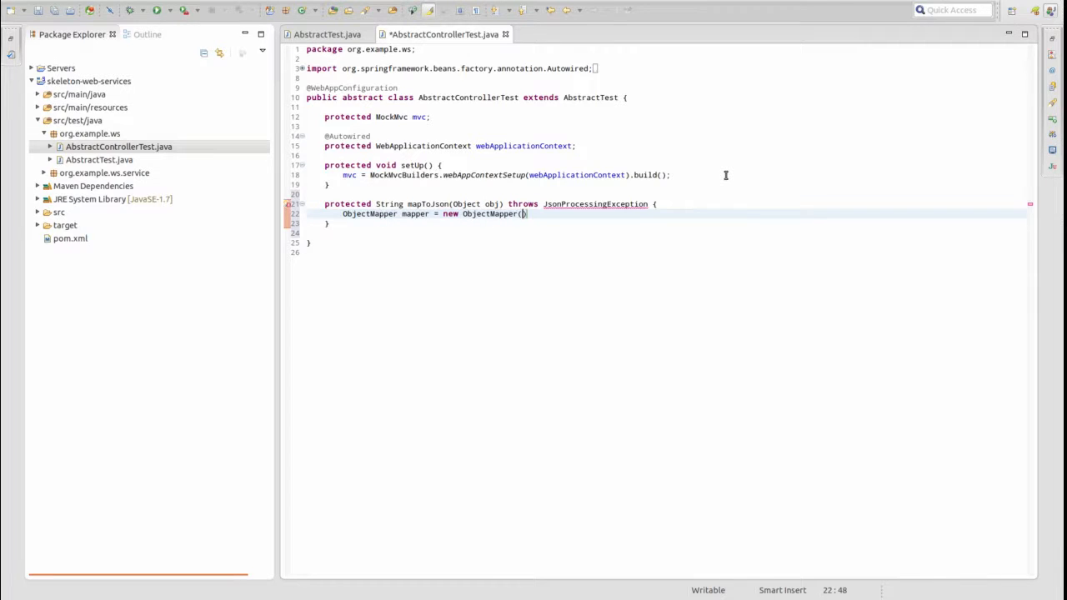
type("rtu")
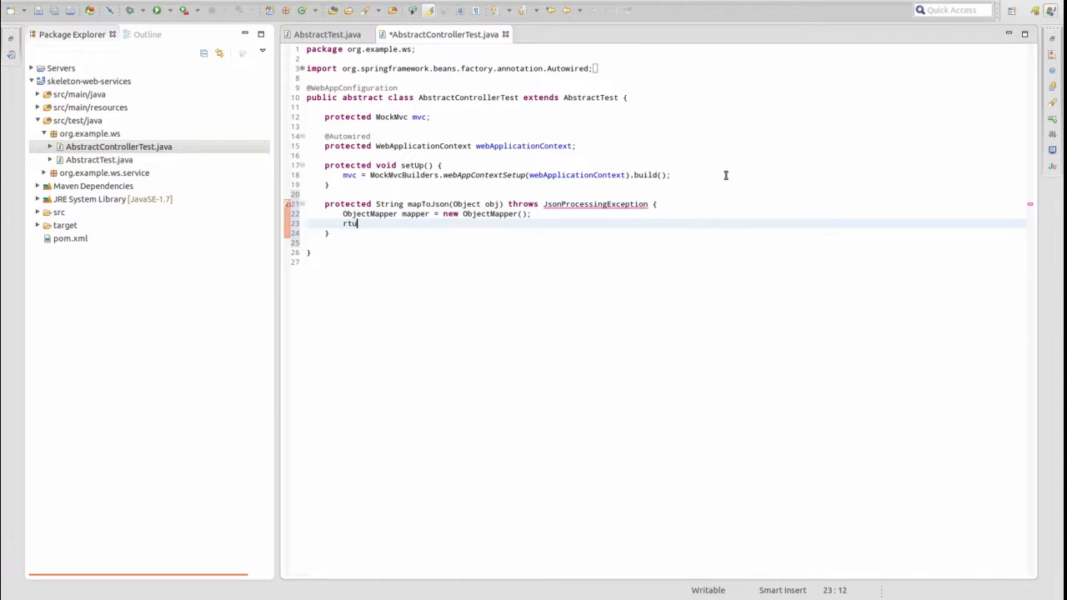
type("return mapper.writeV")
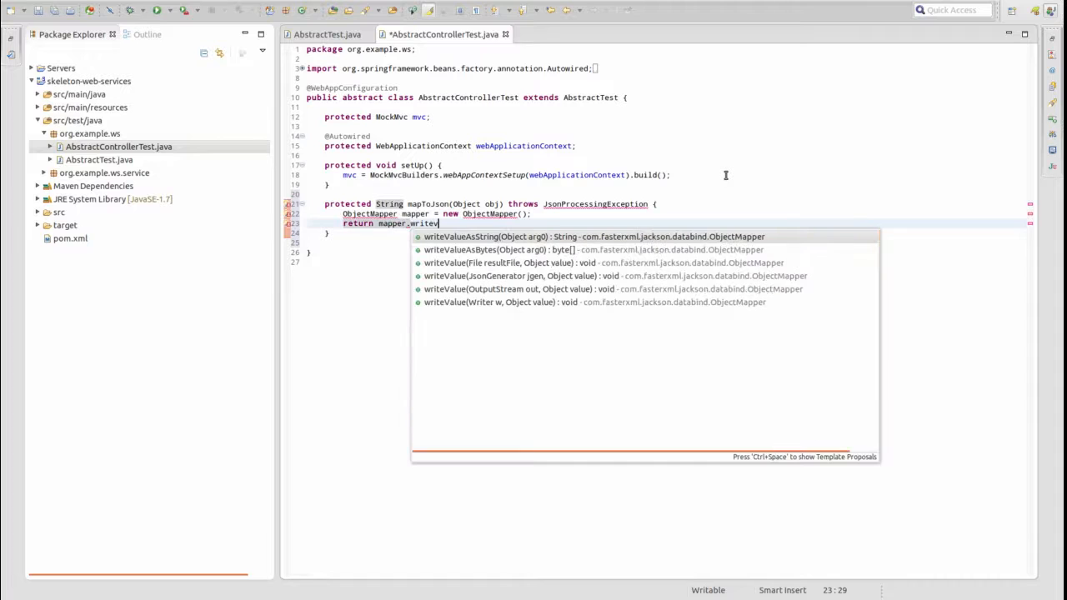
left_click(485, 237)
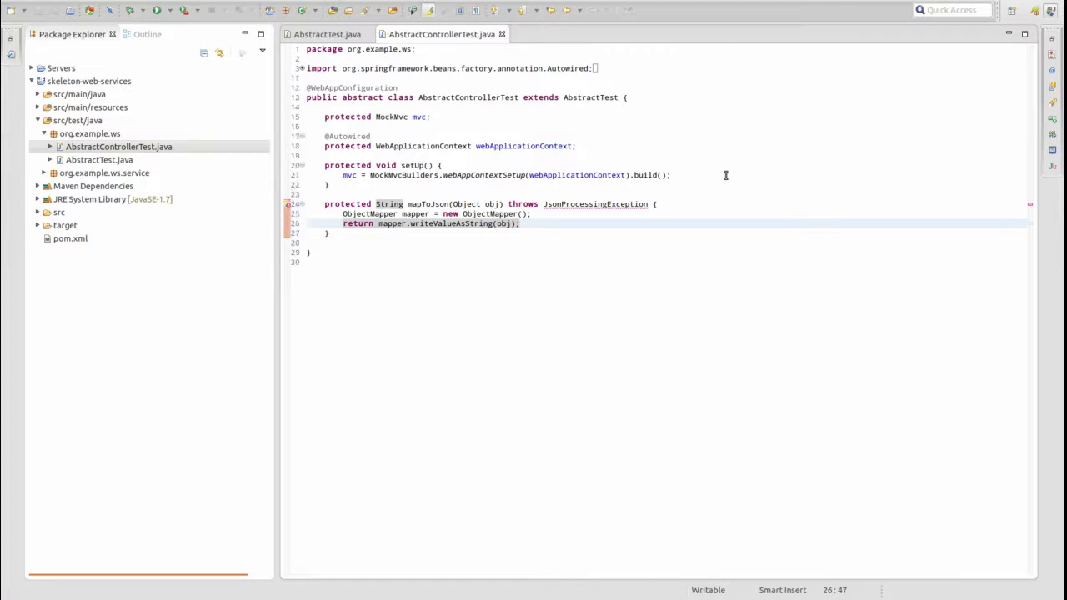
Step: Declare generic mapFromJson(String json, Class<T> clazz), dropping the partial throws clause
key("Enter")
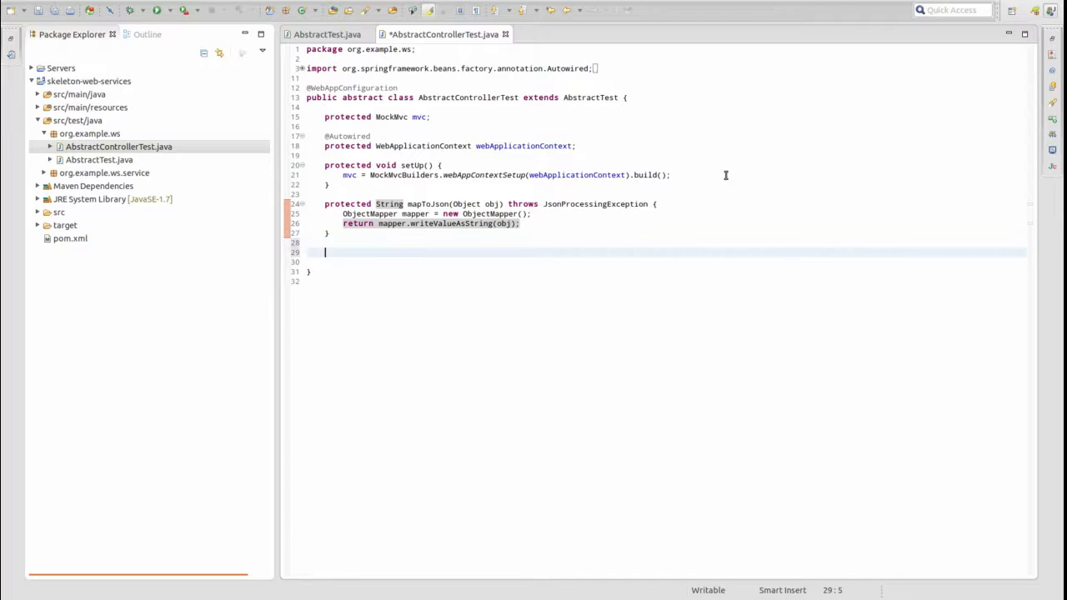
type("protected")
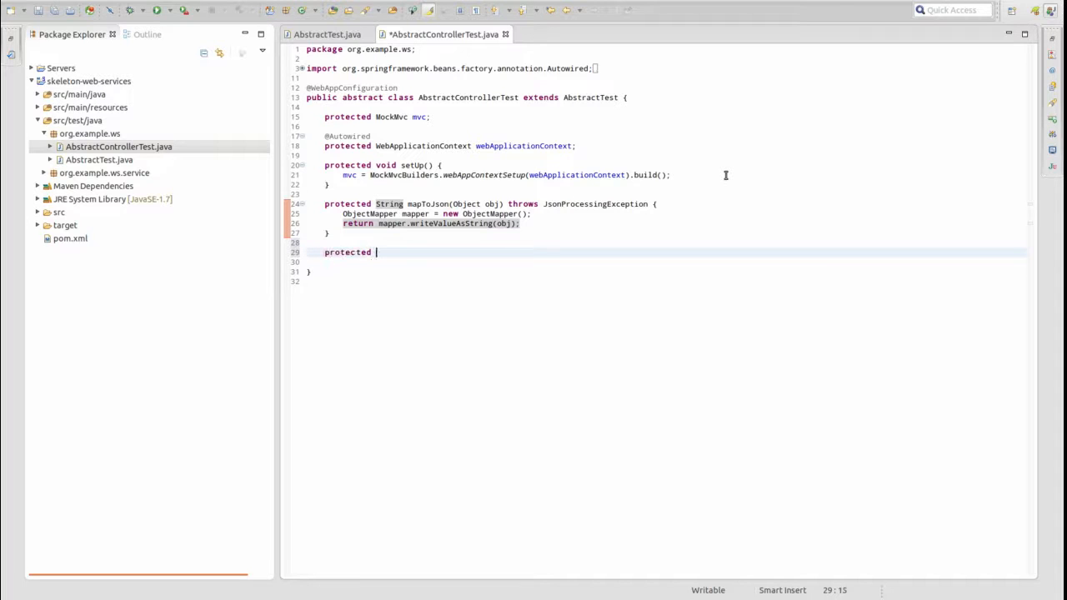
type("<T>")
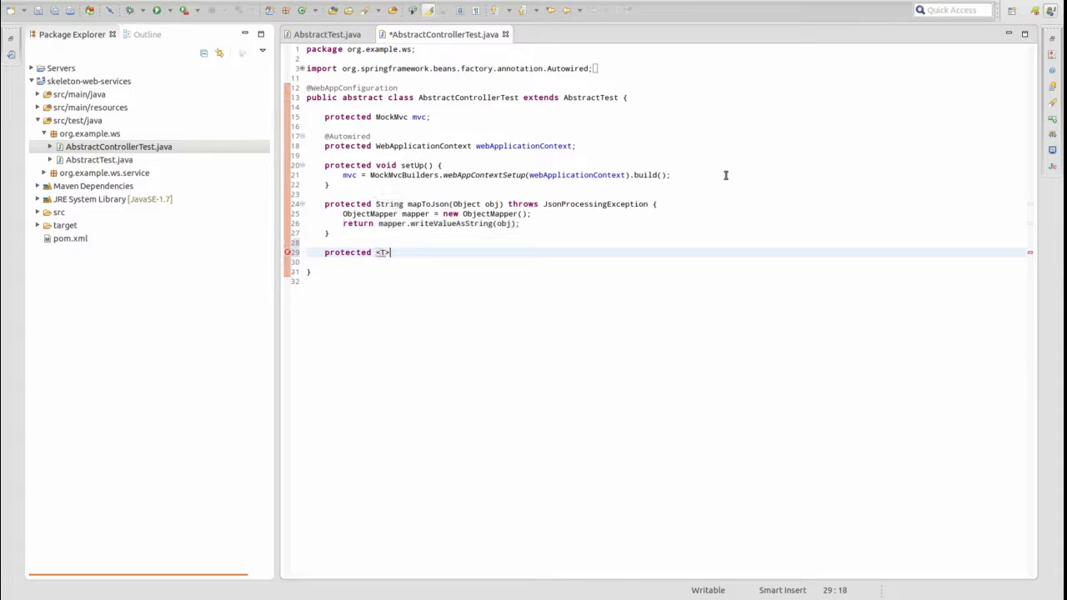
type("mapFromJson(String json, Cl")
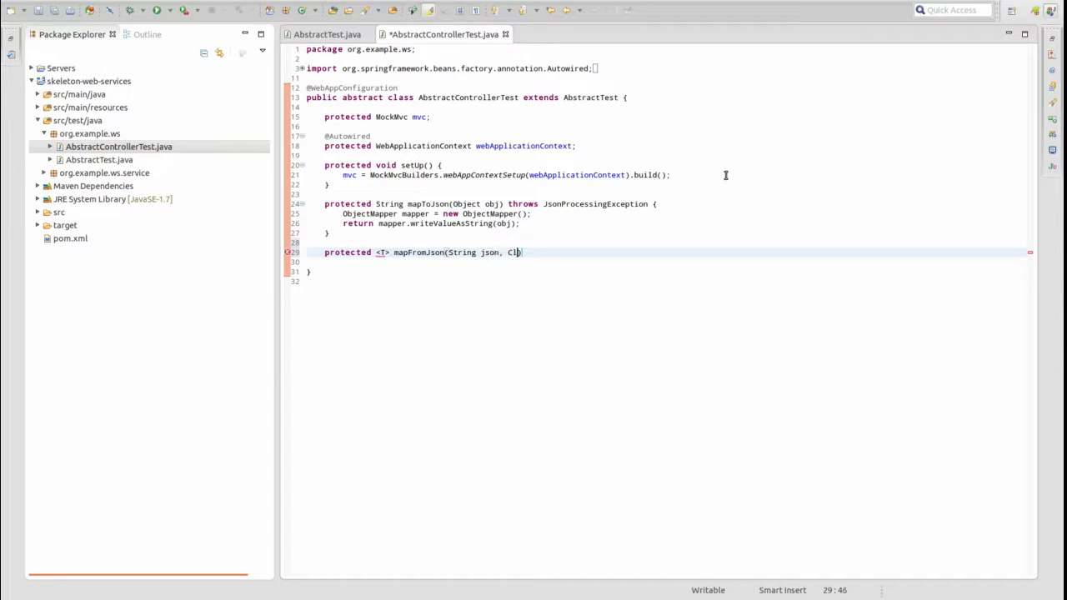
type("ass<T> c")
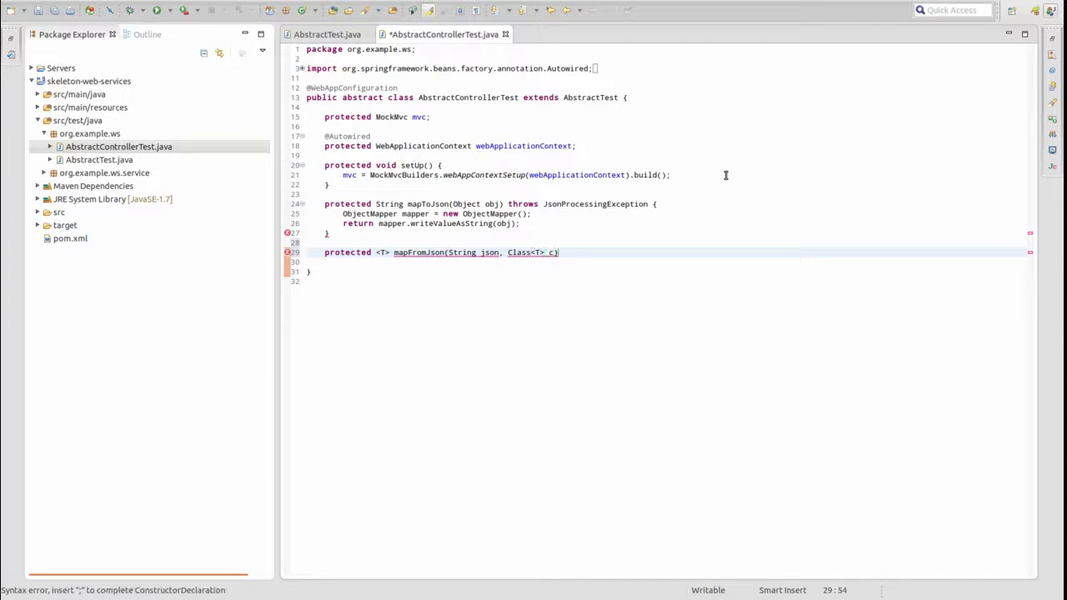
type("lazz) {")
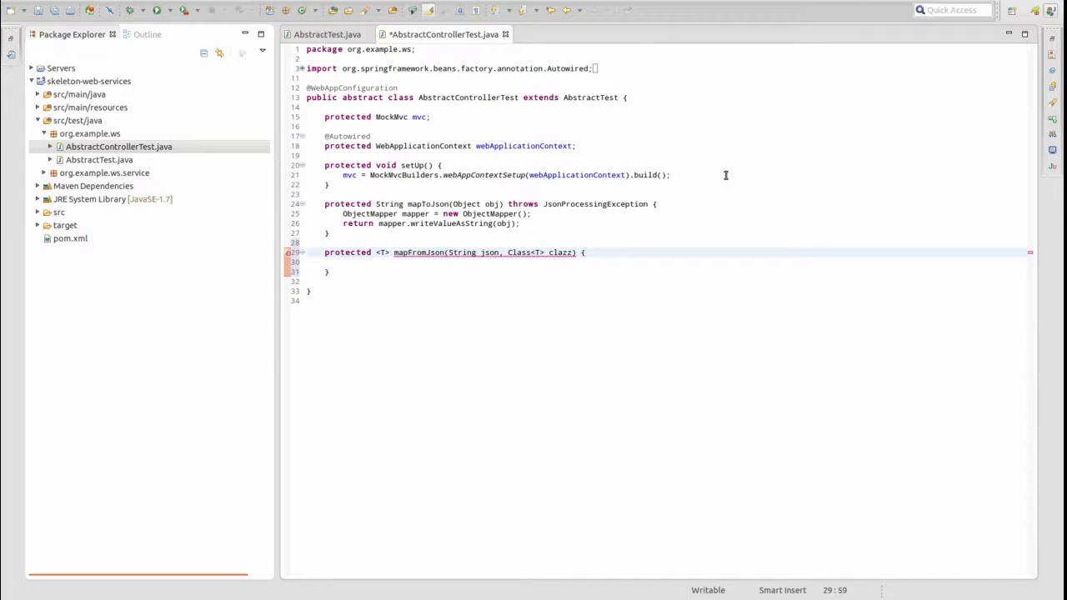
type("throws J")
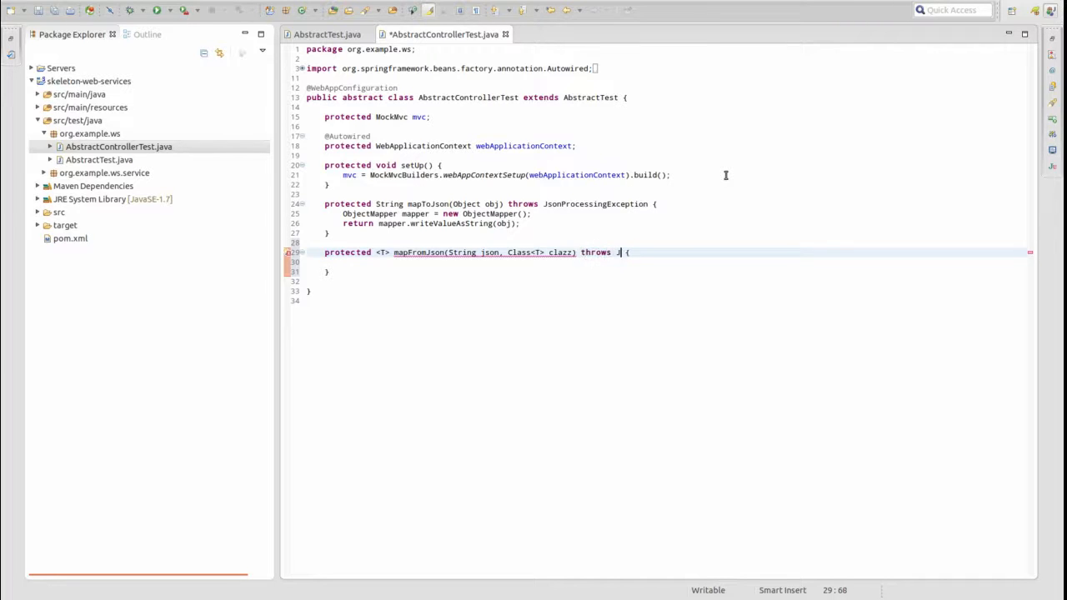
type("JsonParseException")
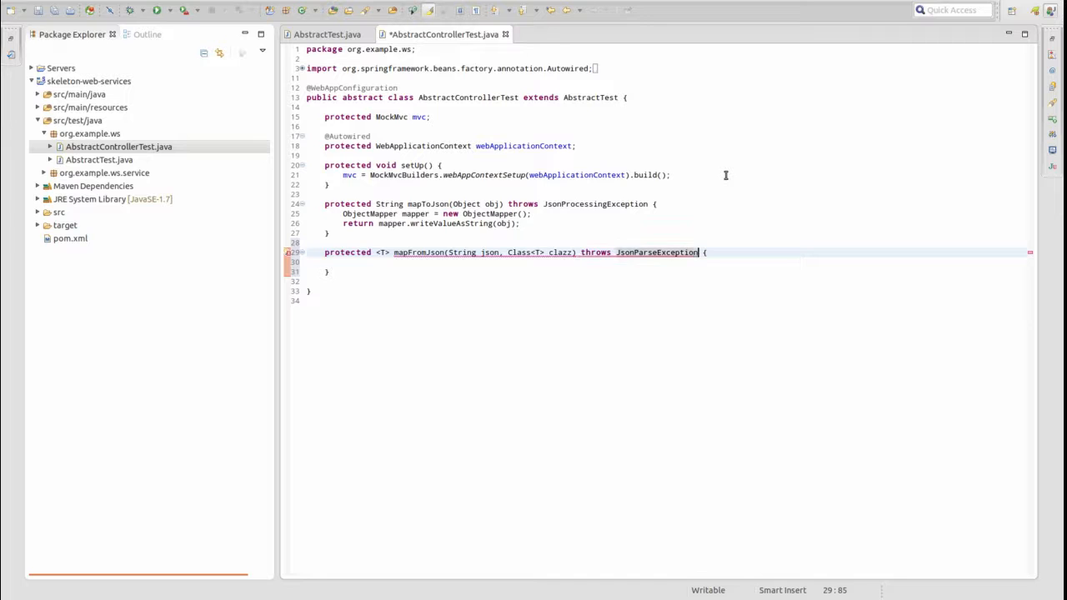
key("BackSpace")
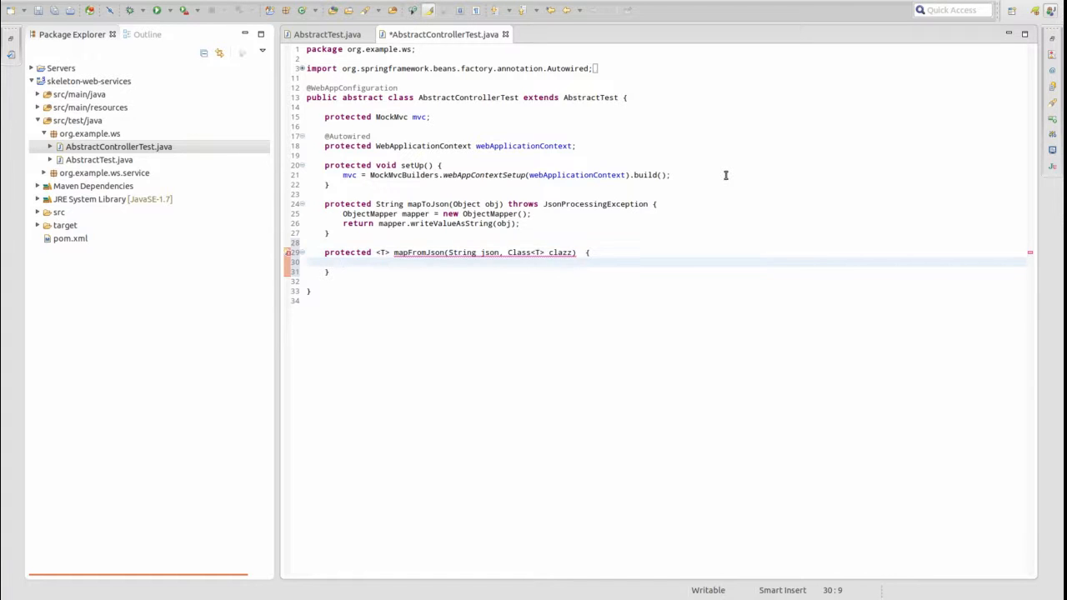
Step: Have mapFromJson build an ObjectMapper and return mapper.readValue(json, clazz) as type T
type("ObjectMapper mapper")
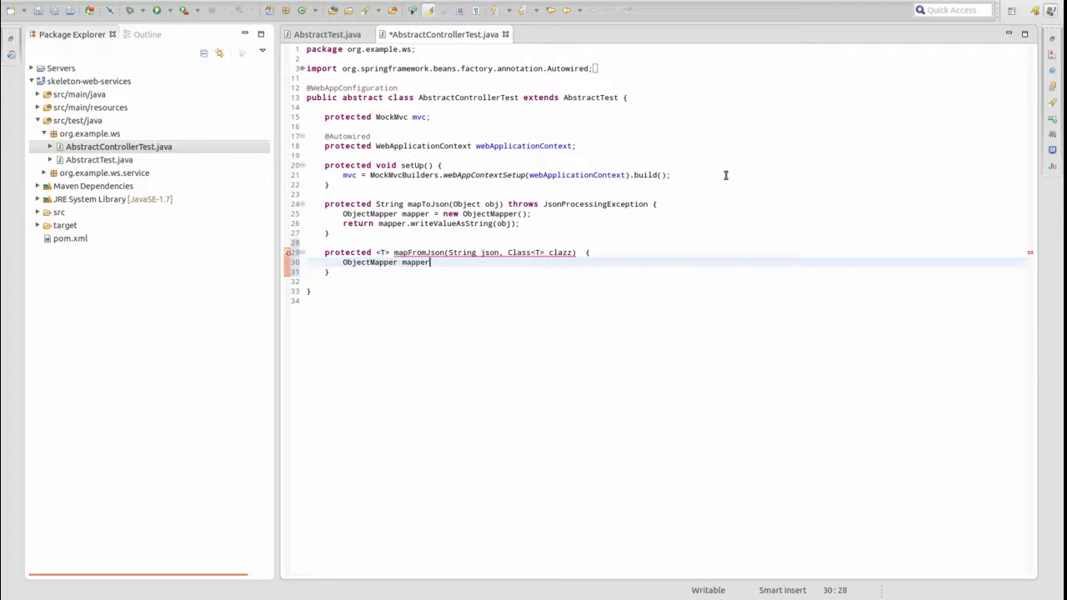
type("= new ObjectMapper();")
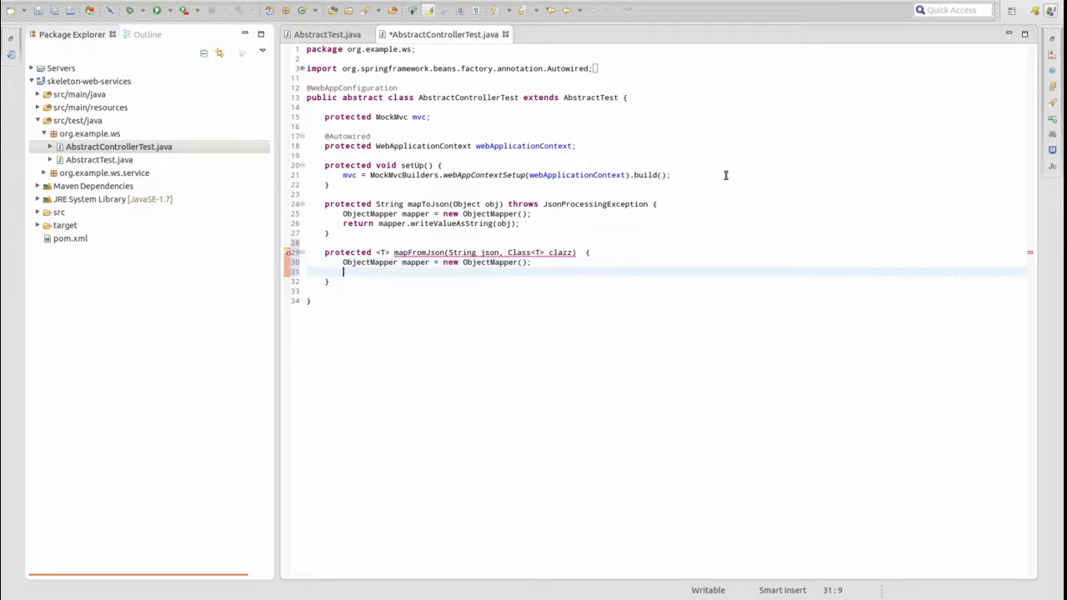
type("return mapper.readValue(json, clazz);")
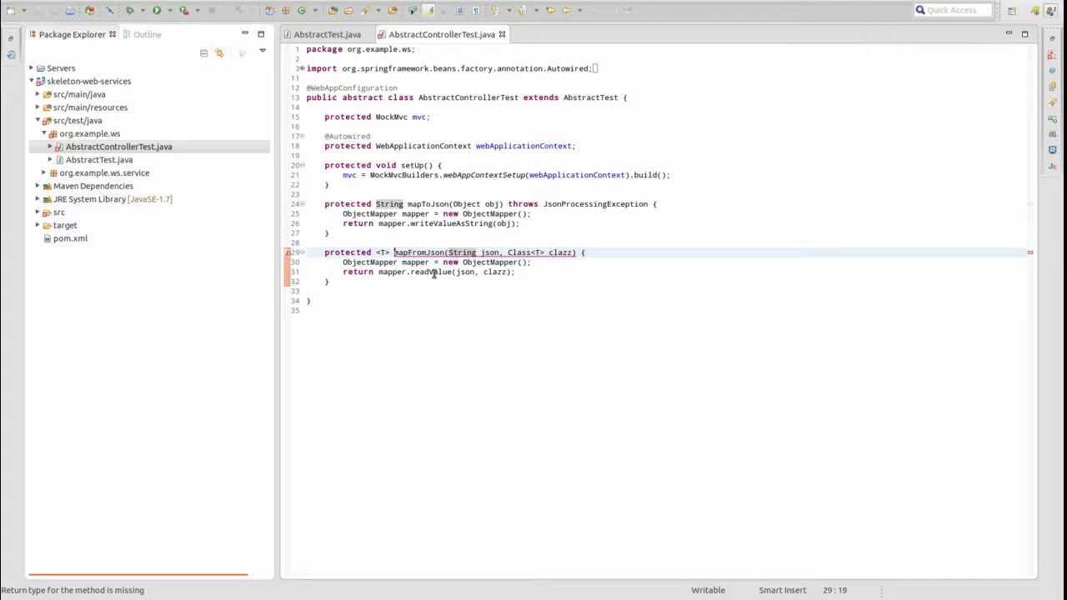
type("T")
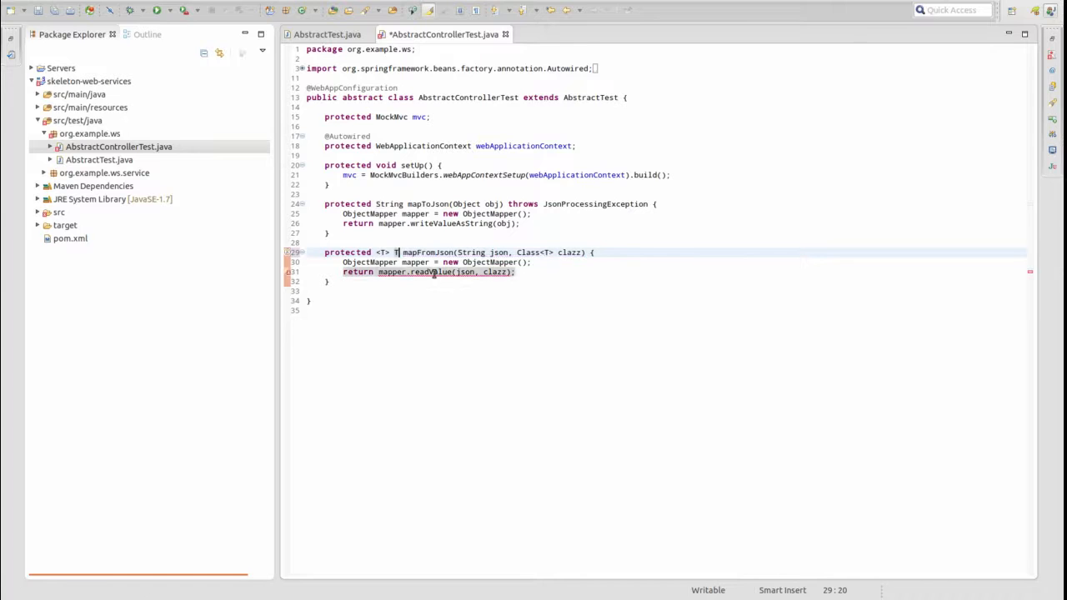
key("ctrl+s")
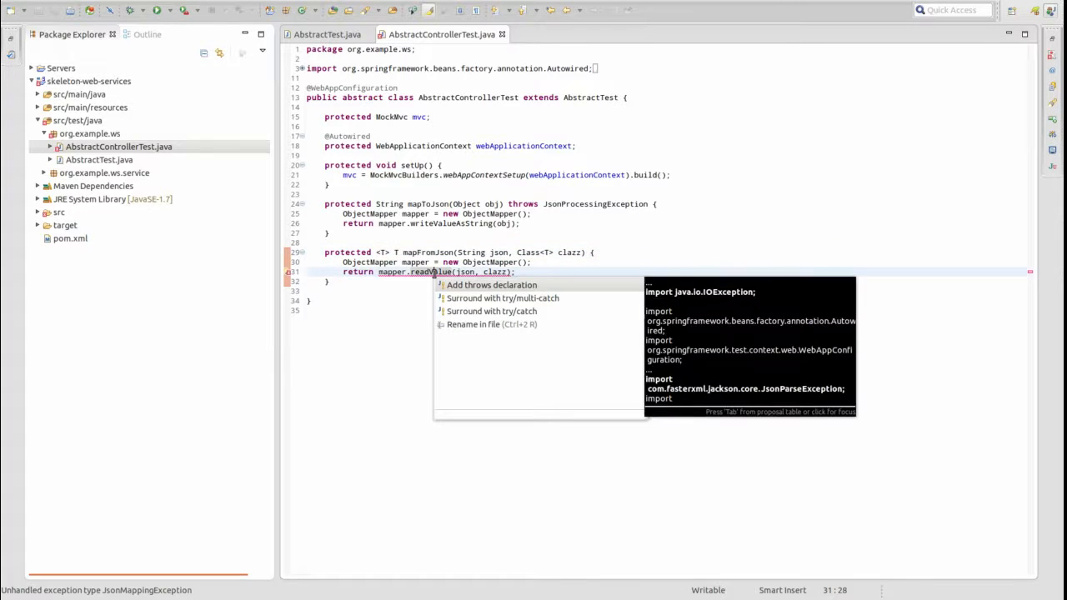
Step: Add the throws declaration for mapFromJson's exceptions and select src/test/java for a new item
left_click(490, 284)
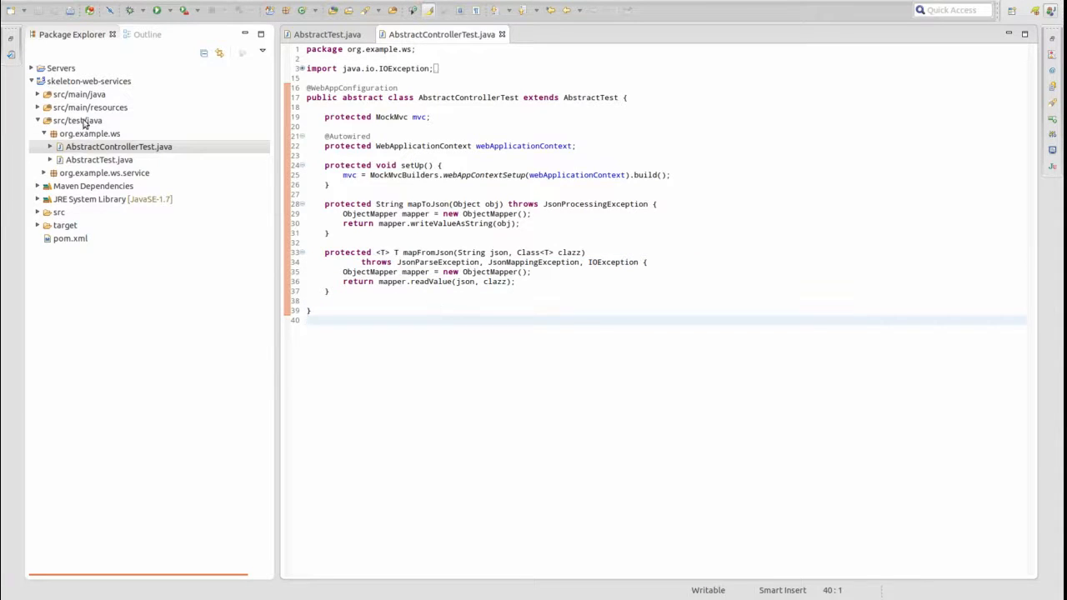
left_click(77, 120)
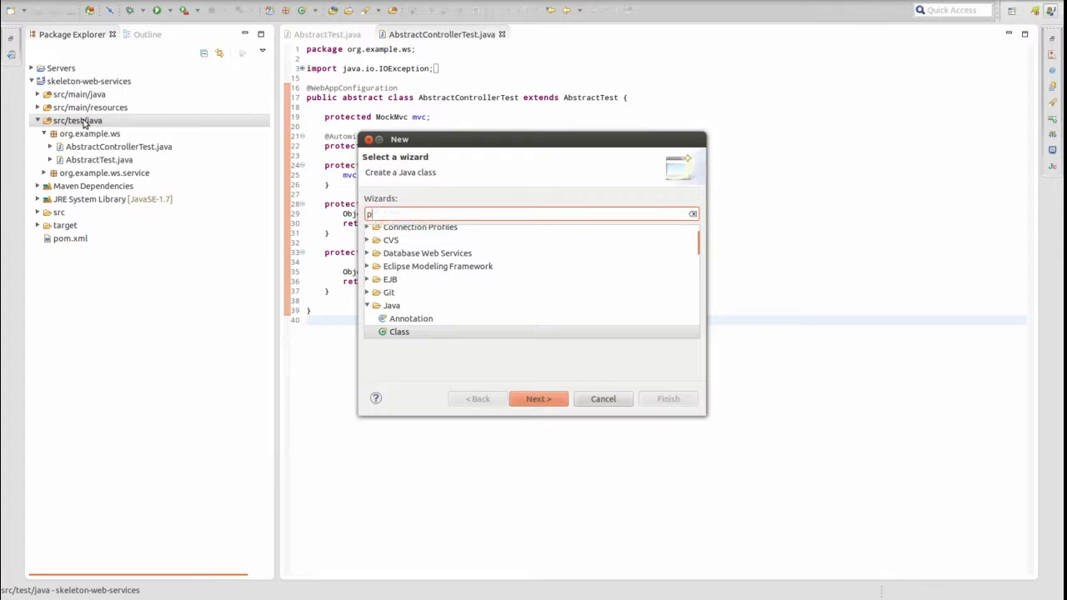
Step: Create the org.example.ws.web.api package under the test sources
type("ackage")
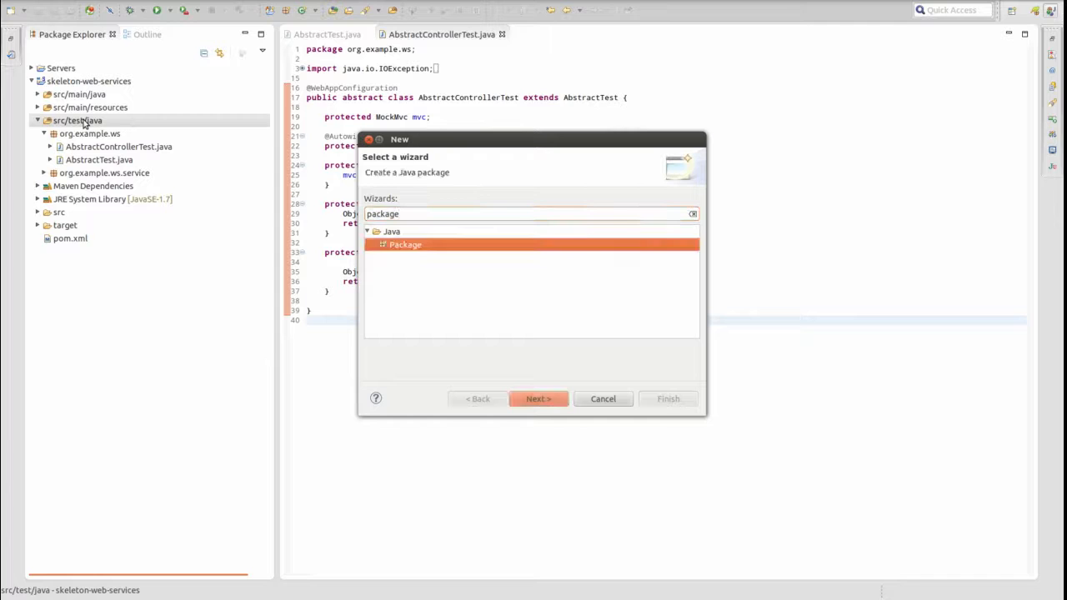
left_click(537, 398)
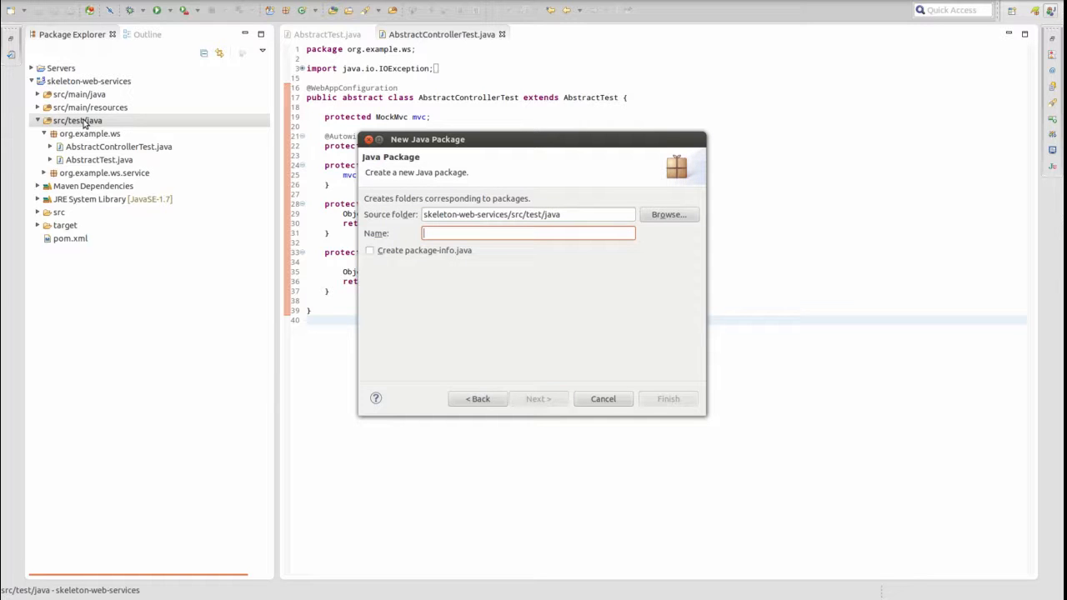
type("org")
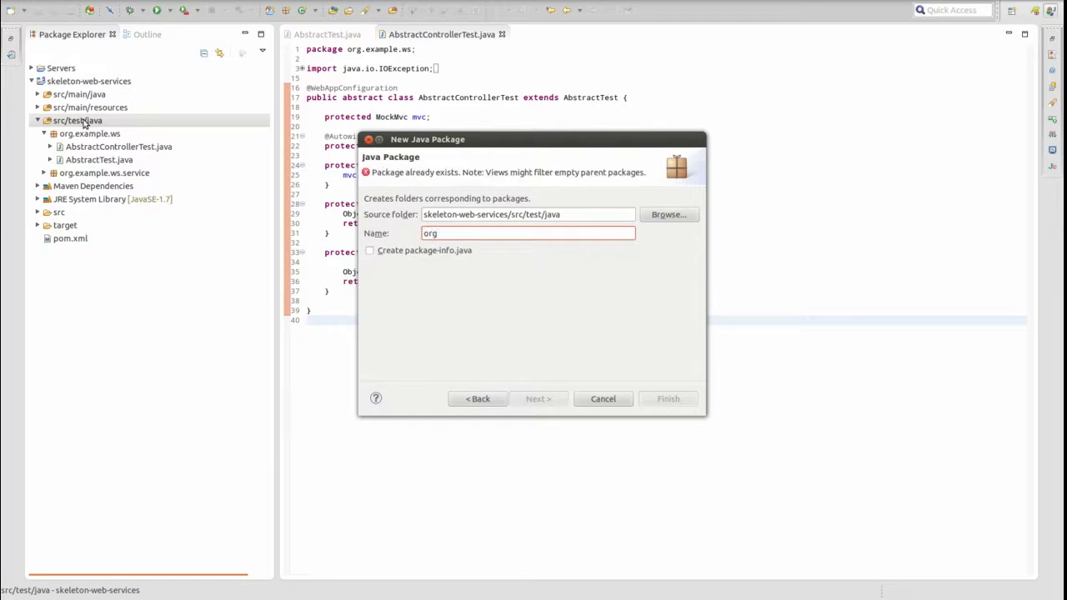
type(".example.ws.web.api")
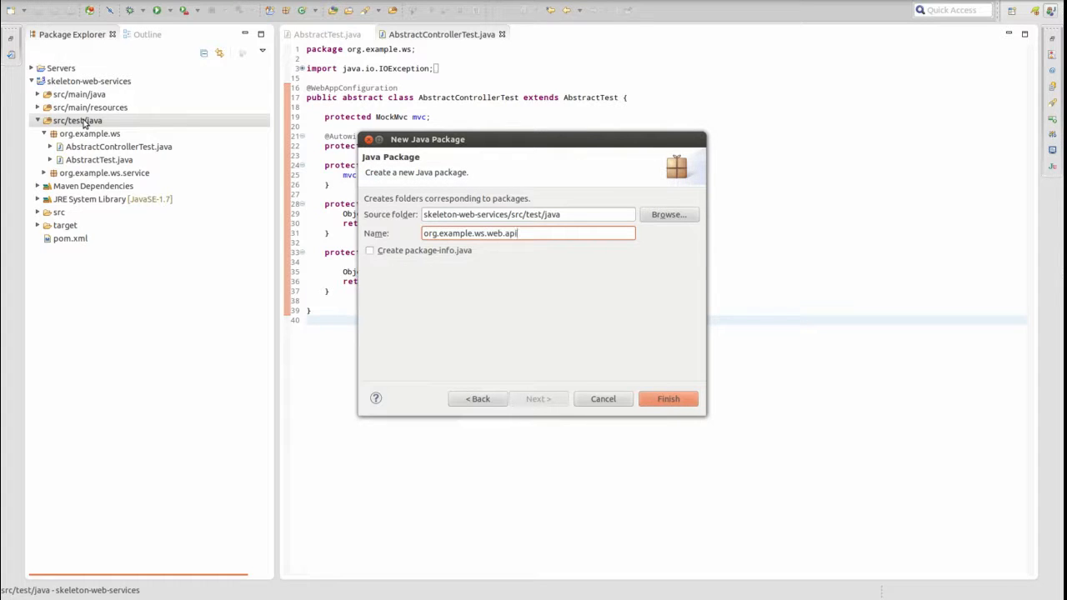
left_click(667, 399)
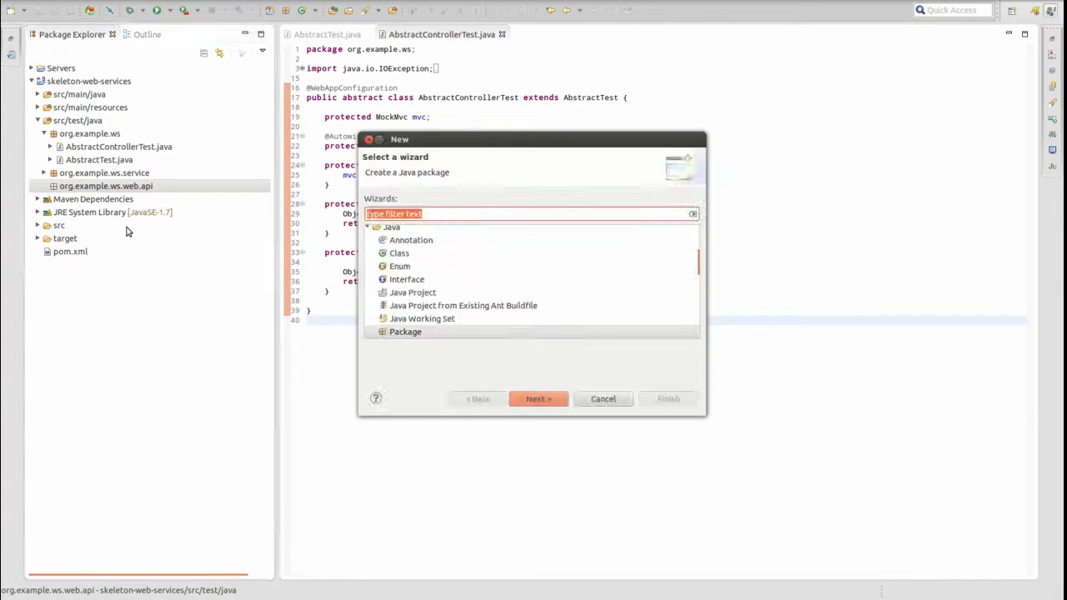
Step: Create GreetingControllerTest extending AbstractControllerTest in org.example.ws.web.api
type("class")
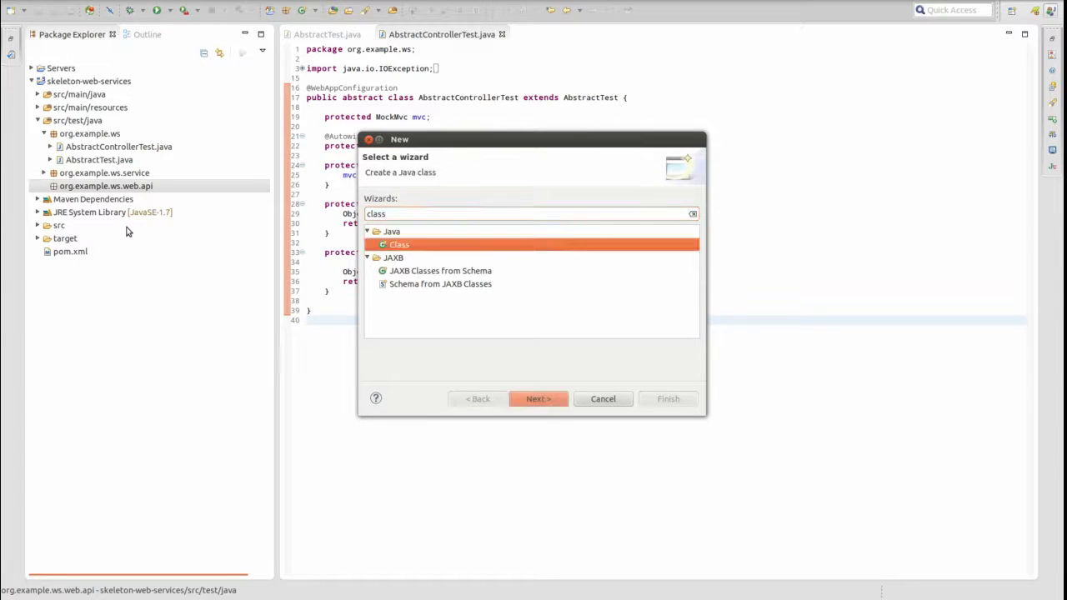
left_click(537, 399)
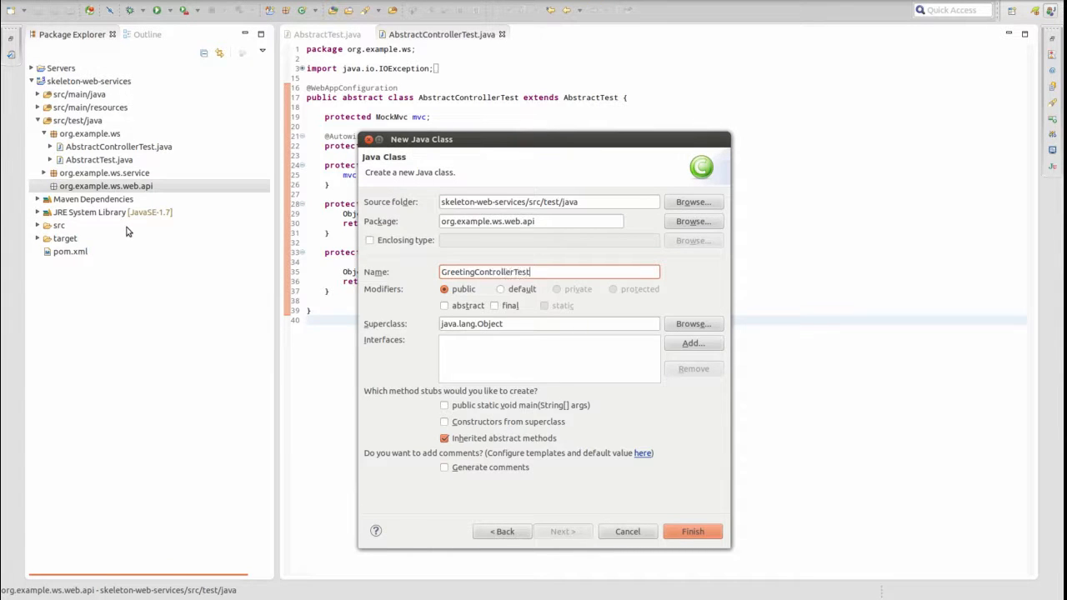
left_click(693, 323)
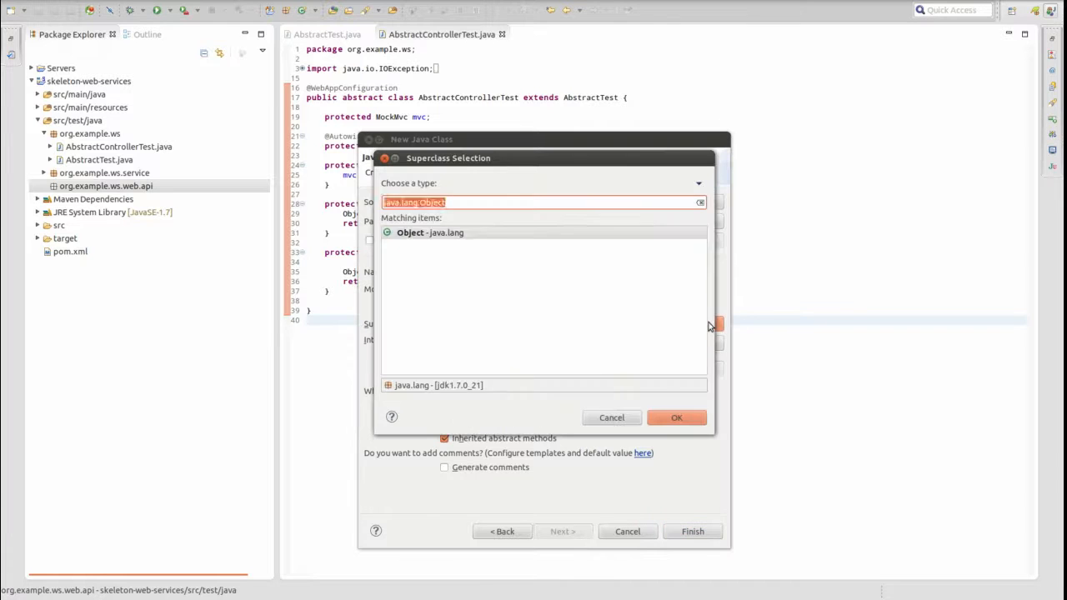
type("abstractcontroller")
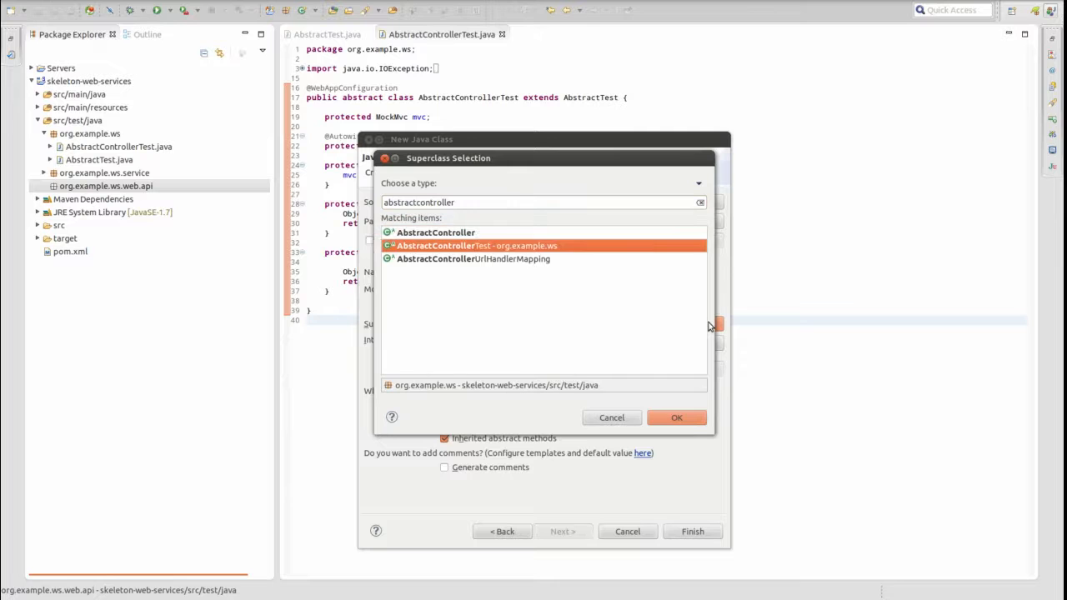
left_click(676, 416)
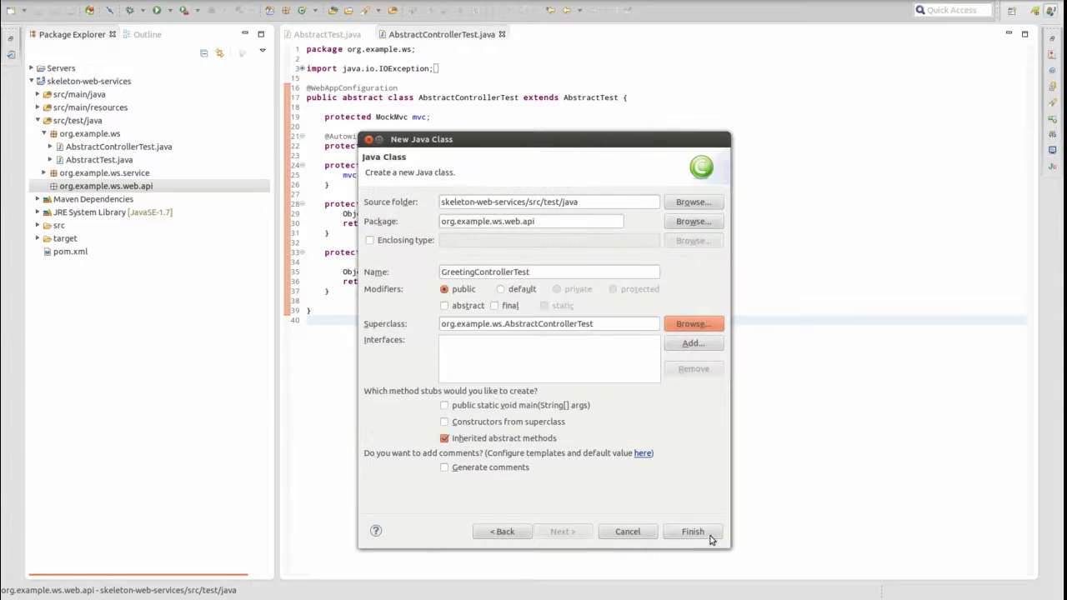
left_click(693, 530)
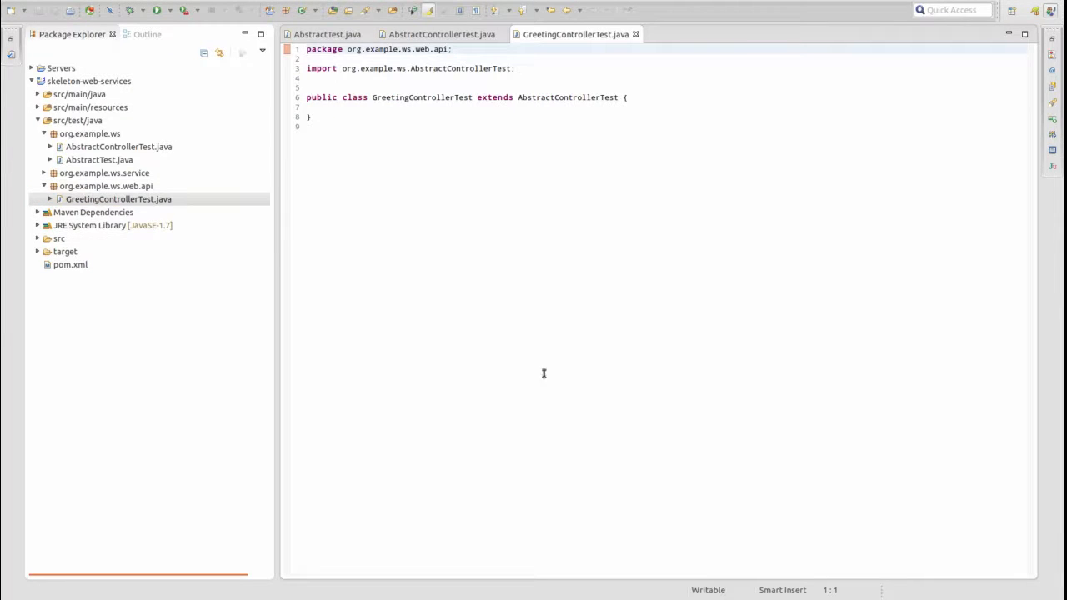
left_click(361, 87)
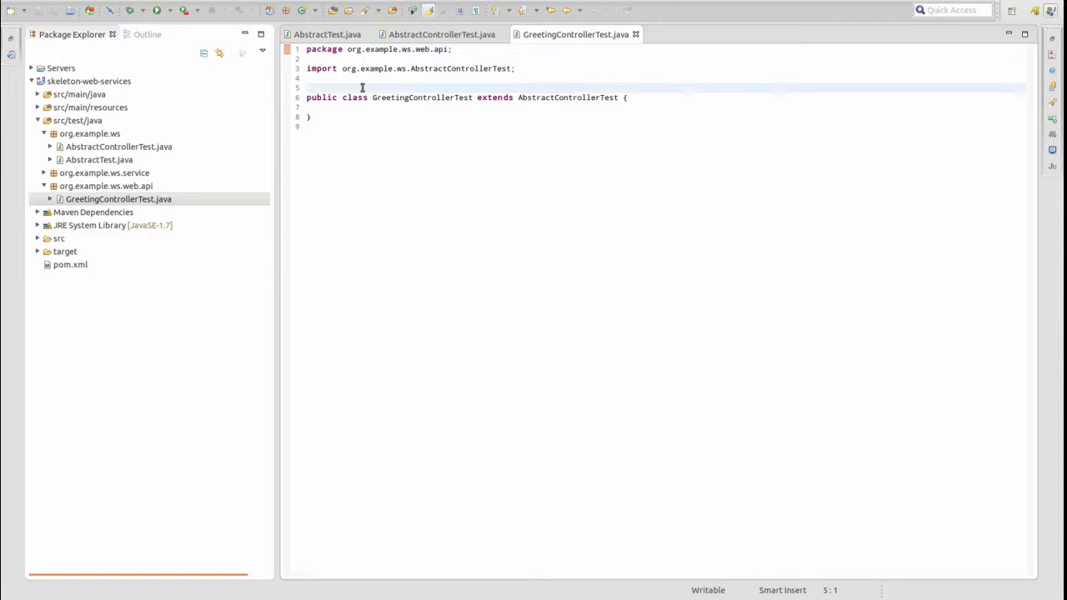
type("@Transactional")
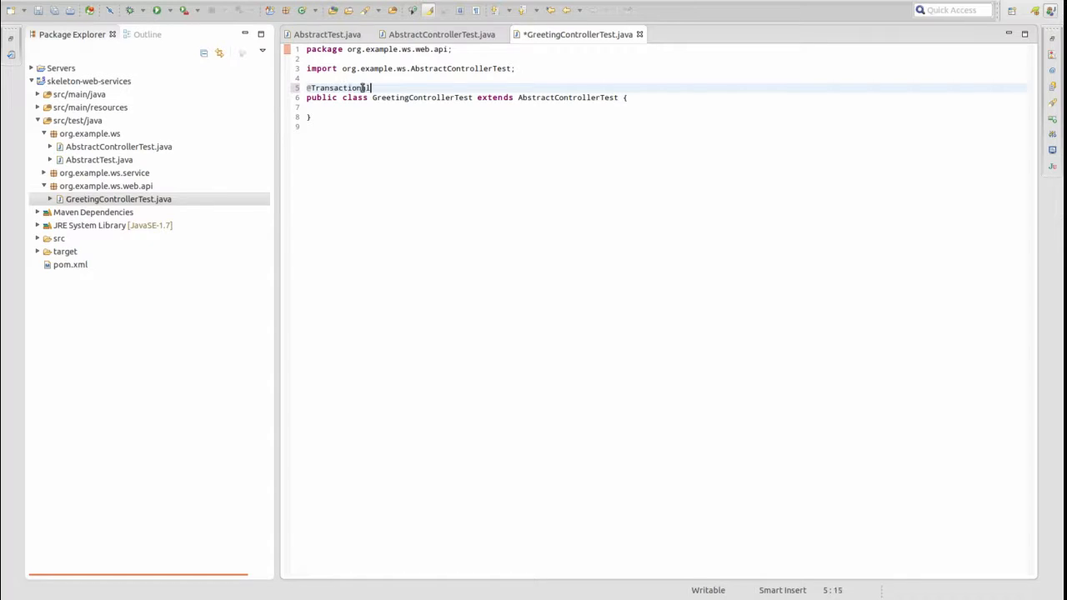
key("ctrl+space")
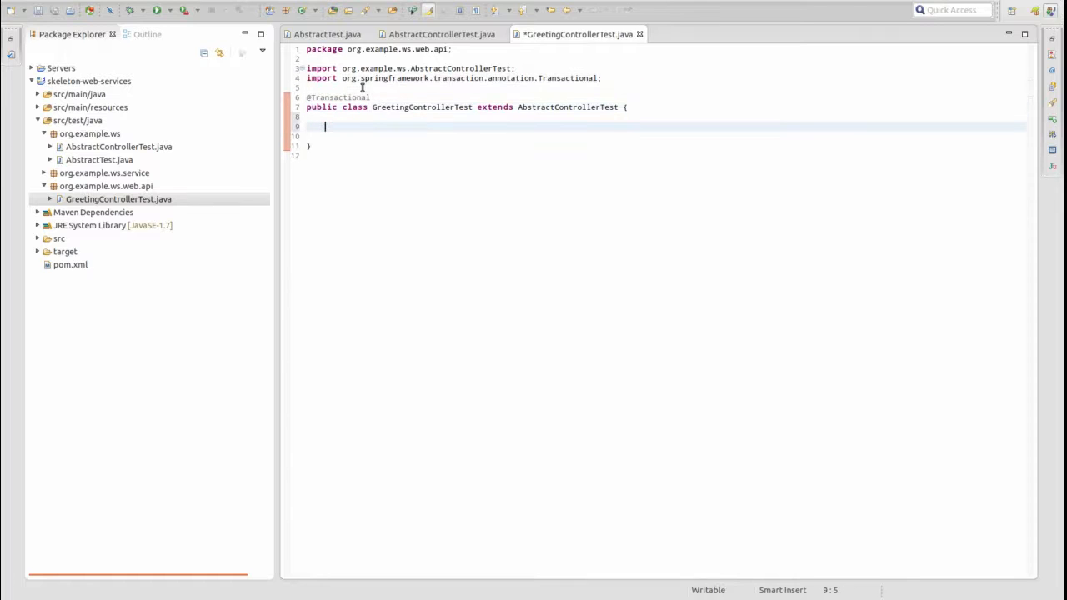
type("@Auto")
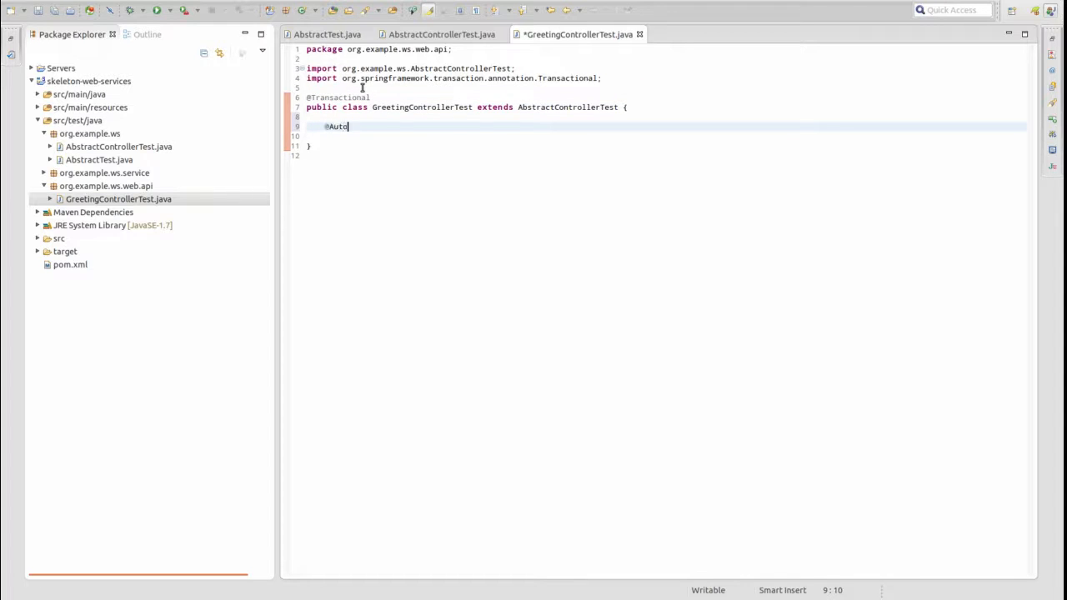
type("wired")
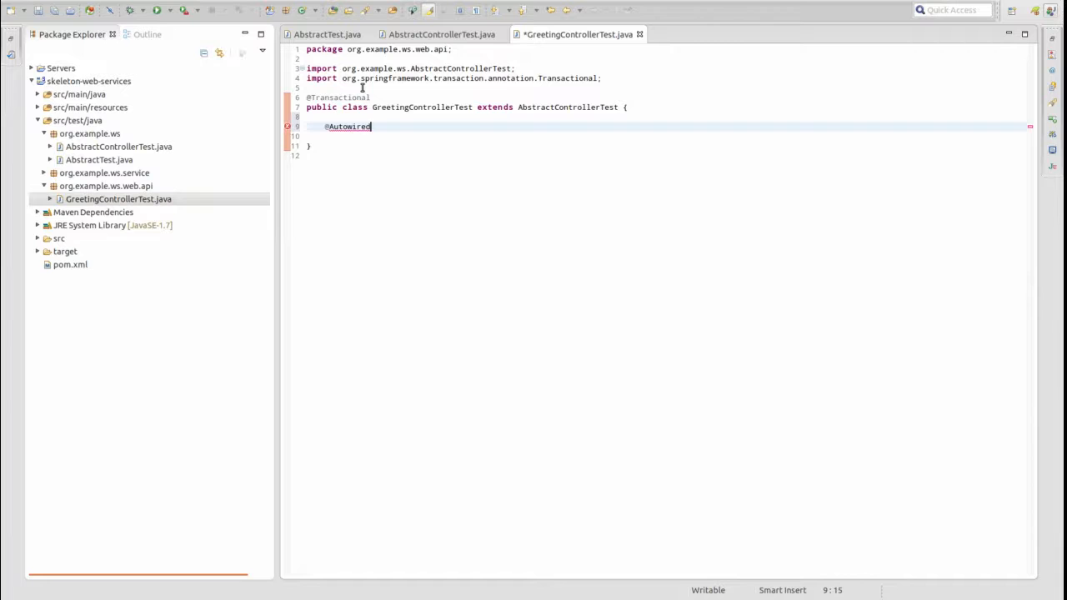
type("private GreetingService")
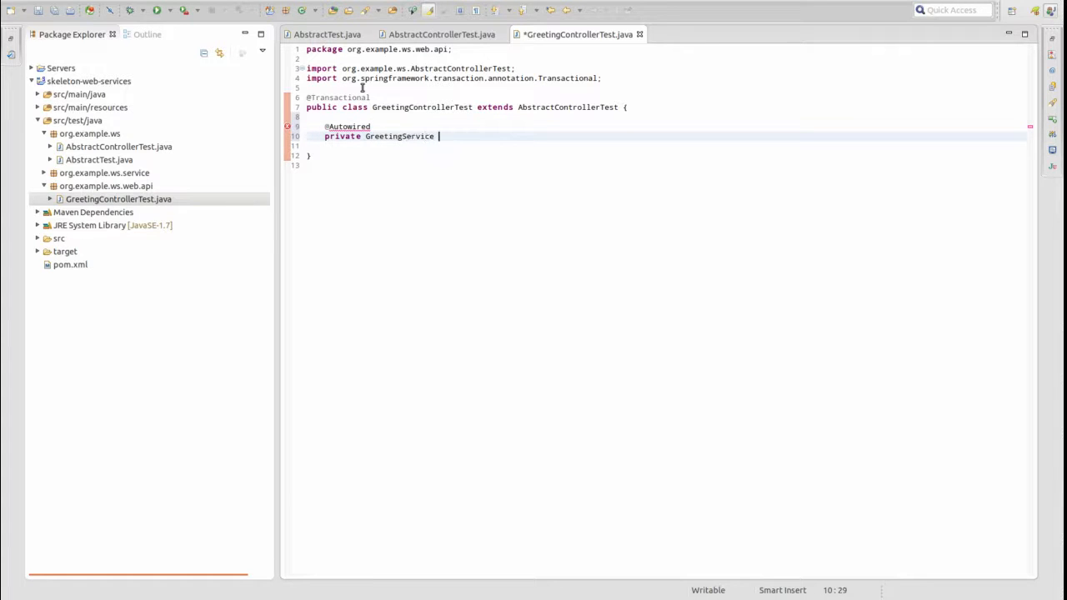
type("greetingServi")
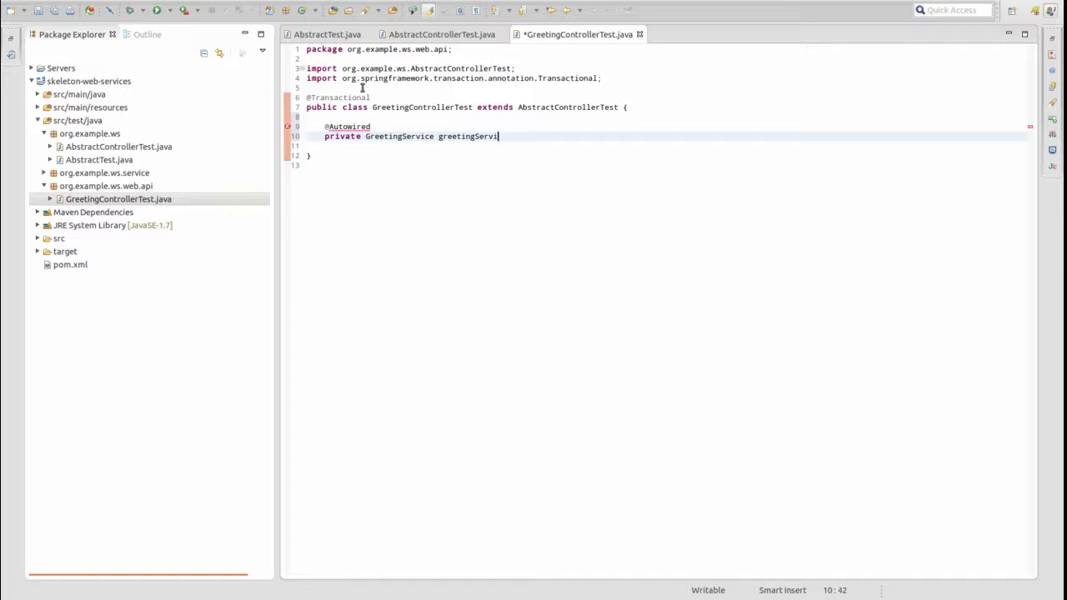
type("ce;")
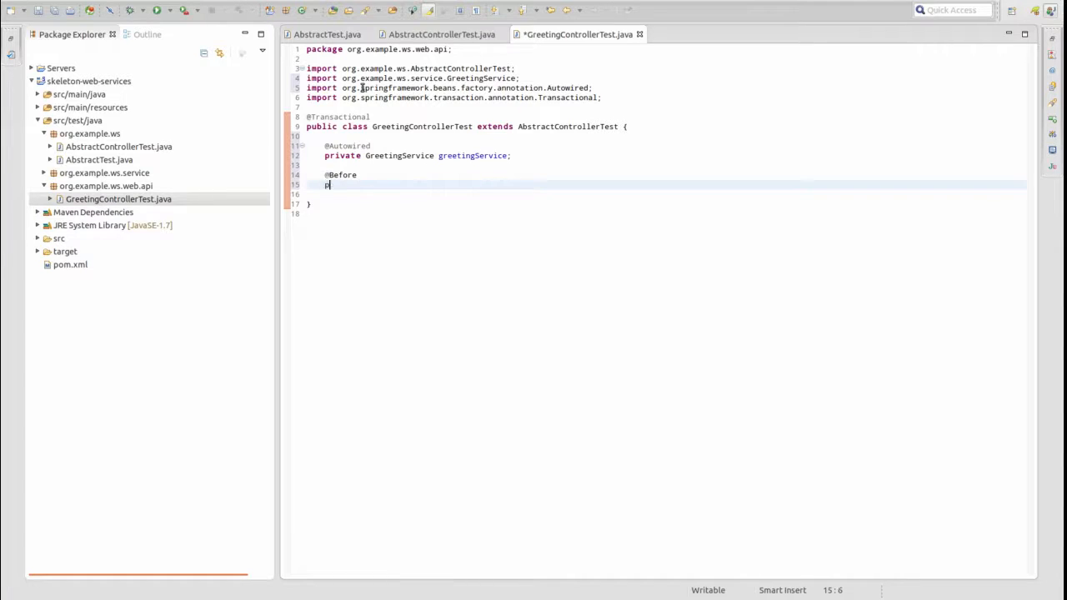
Step: Write setUp() calling super.setUp() and greetingService.evictCache(), importing org.junit.Before
type("ublic void setUp() {")
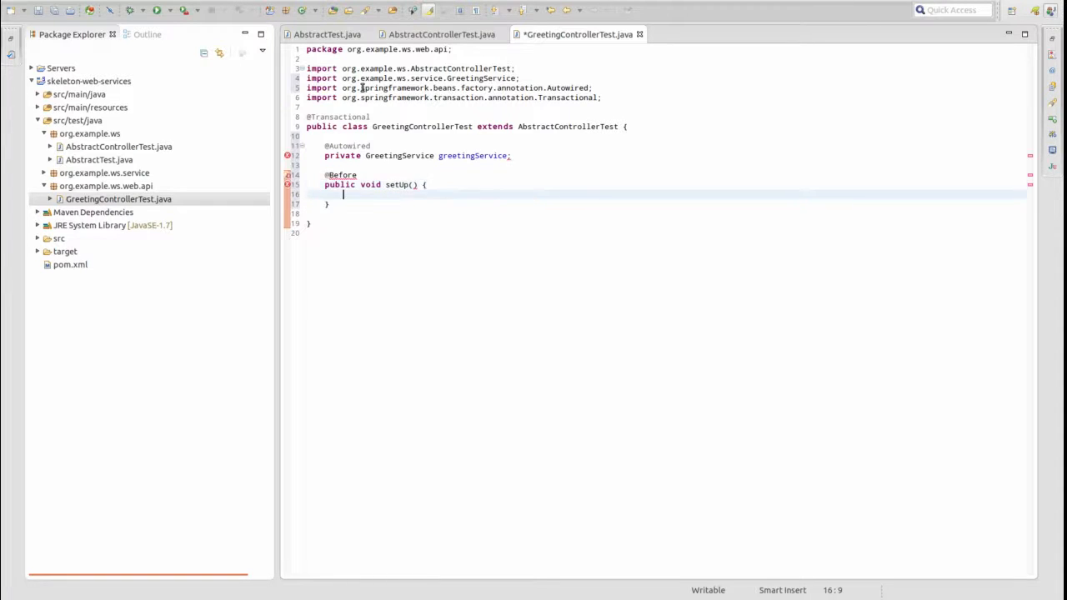
type("super.setUp();")
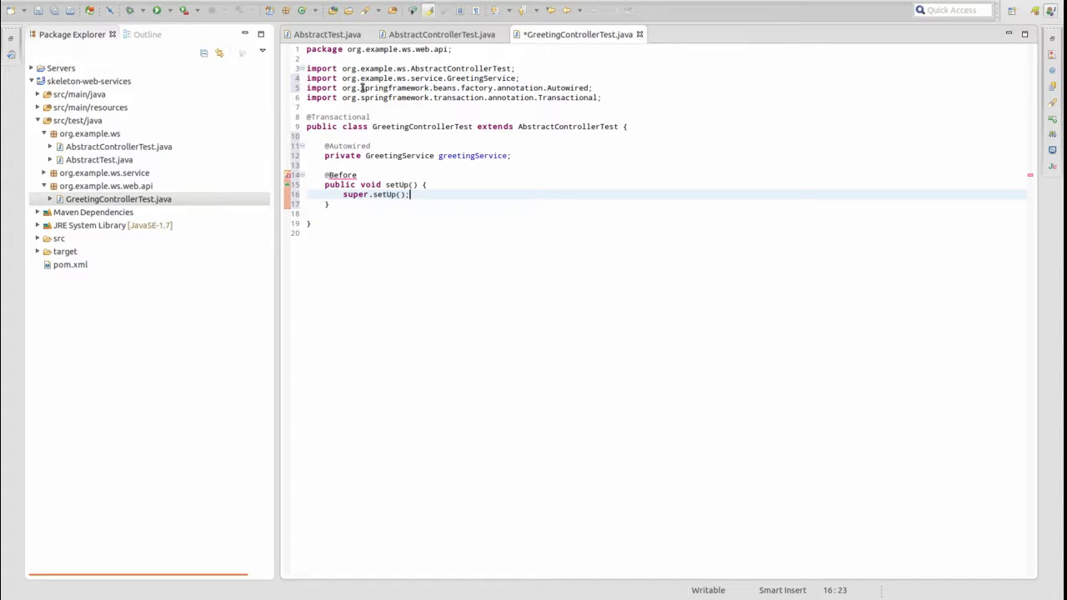
type("greeting")
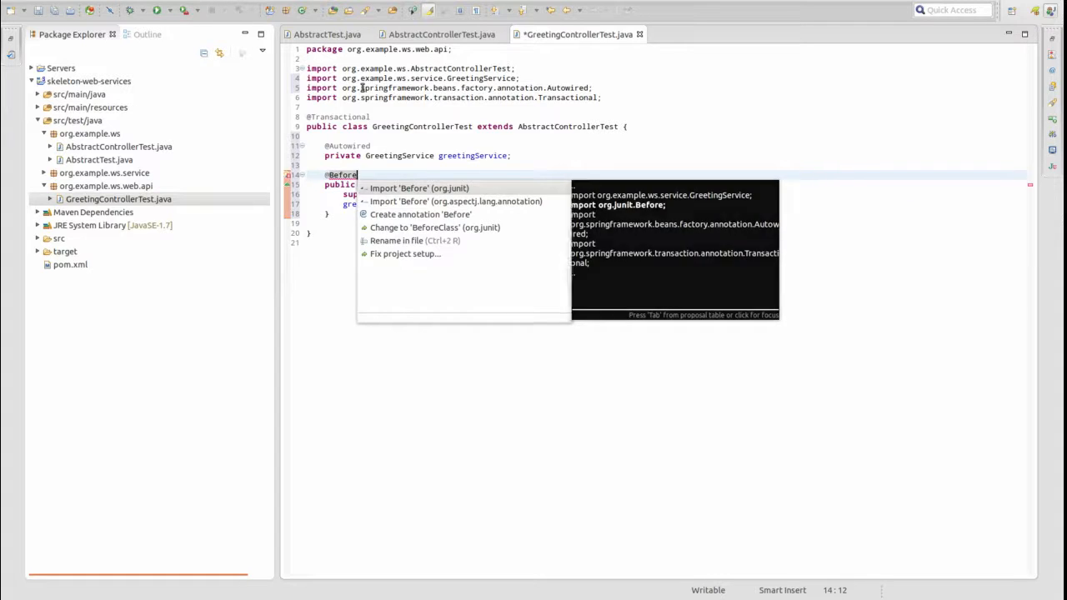
left_click(419, 187)
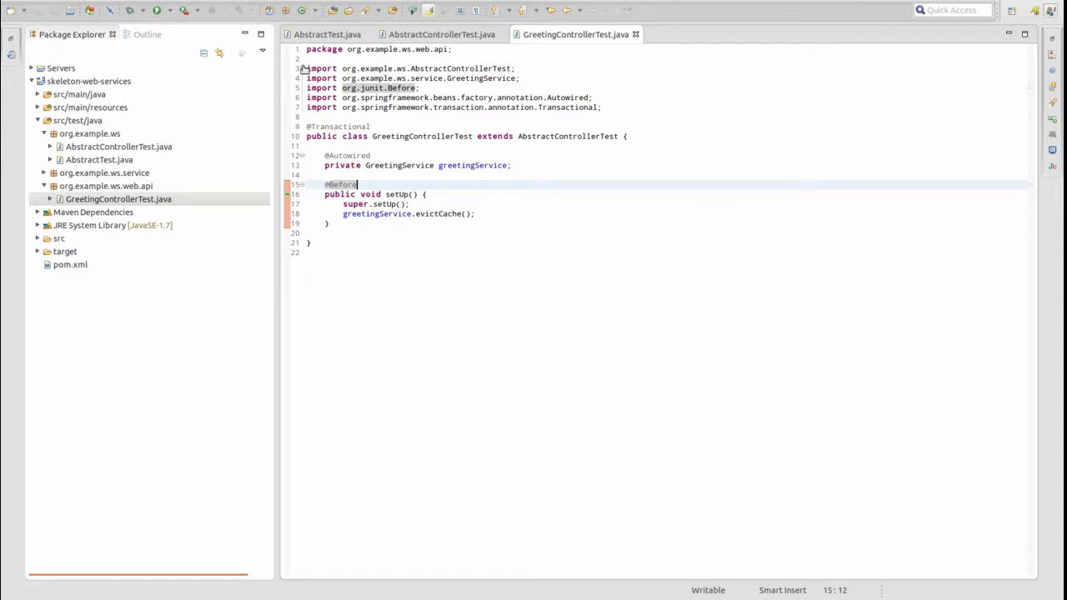
key("ctrl+shift+o")
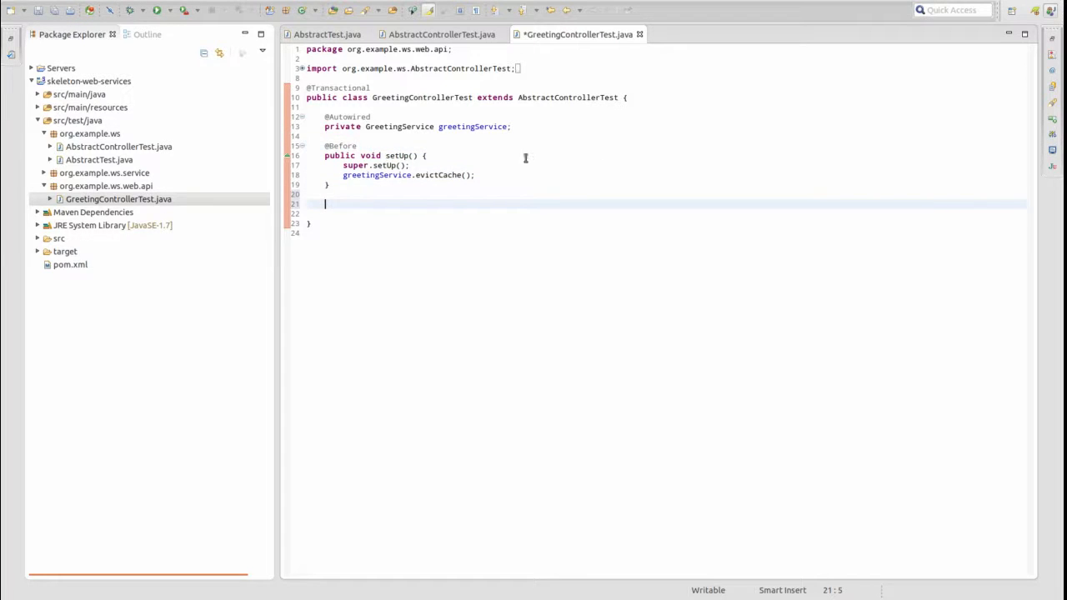
type("@Test")
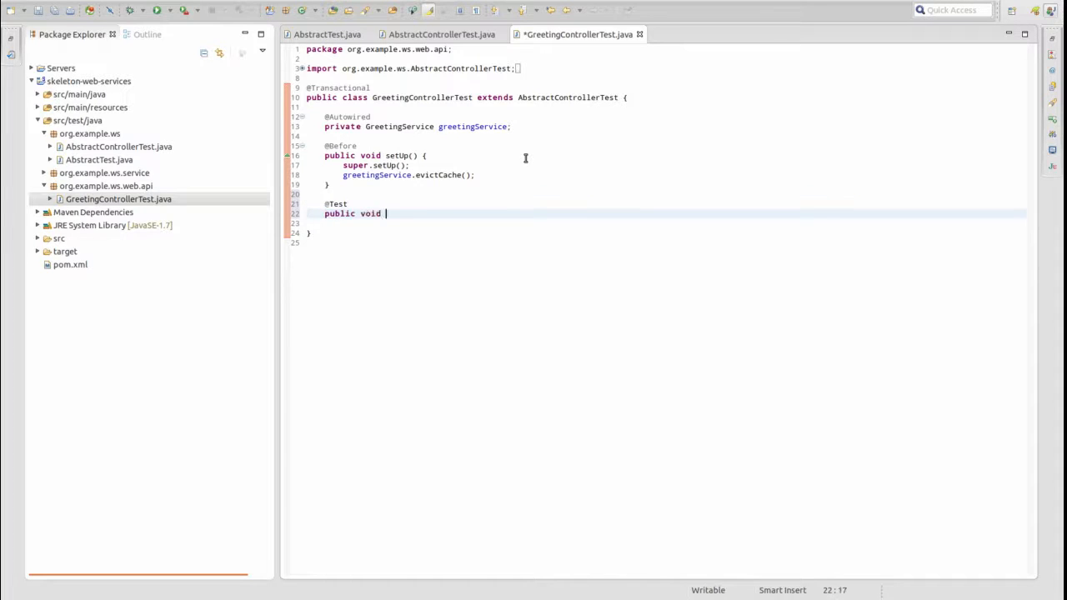
type("testGetGree")
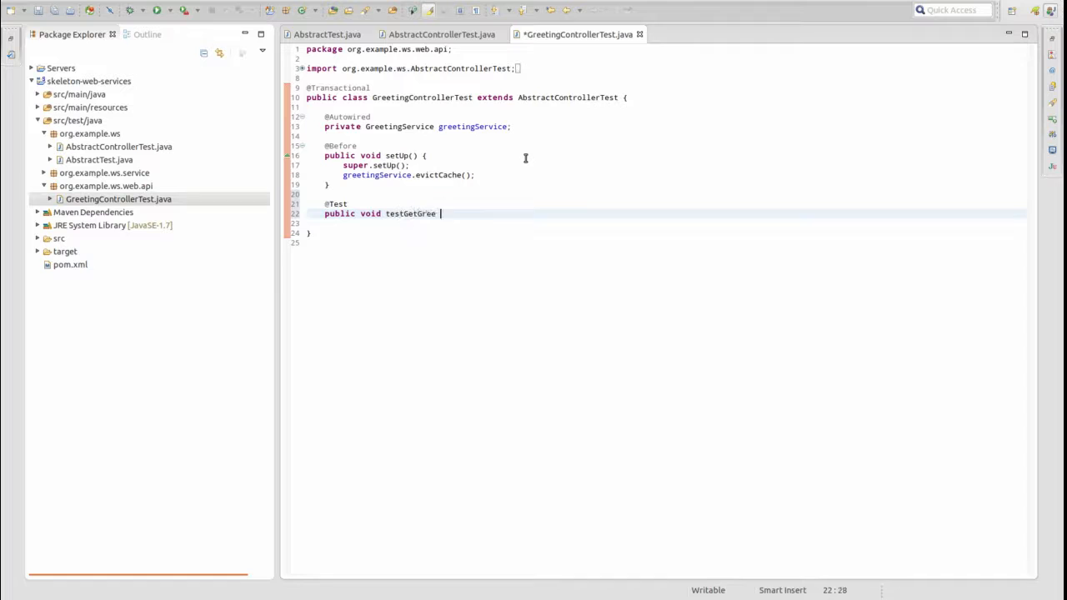
type("tings() throw")
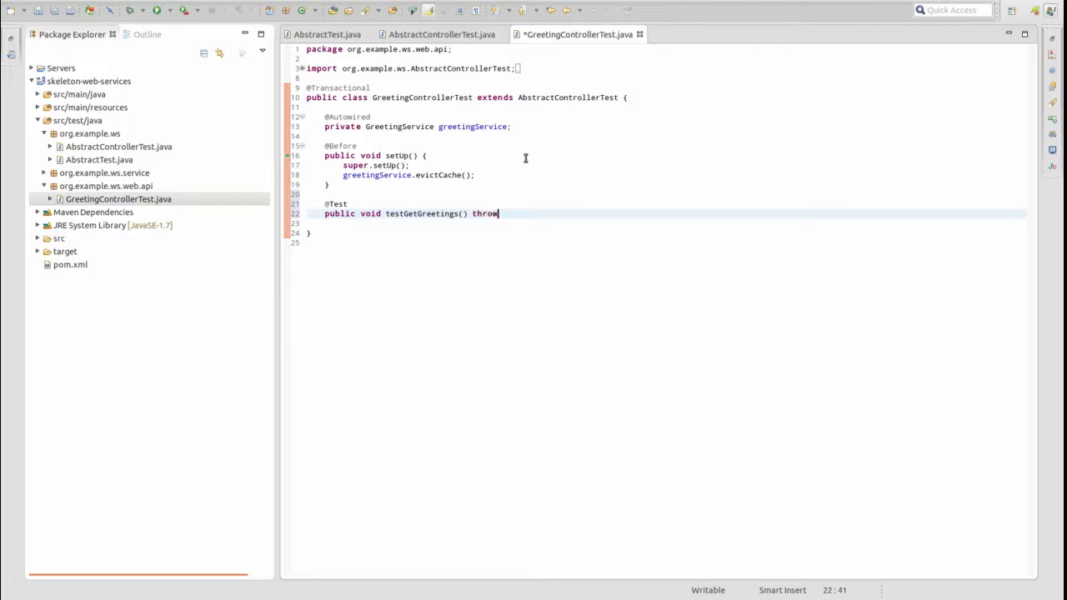
type("s Exception")
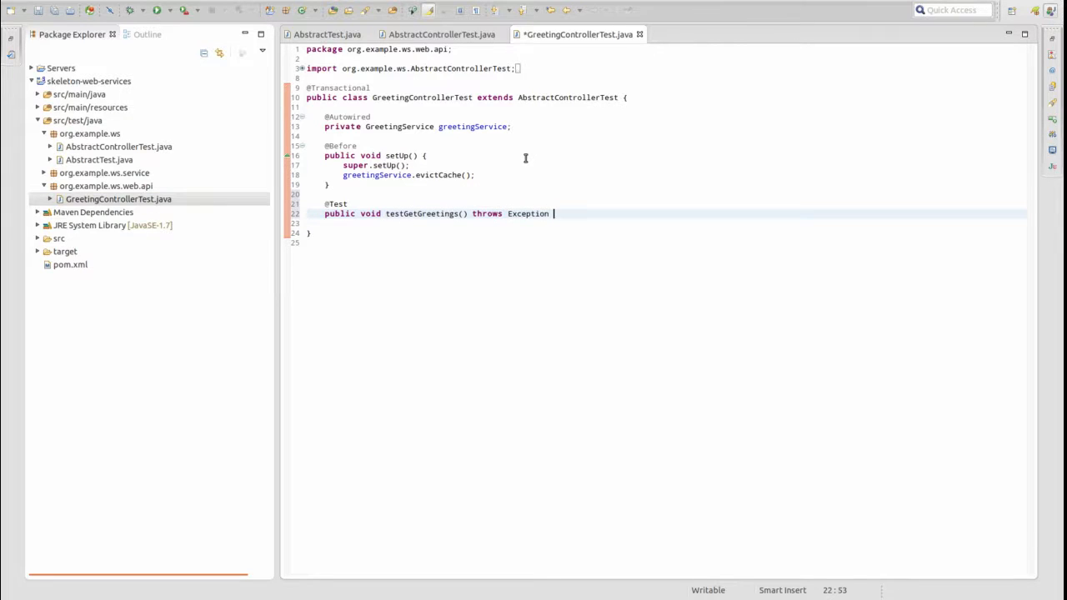
type("{")
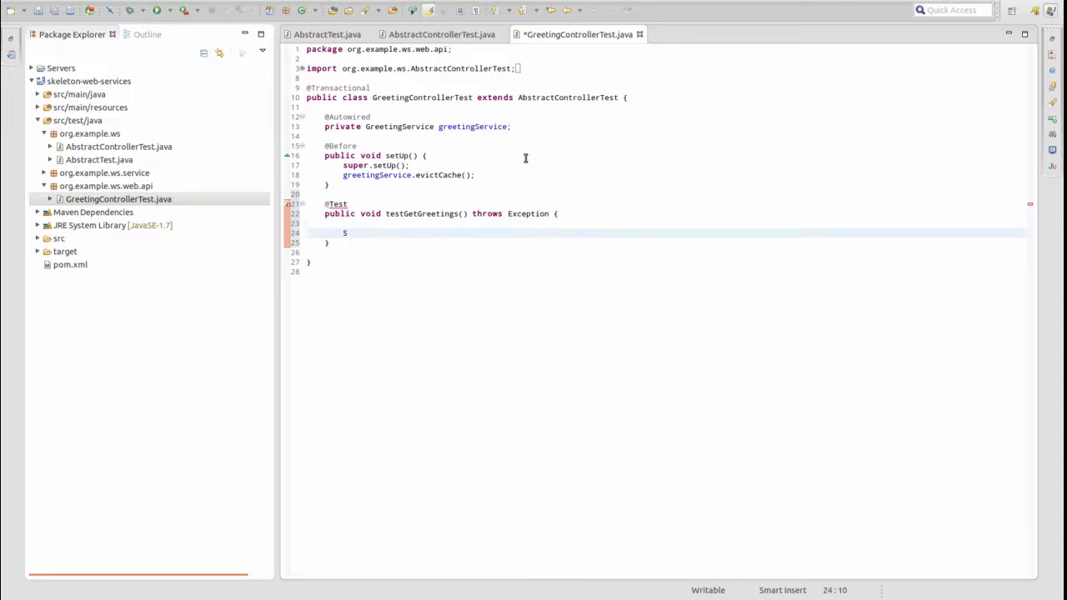
type("tring uri =")
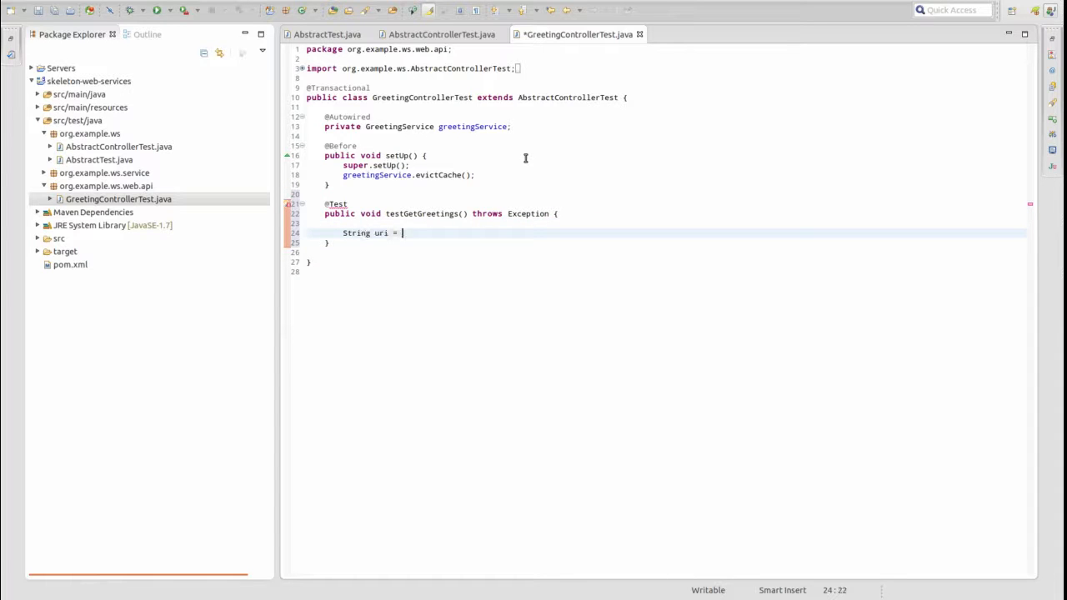
type("\"/api/gre\"")
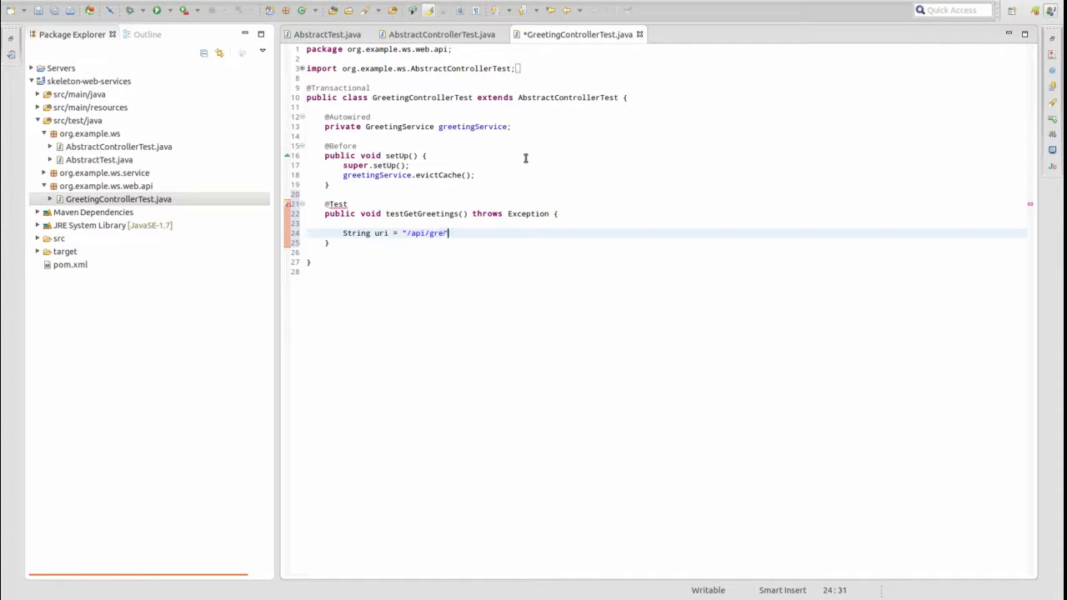
type("etings\";")
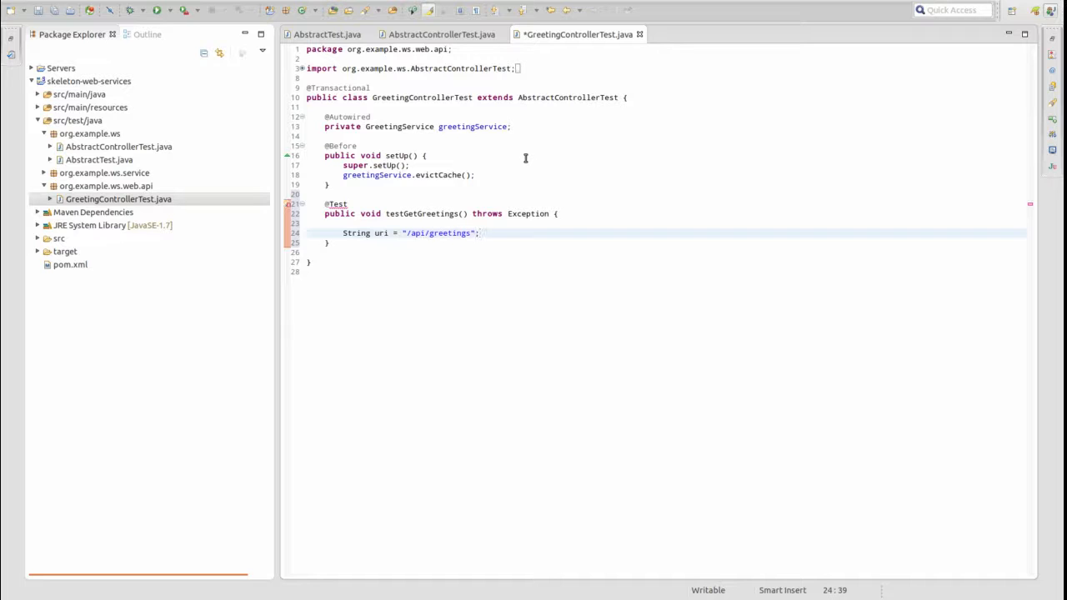
Step: Build MvcResult from mvc.perform(get(uri).accept(MediaType.APPLICATION_JSON)).andReturn()
type("MvcResult result =")
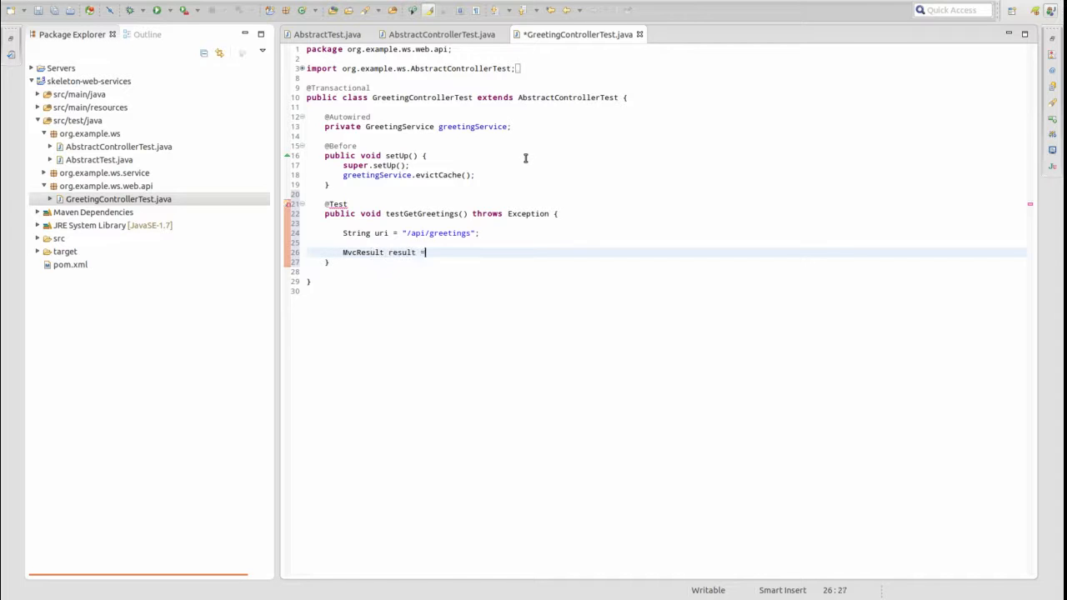
type("mvc.perform(MockMvcRequestBuilders.get(uri")
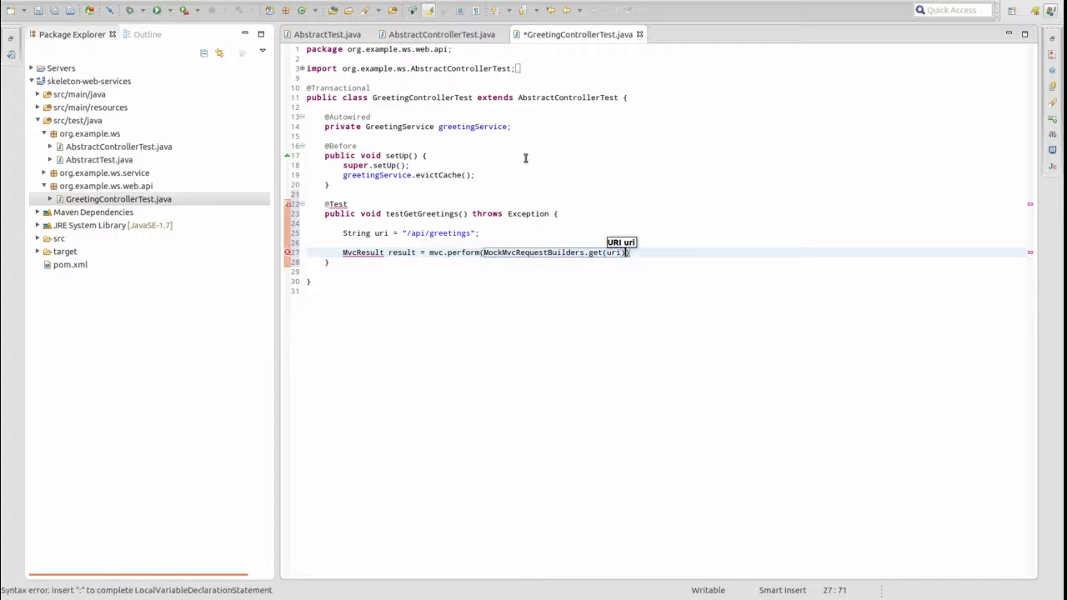
type(".accept(")
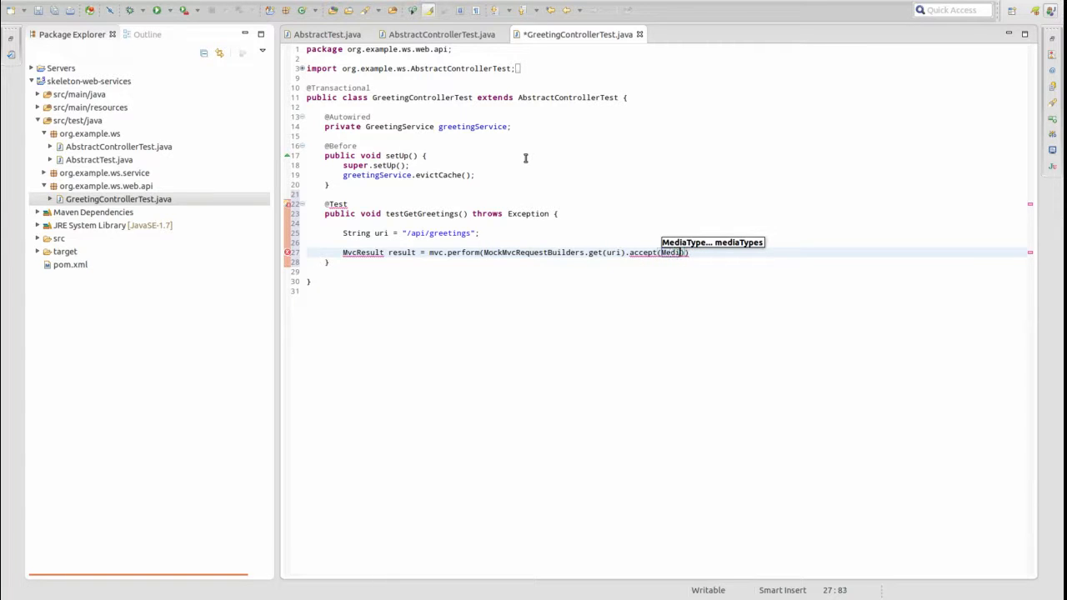
type("MediaType.")
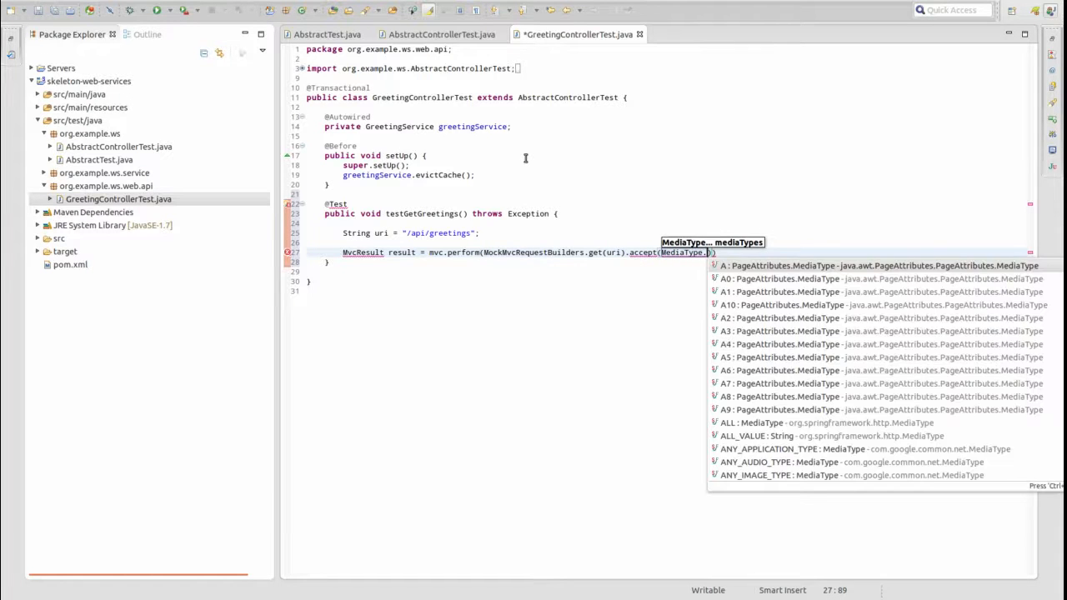
type("application_")
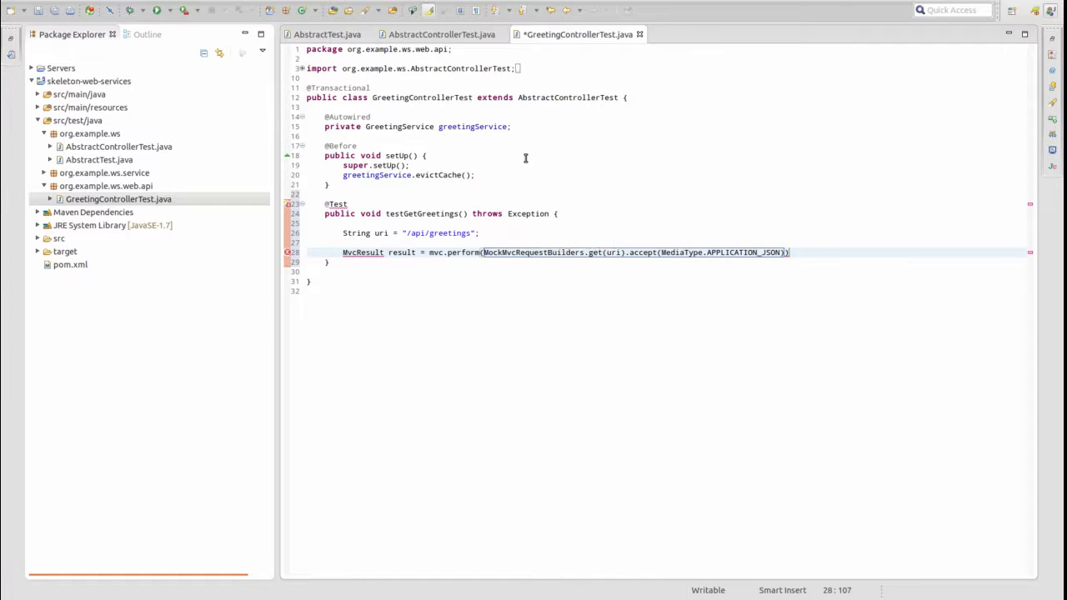
type(".andReturn();")
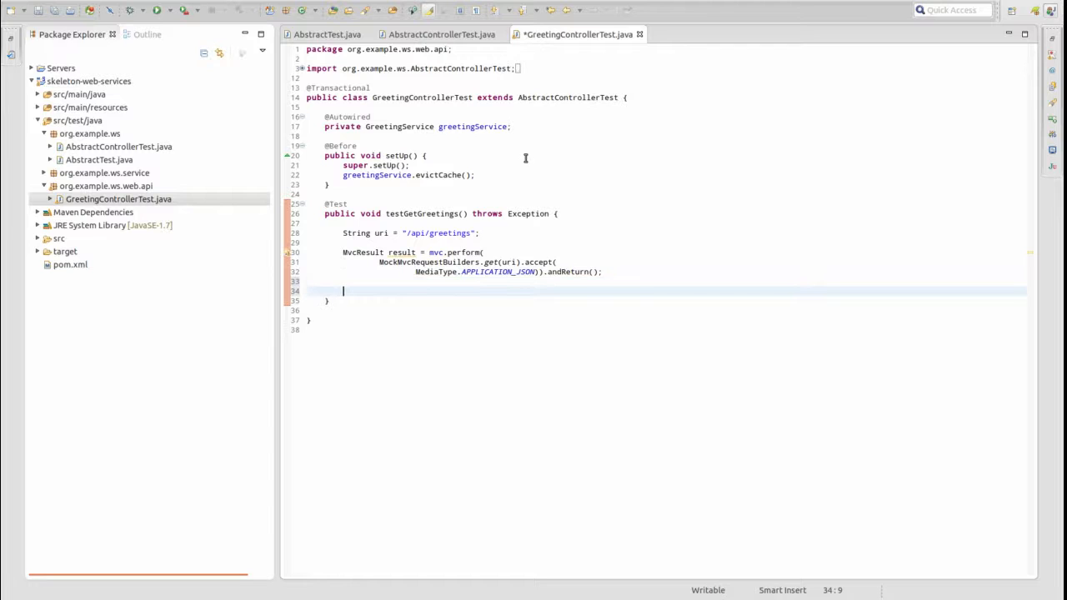
Step: Store result.getResponse().getContentAsString() in String content
type("String c")
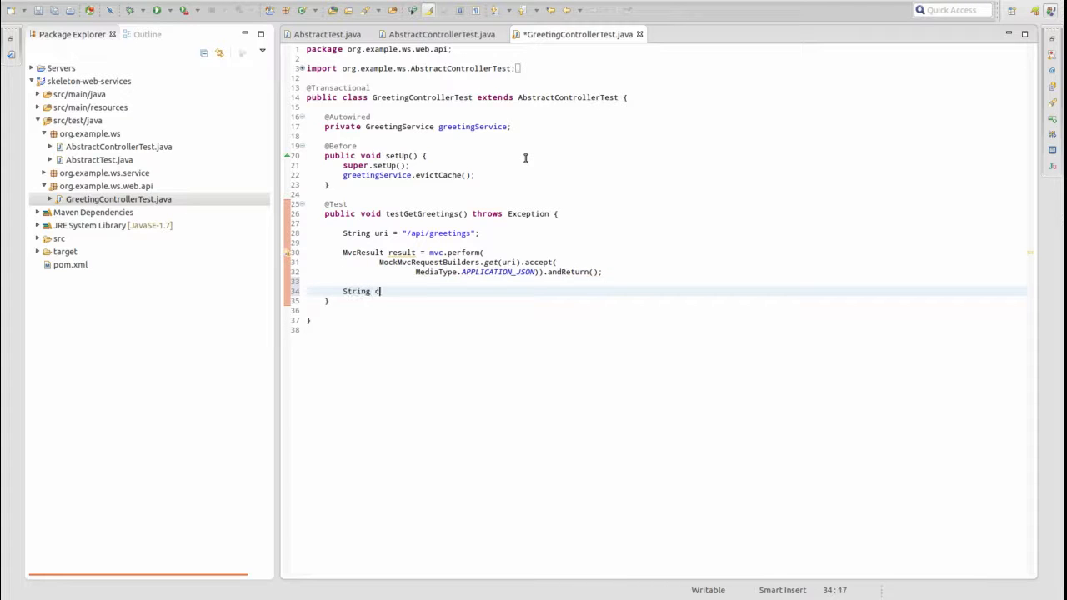
type("ontent = result")
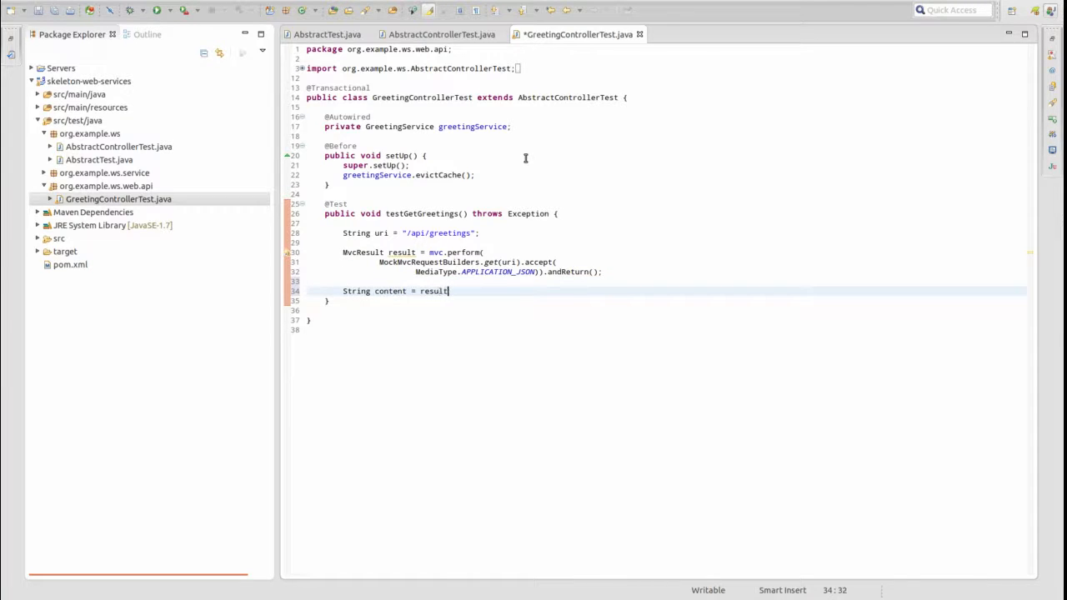
type(".getresponse().")
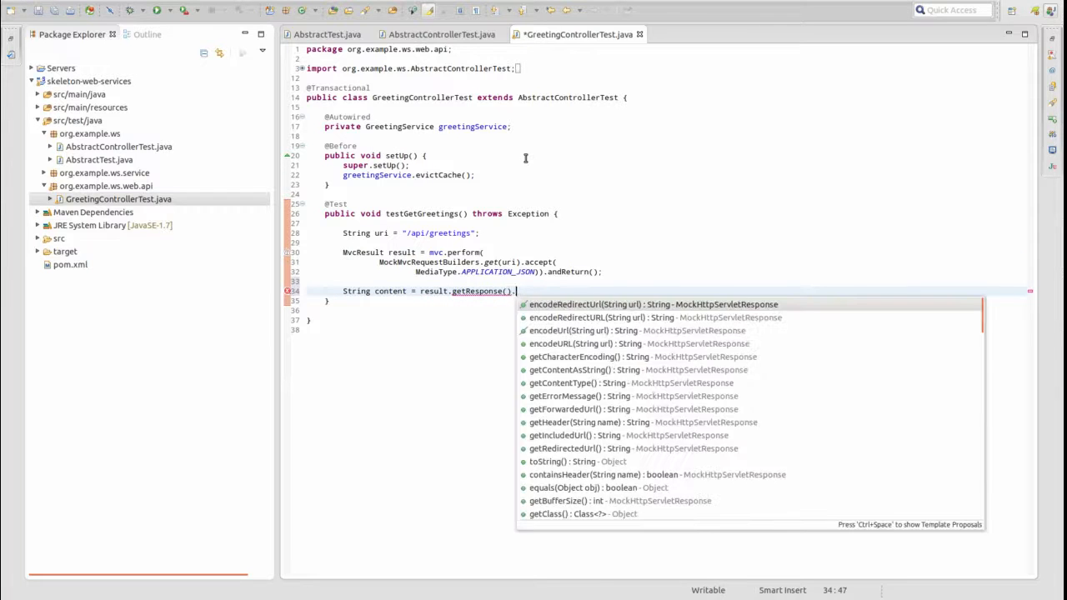
type("getcontentAsString();")
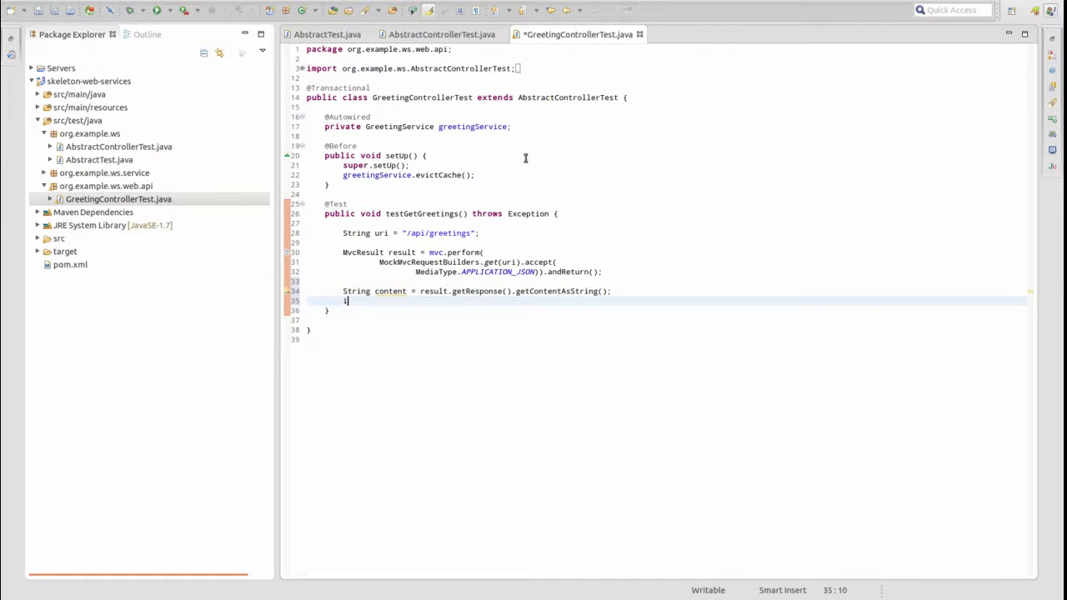
Step: Store result.getResponse().getStatus() in int status and begin an Assert call
type("int status =")
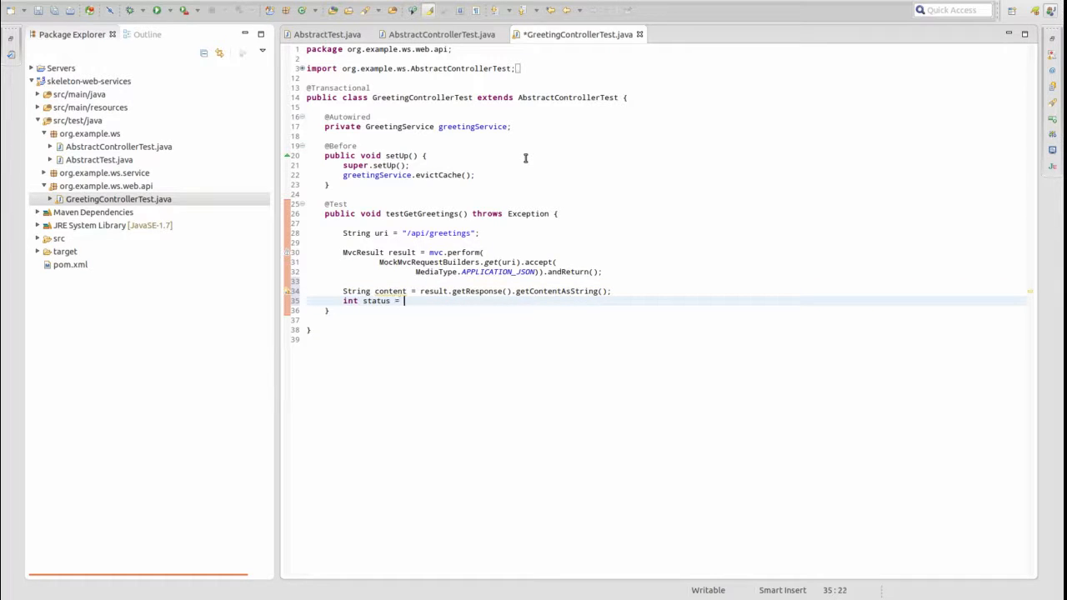
type("result.ge")
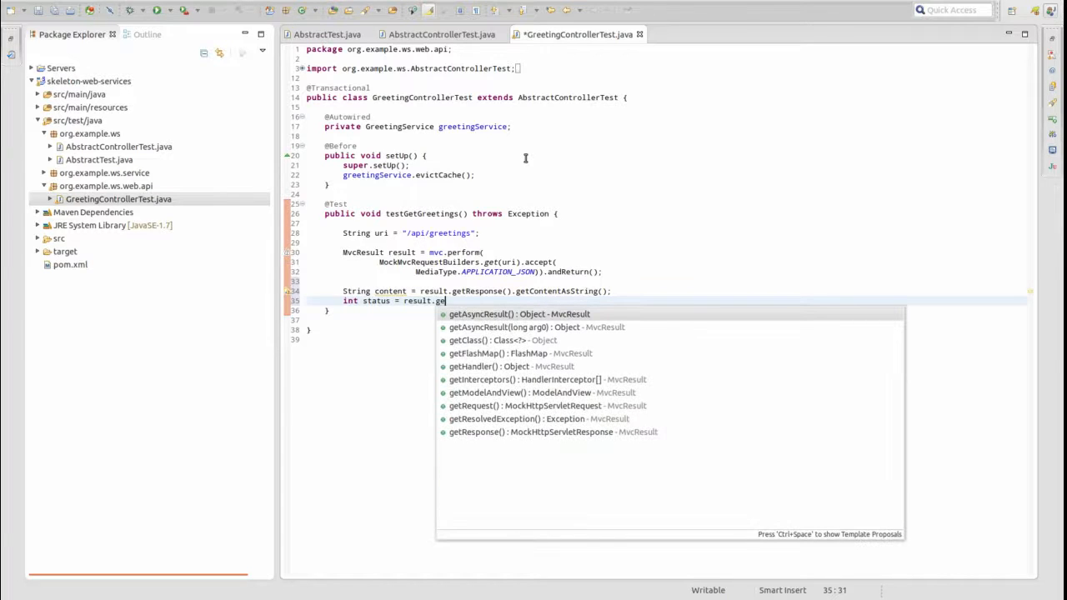
type("resp")
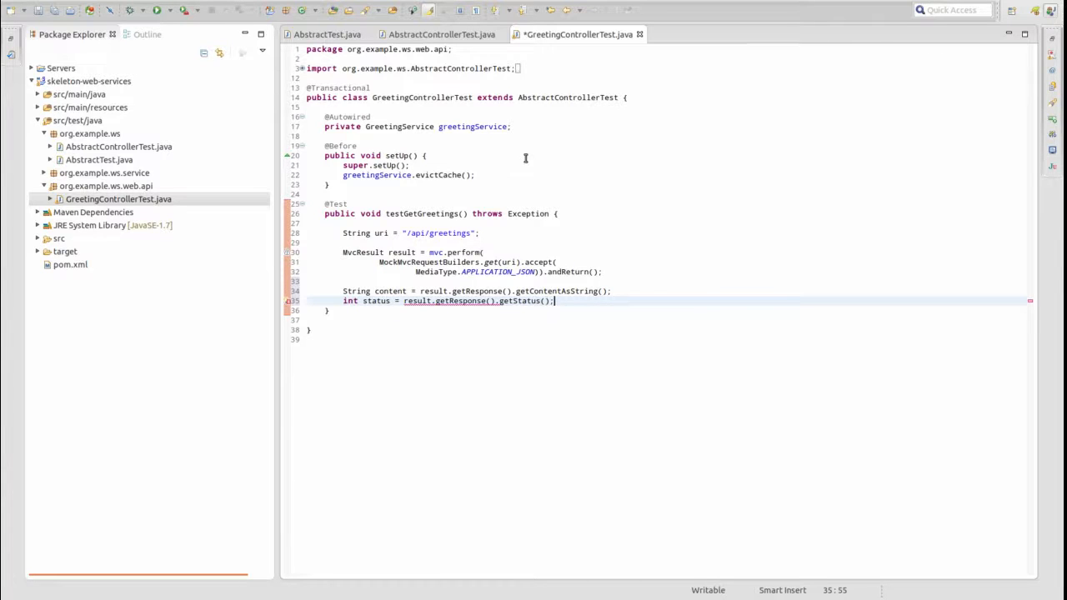
type("Assert.assertE")
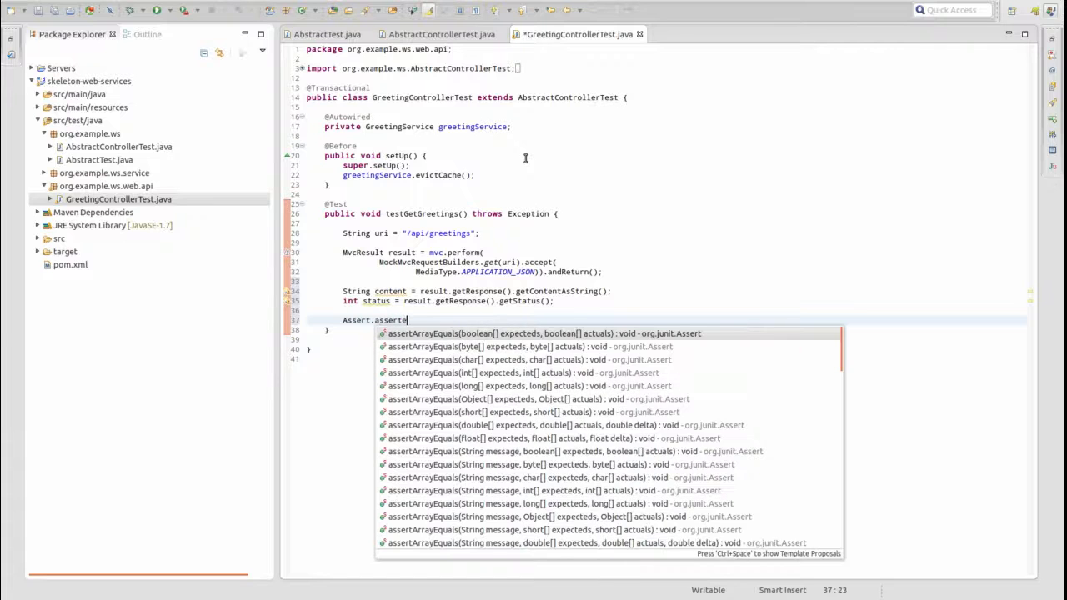
Step: Assert status equals 200 and assertTrue with a message that content is non-empty
type("quals(\"failure - expected HTTP status 200\",")
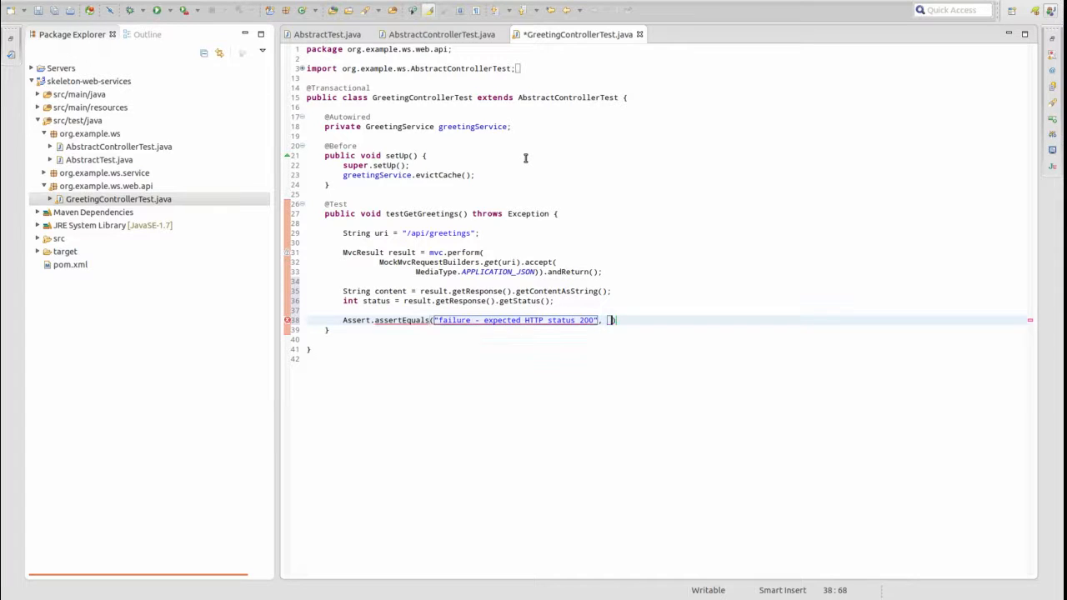
type("200, status")
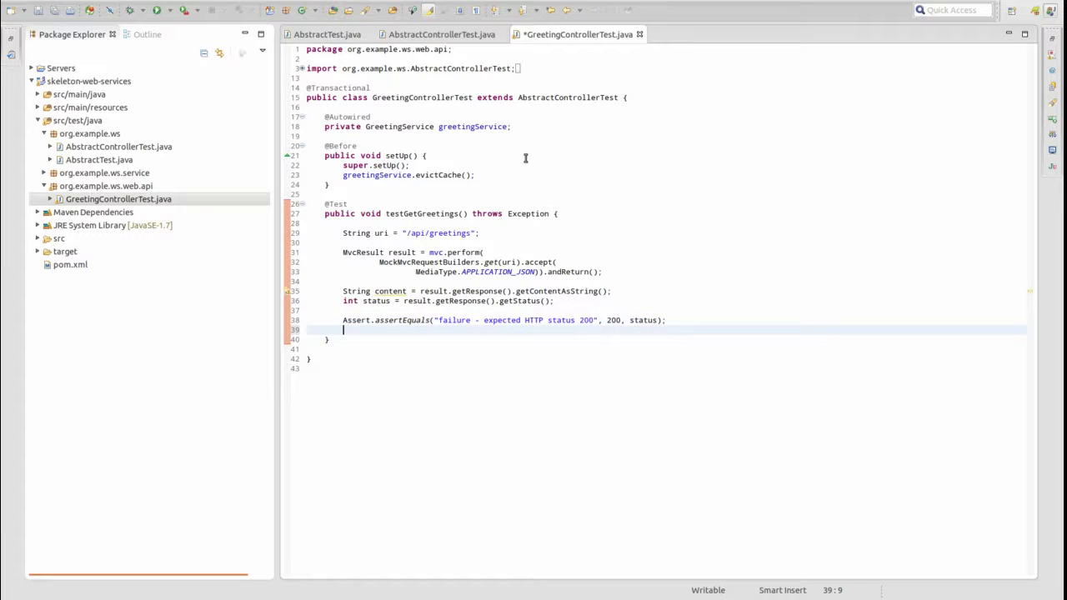
type("Assert.")
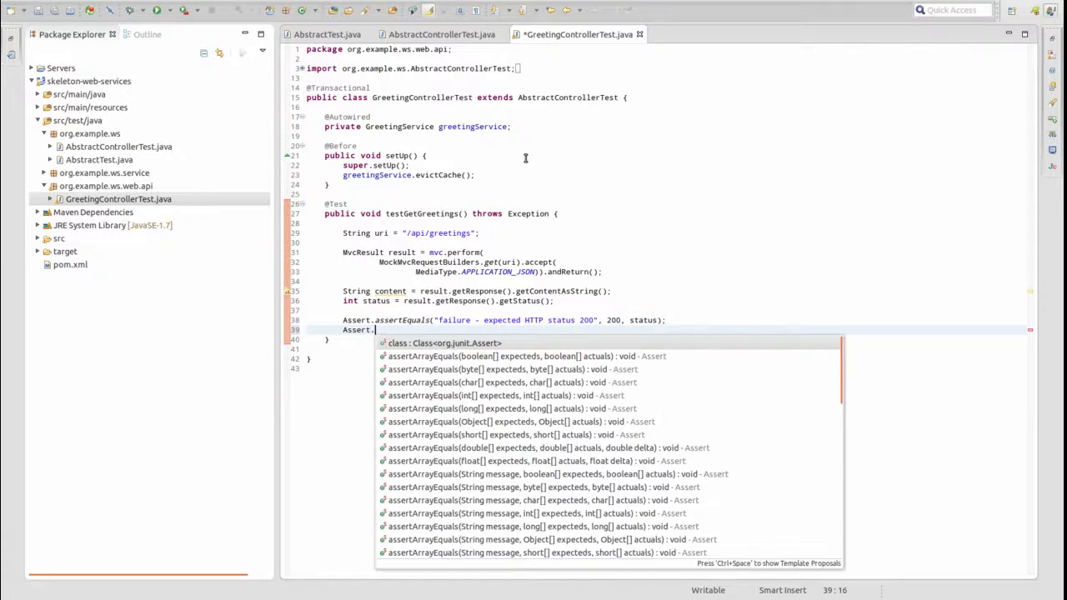
type("asserttrue")
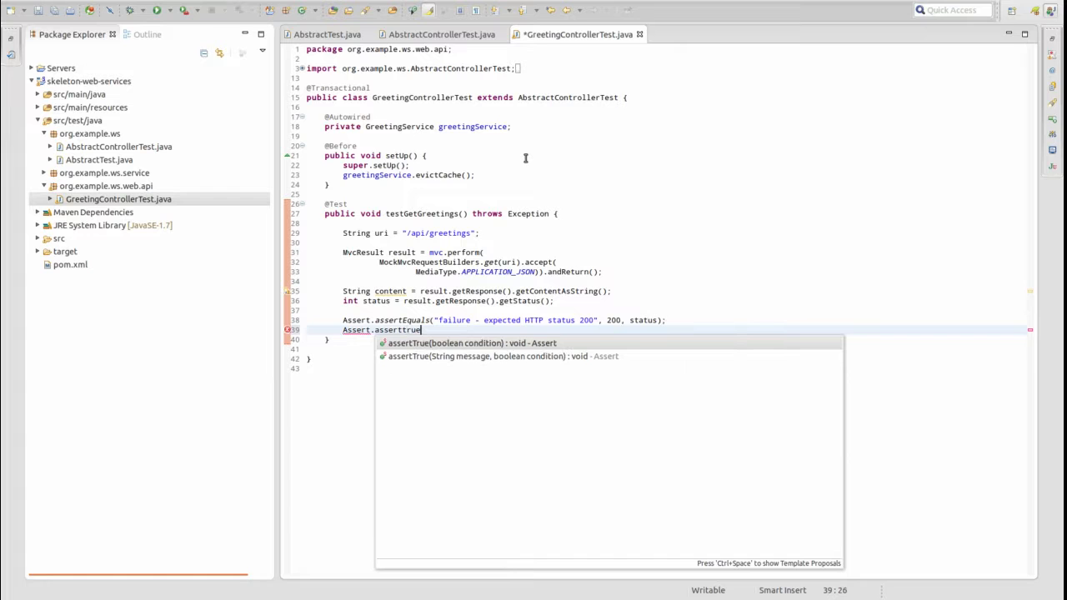
left_click(500, 357)
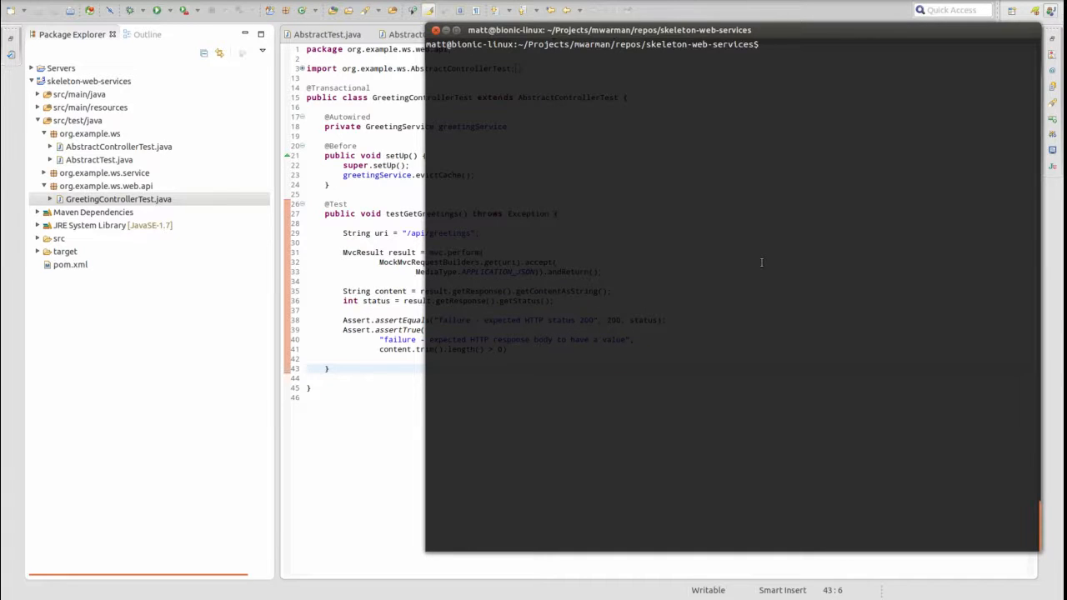
Step: Run mvn clean package in the terminal and review the test output
type("mvn cl")
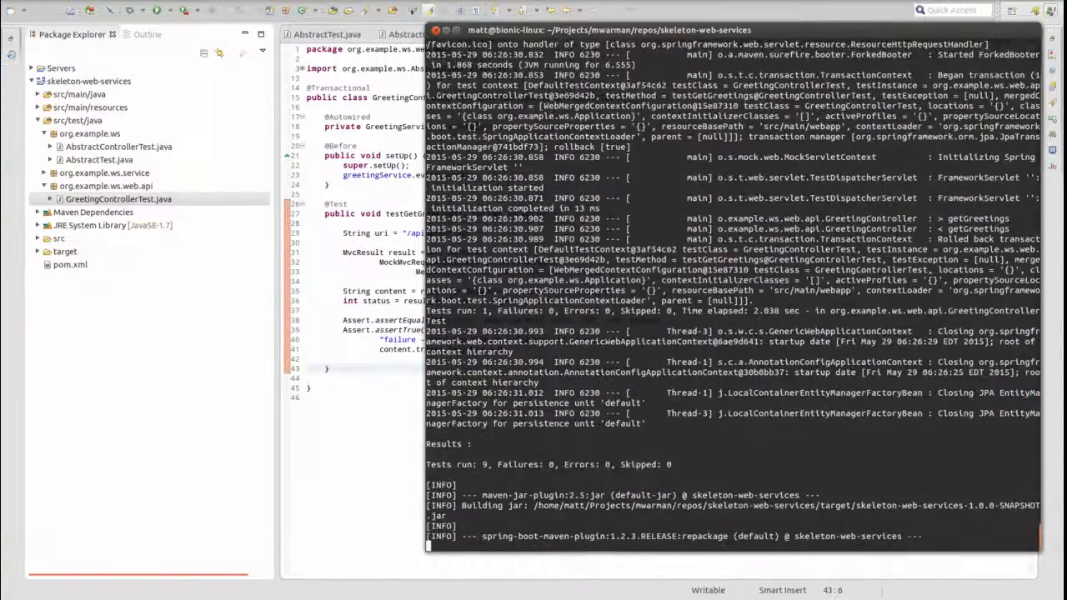
scroll("down", 3)
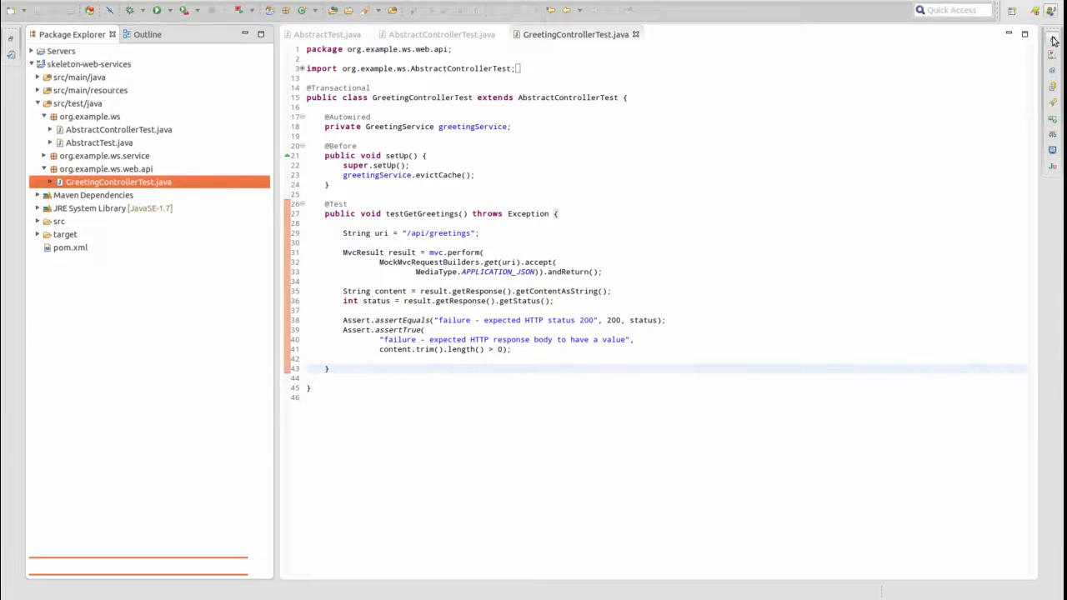
Step: Run GreetingControllerTest as a JUnit test (1/1 passes), then hide the results panel
right_click(119, 182)
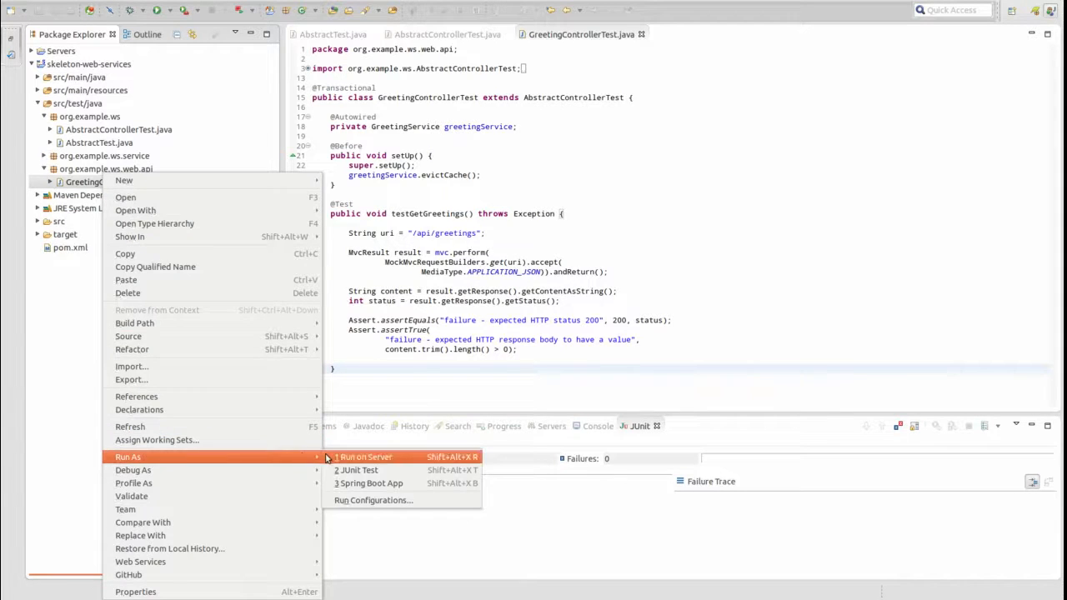
left_click(360, 471)
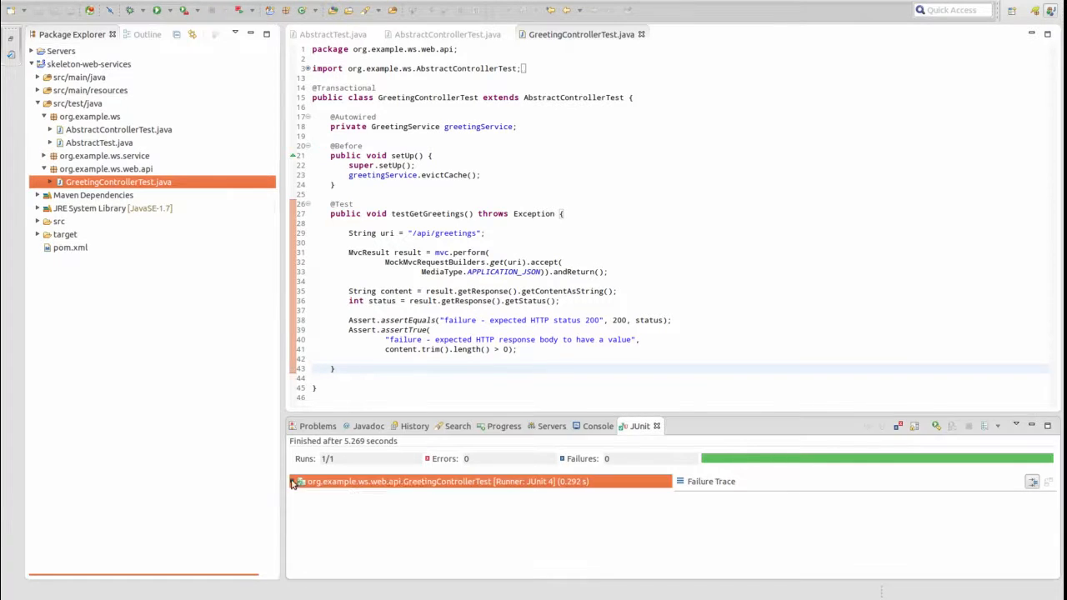
left_click(300, 480)
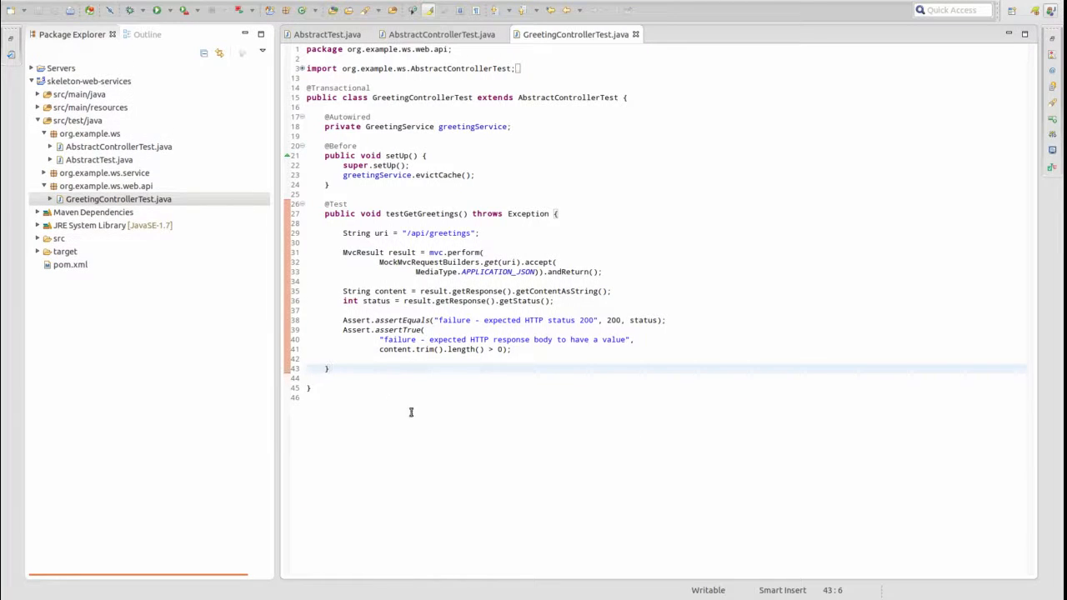
Step: Paste testGetGreeting, testGetGreetingNotFound and testCreateGreeting below the first test
left_click(387, 368)
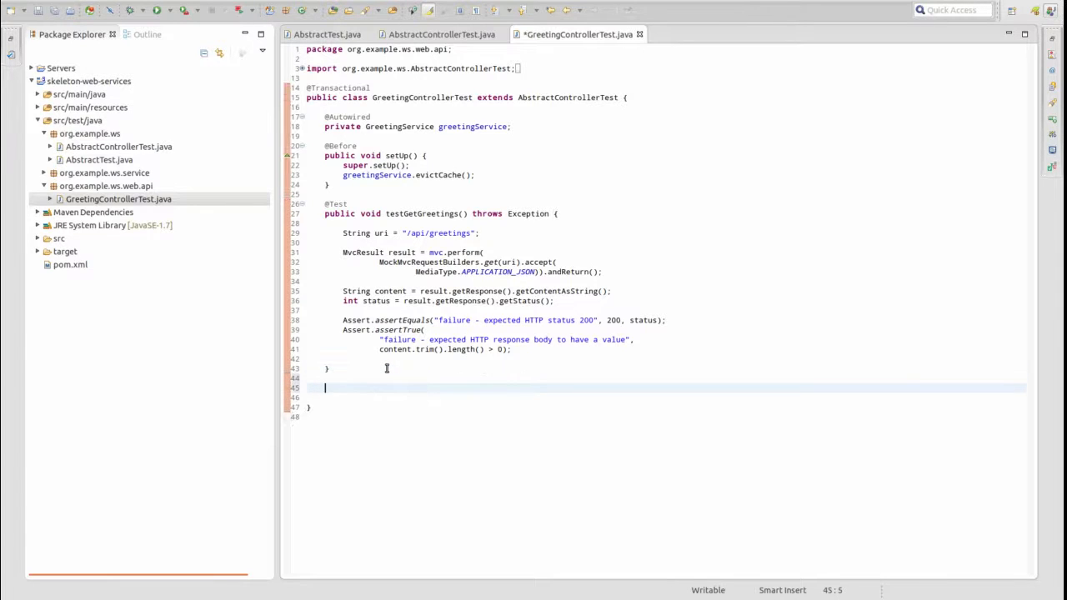
left_click(424, 389)
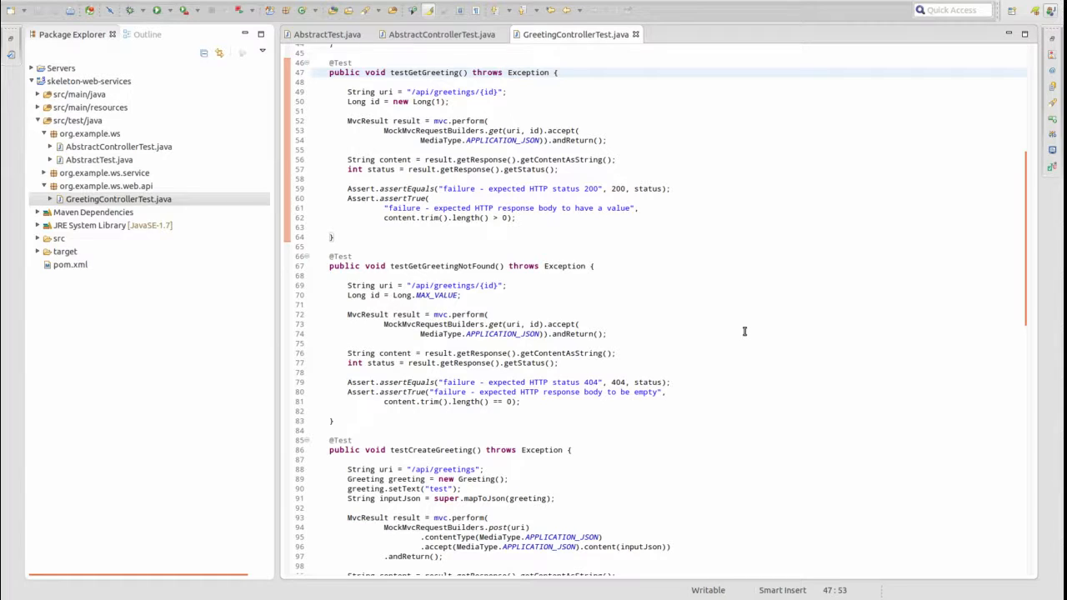
left_click(508, 92)
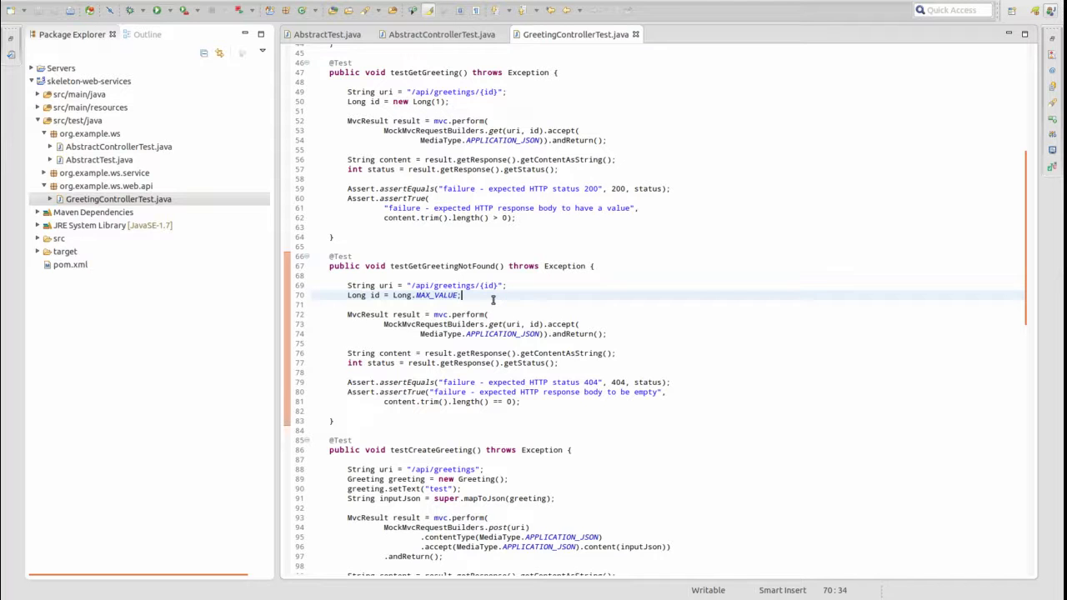
mouse_move(600, 450)
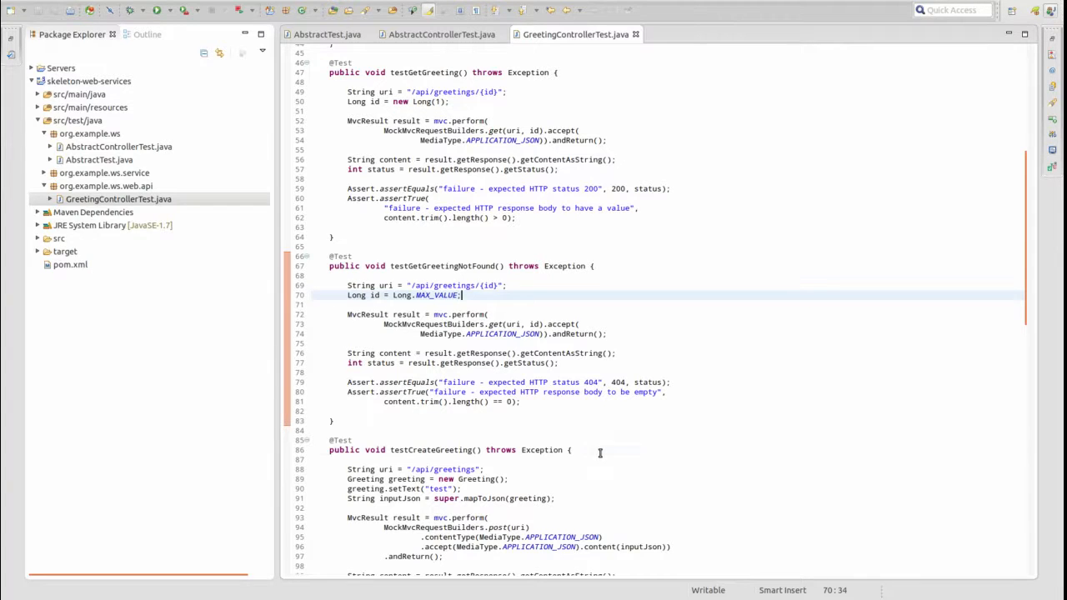
scroll("down", 3)
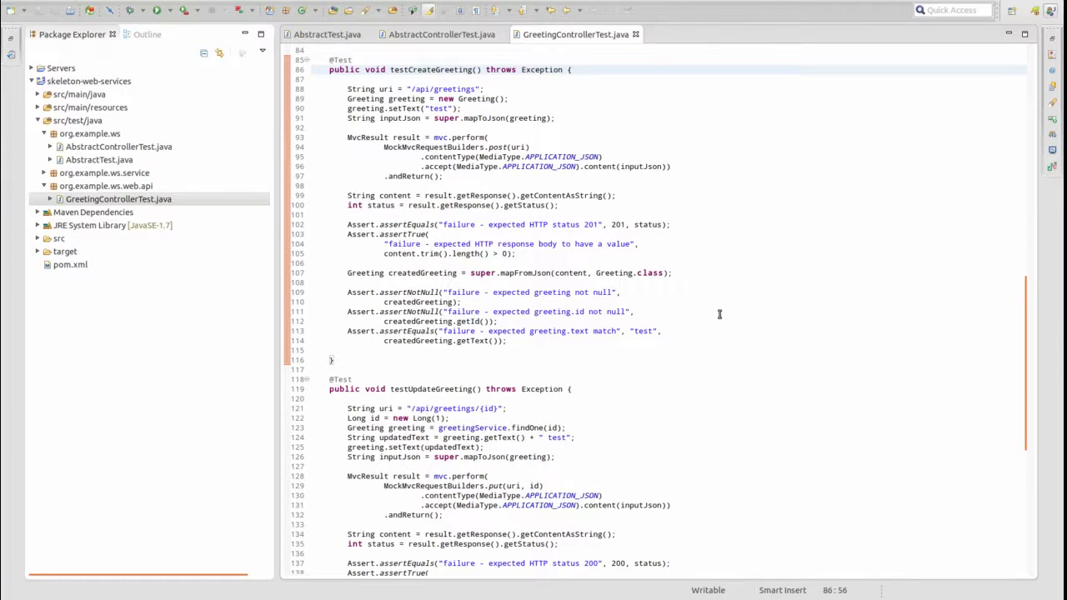
left_click(572, 70)
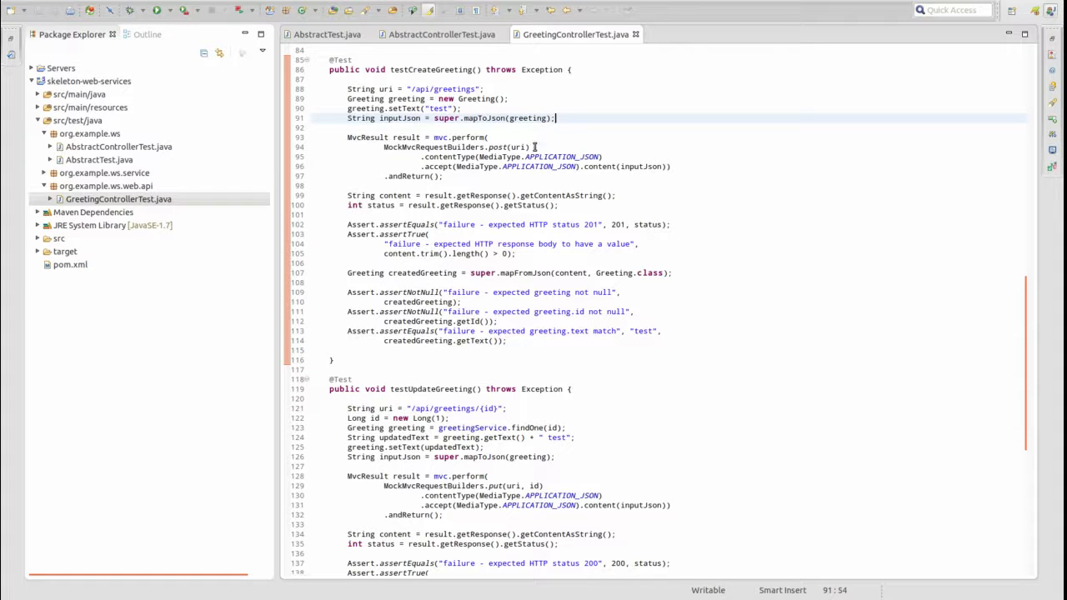
left_click(530, 147)
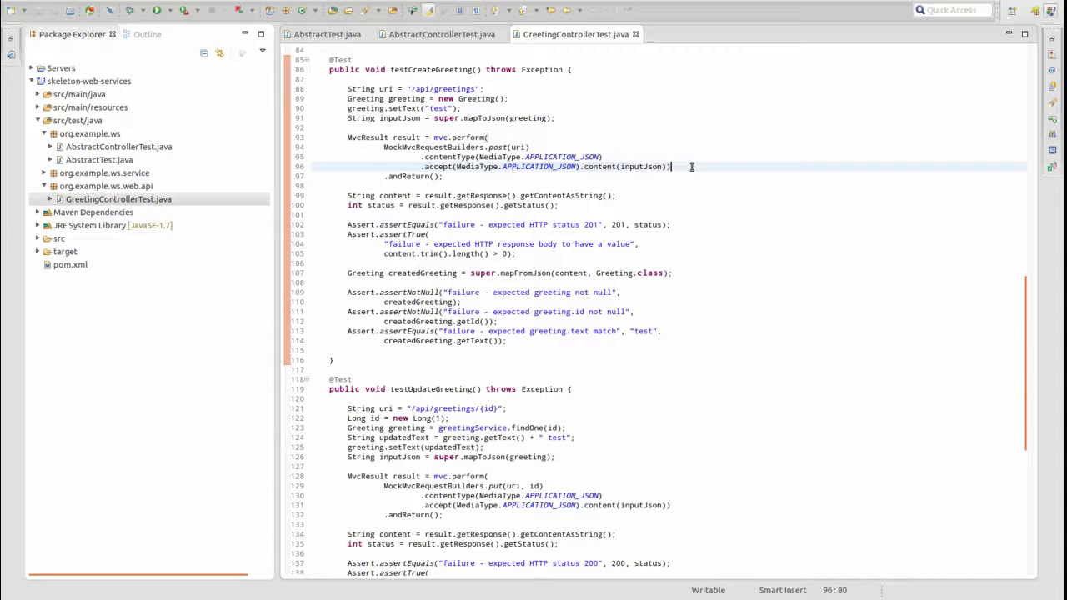
mouse_move(657, 194)
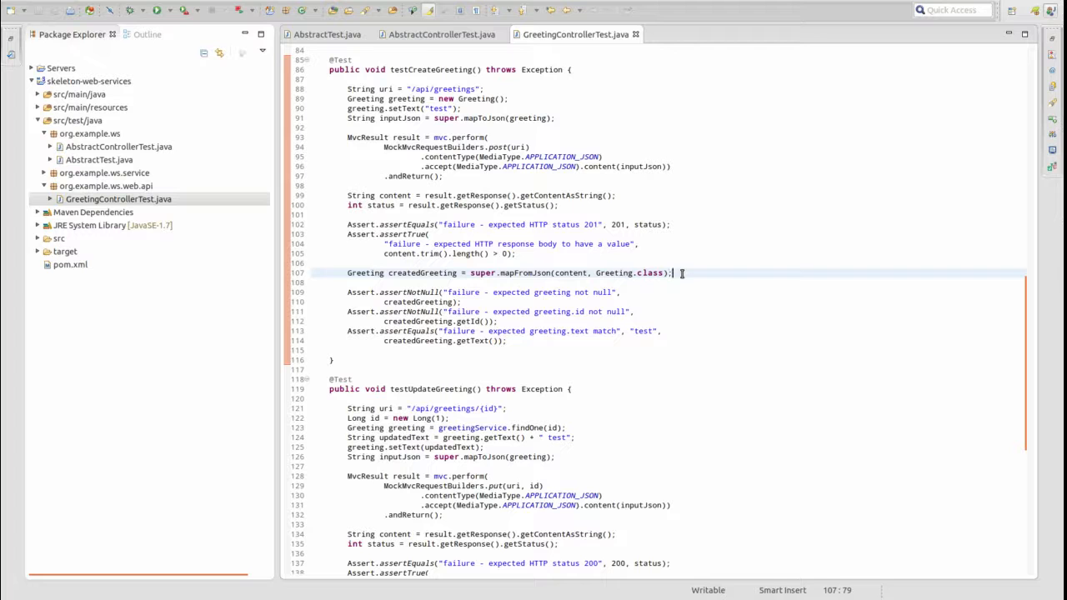
scroll("down", 3)
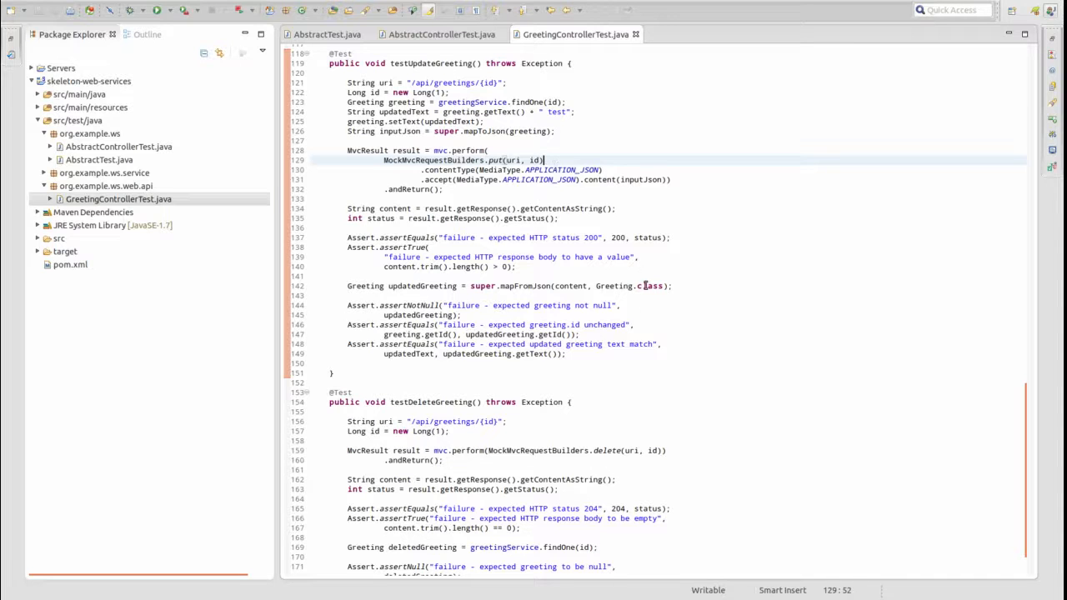
left_click(574, 402)
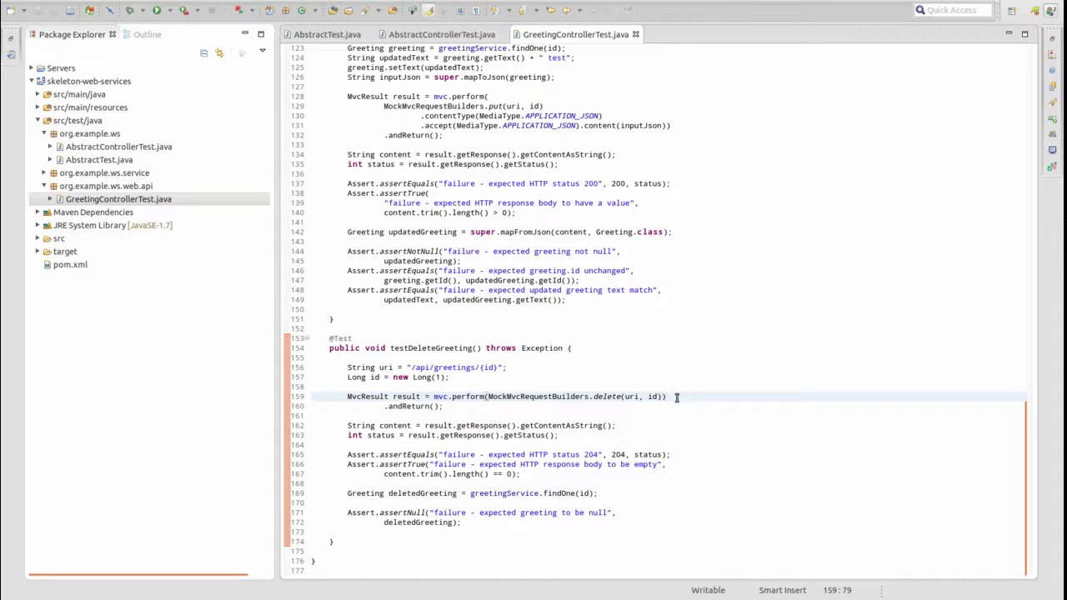
mouse_move(660, 364)
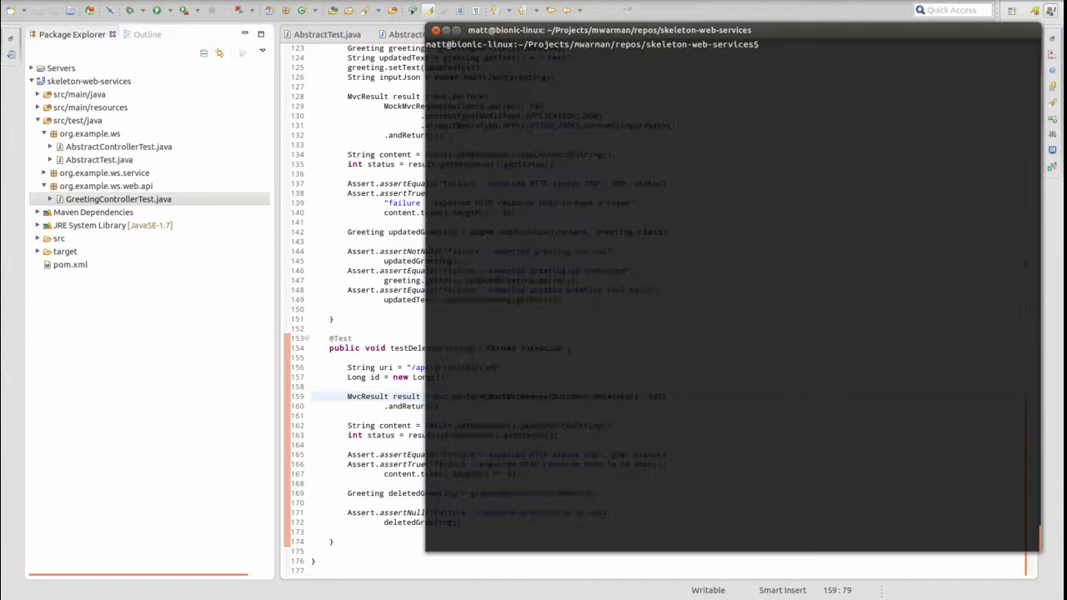
Step: Run mvn clean package again and scroll through the expanded test output
type("mvn clean package")
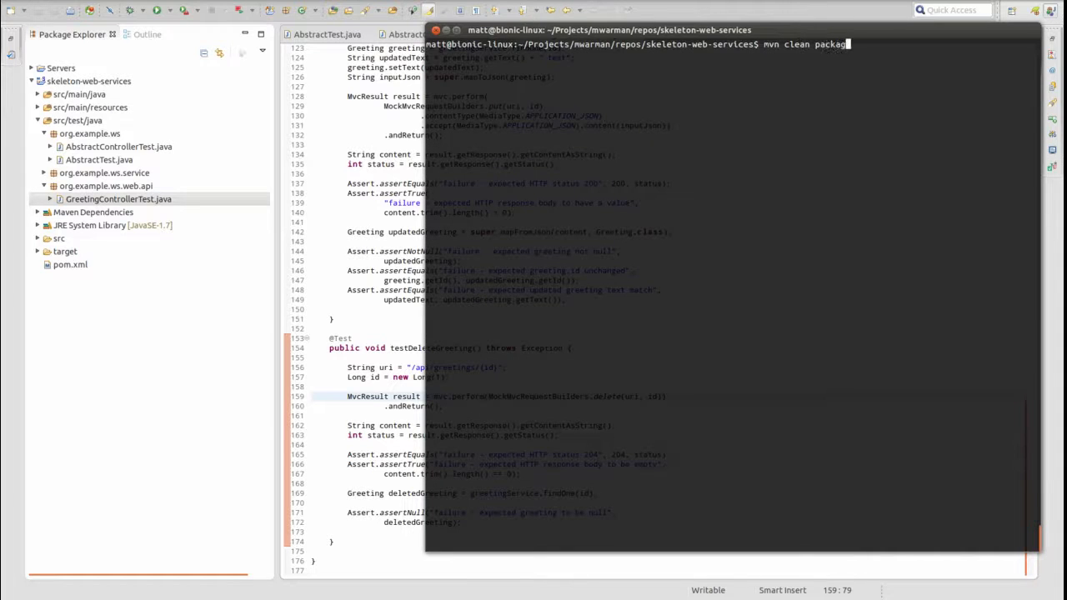
key("Return")
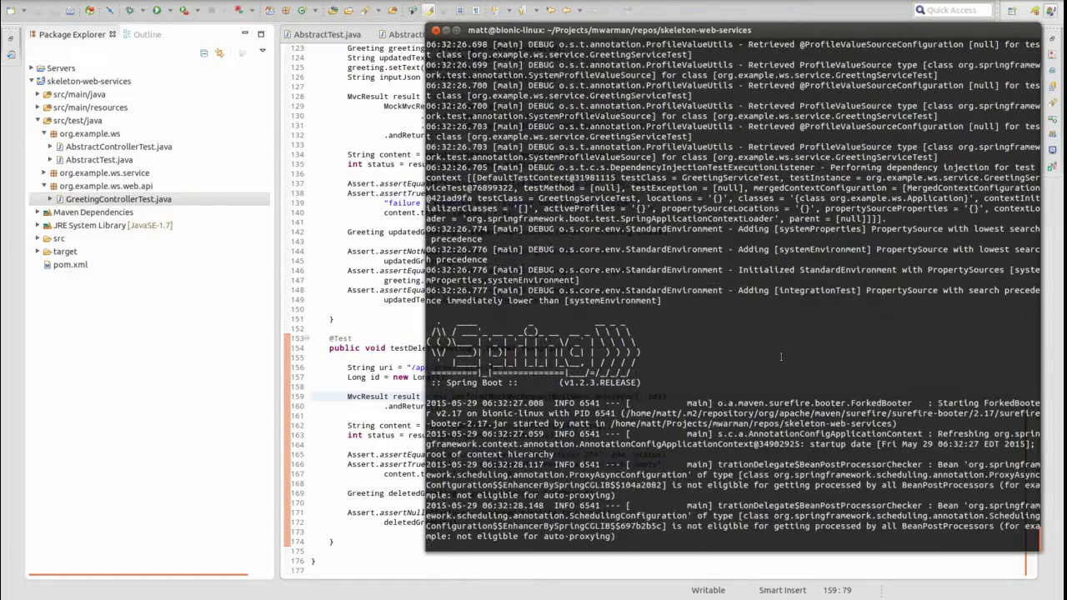
scroll("down", 3)
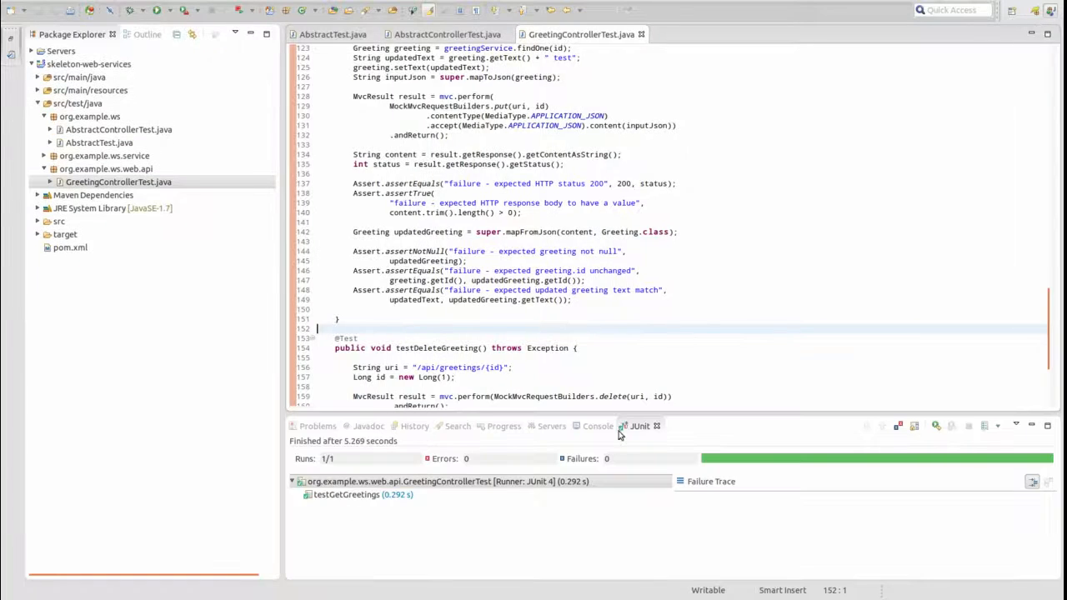
mouse_move(937, 427)
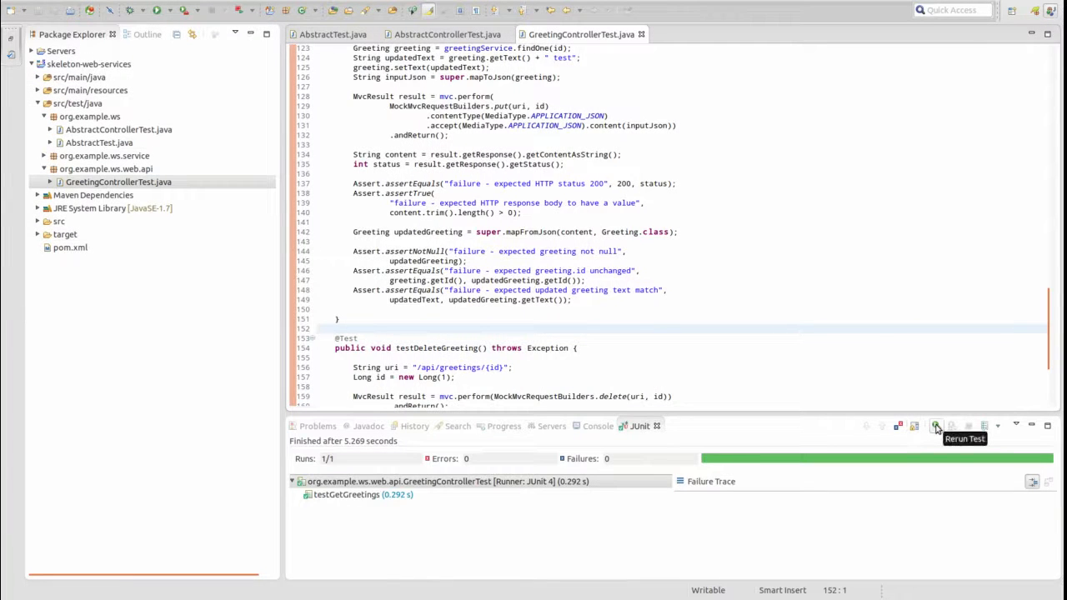
Step: Rerun GreetingControllerTest in the JUnit view, finishing 6/6 with no failures
left_click(935, 427)
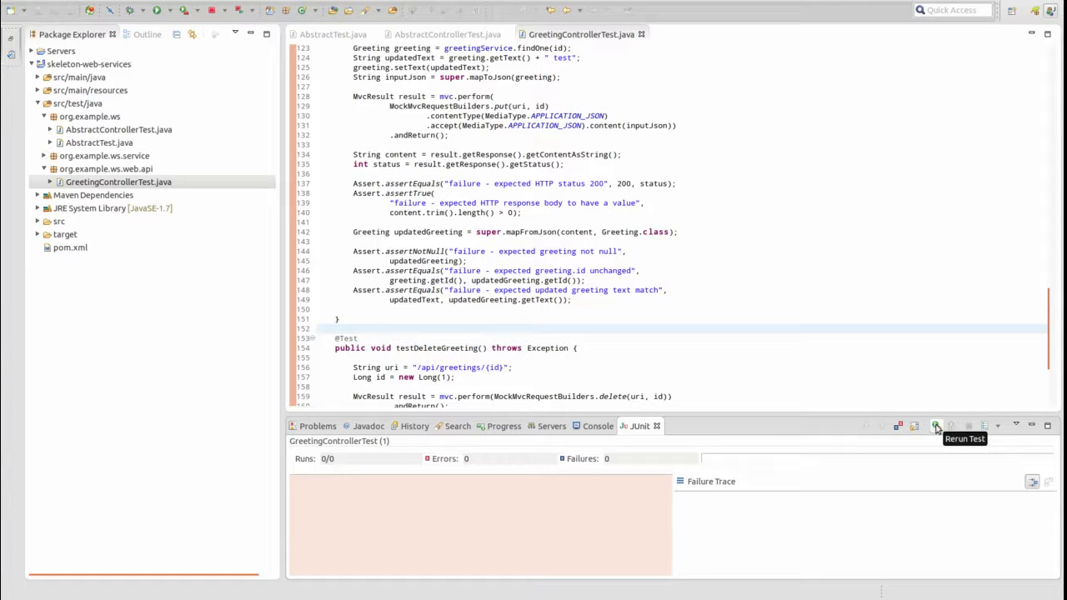
left_click(936, 426)
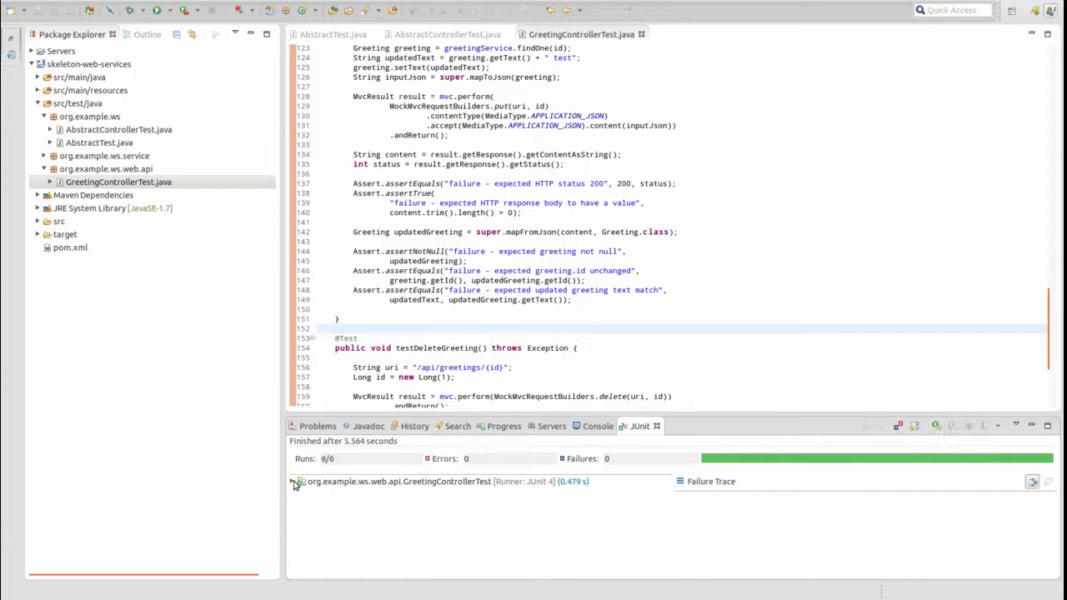
Step: Expand GreetingControllerTest in the JUnit view to list all six passing tests
left_click(293, 482)
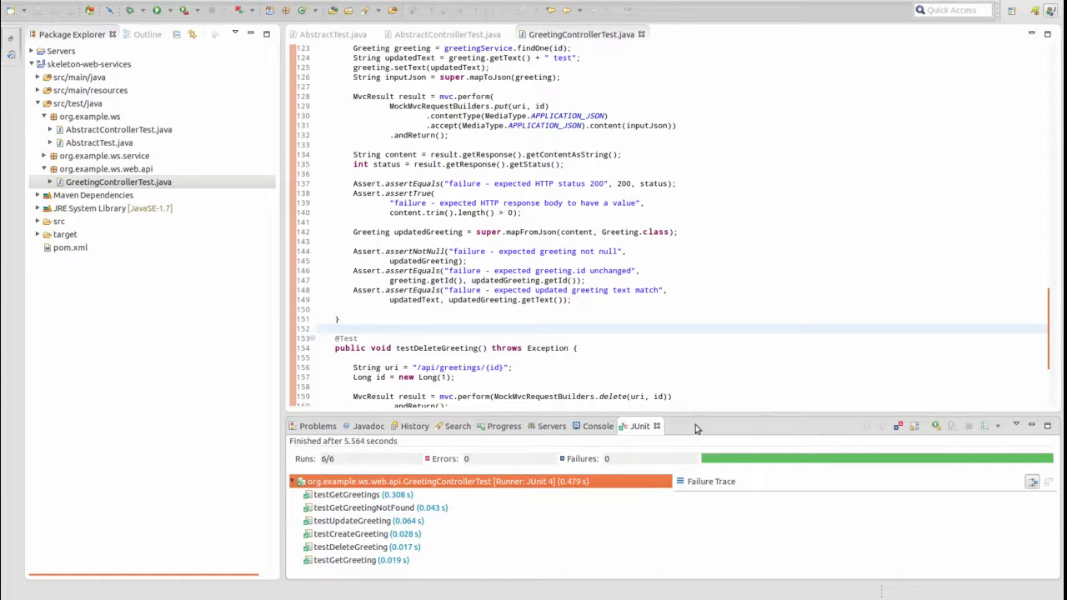